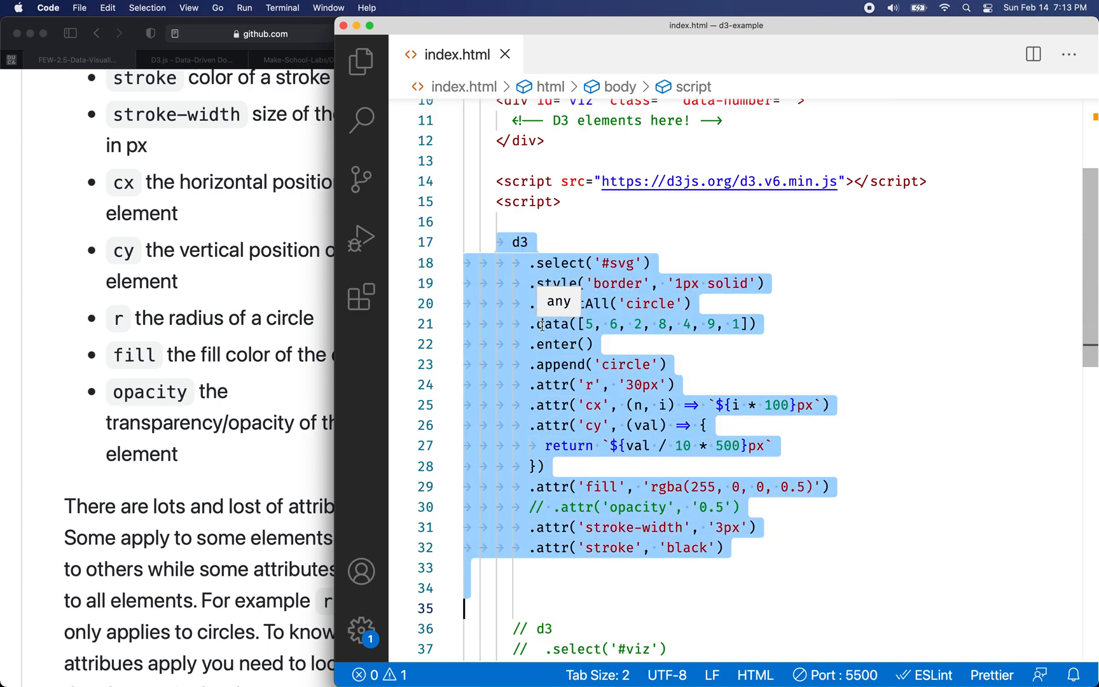
Step: Bring the GitHub lesson page forward and scroll to its Loading Data section
{"action": "left_click", "coordinate": [542, 323]}
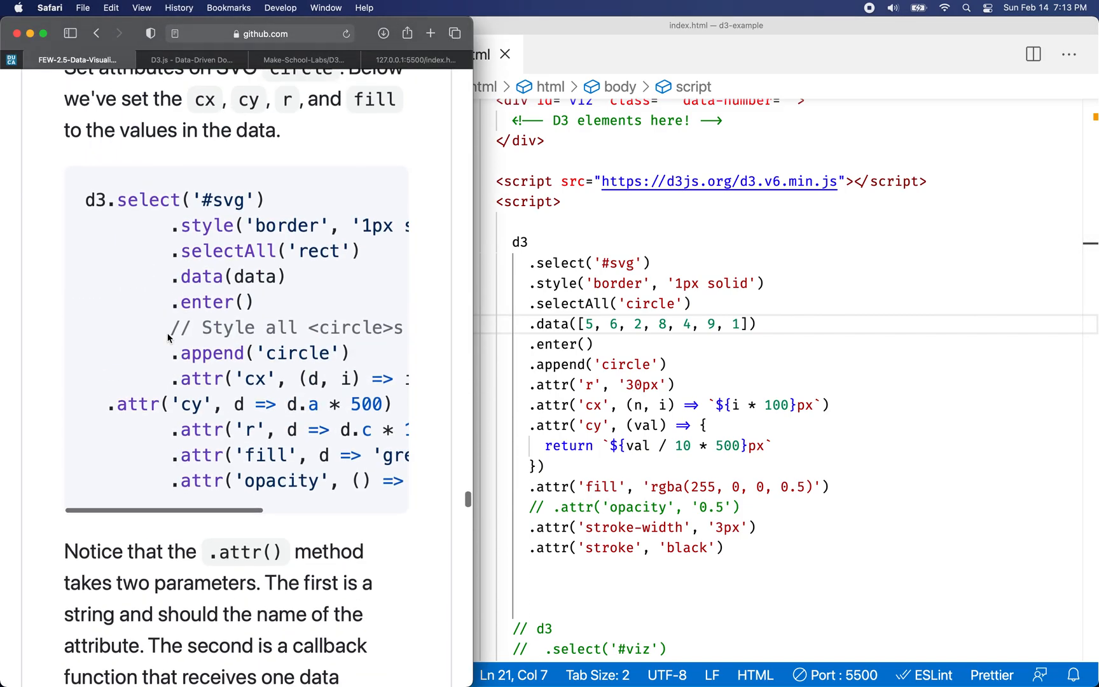
{"action": "scroll", "scroll_direction": "down", "scroll_amount": 3}
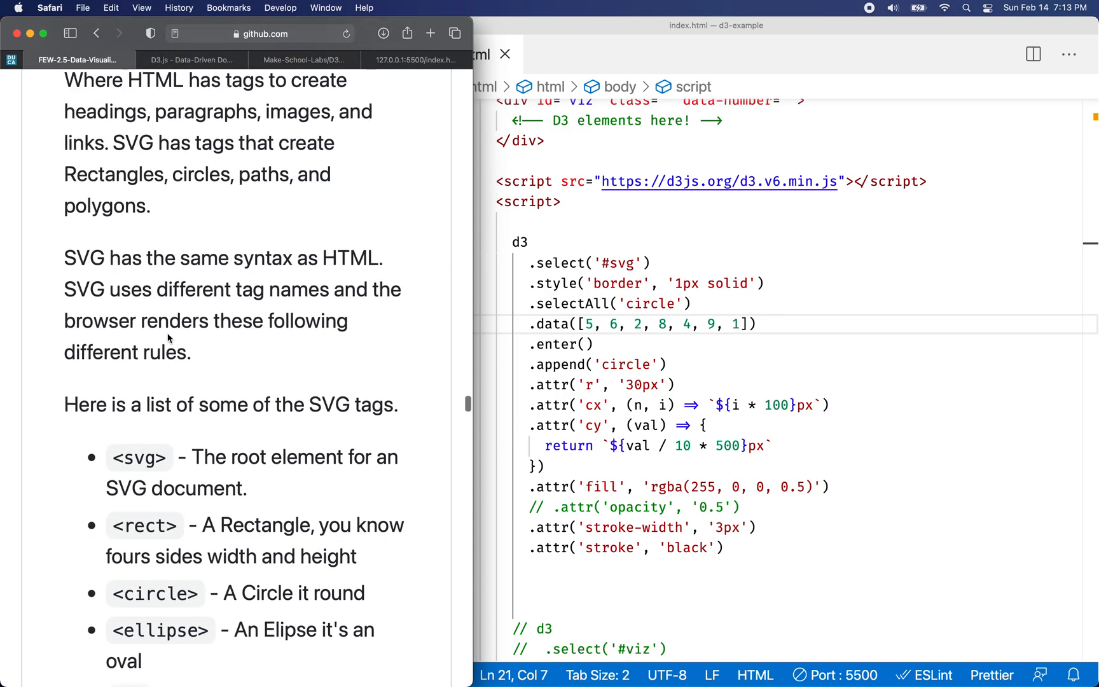
{"action": "scroll", "scroll_direction": "down", "scroll_amount": 3}
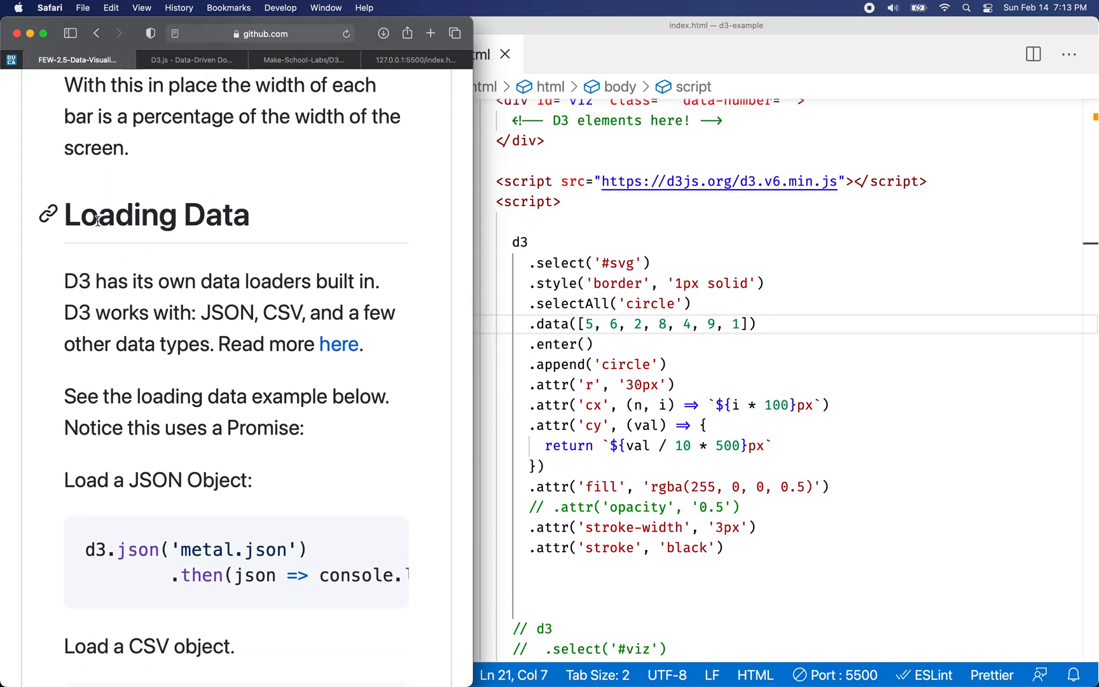
{"action": "scroll", "scroll_direction": "down", "scroll_amount": 3}
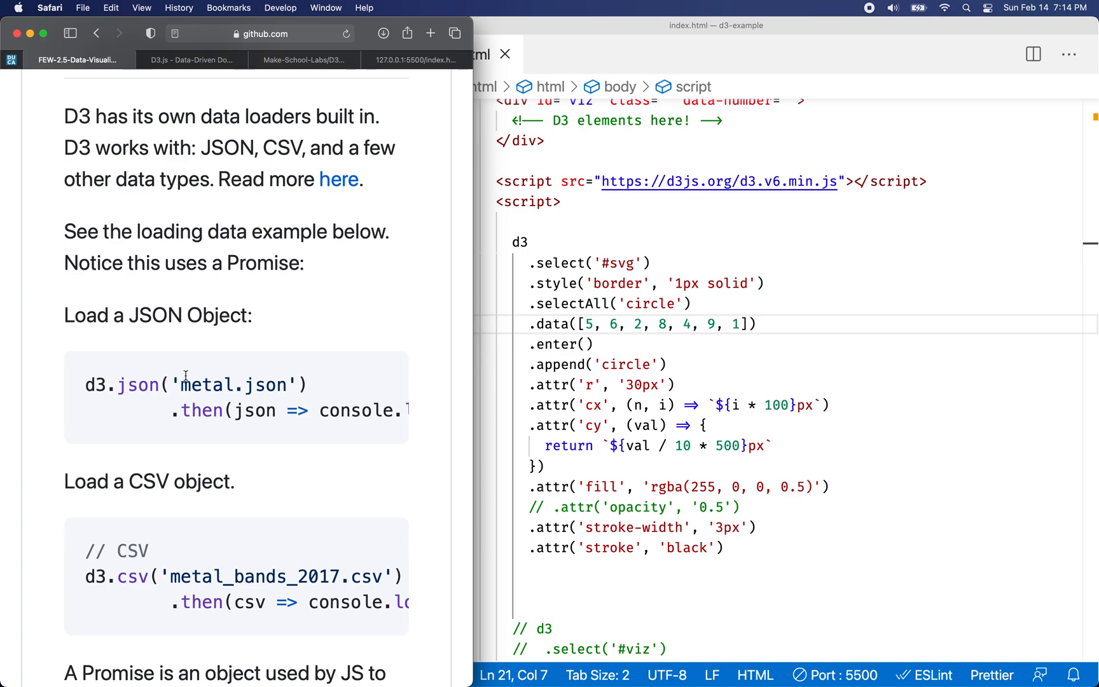
{"action": "double_click", "coordinate": [231, 385]}
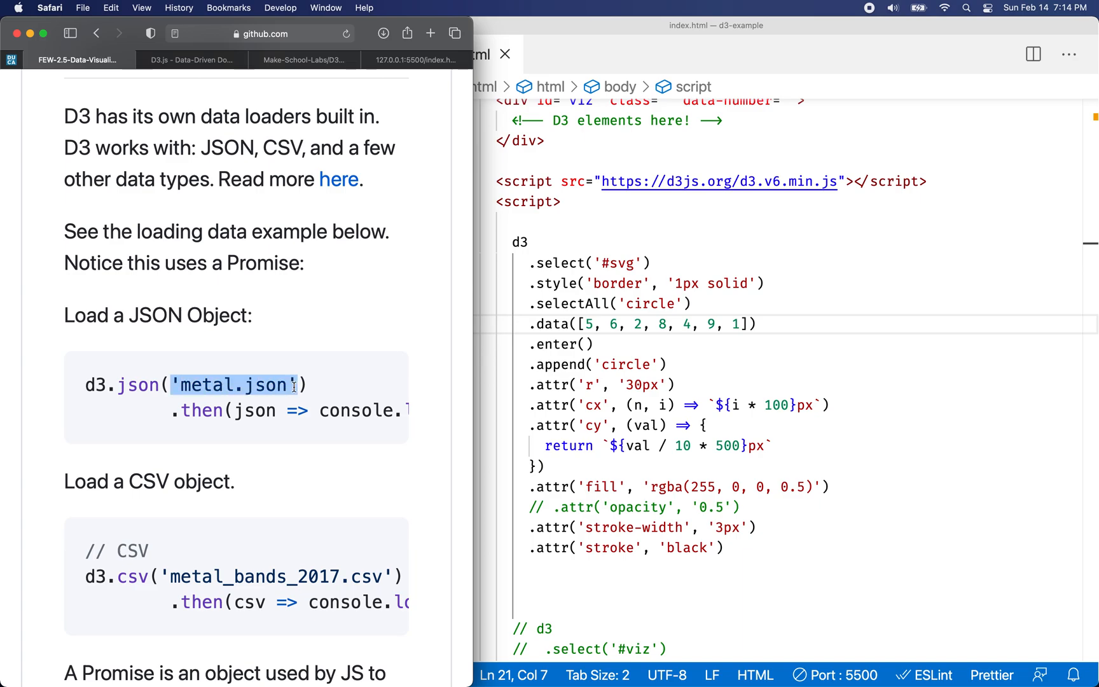
{"action": "scroll", "scroll_direction": "down", "scroll_amount": 3}
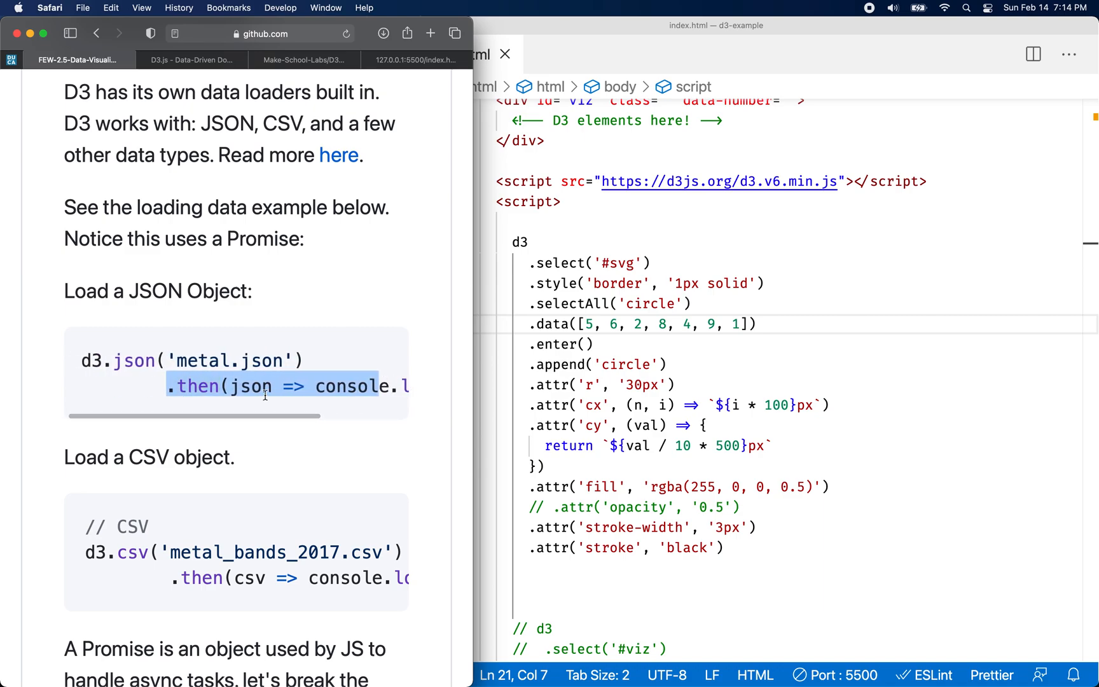
{"action": "scroll", "scroll_direction": "down", "scroll_amount": 3}
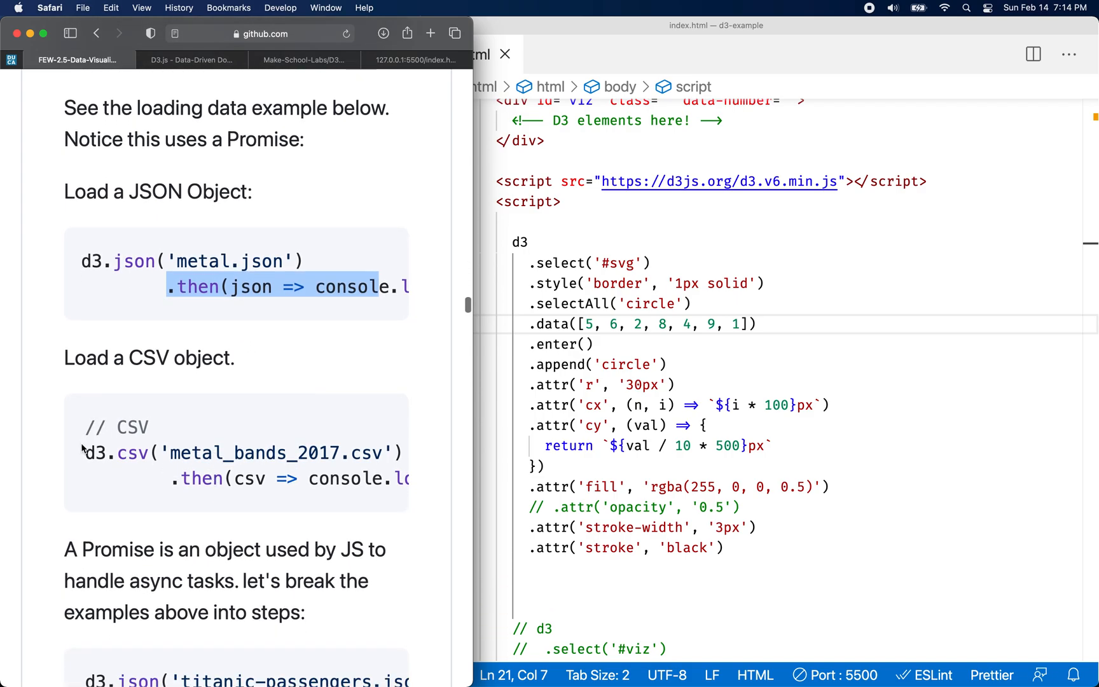
{"action": "scroll", "scroll_direction": "down", "scroll_amount": 3}
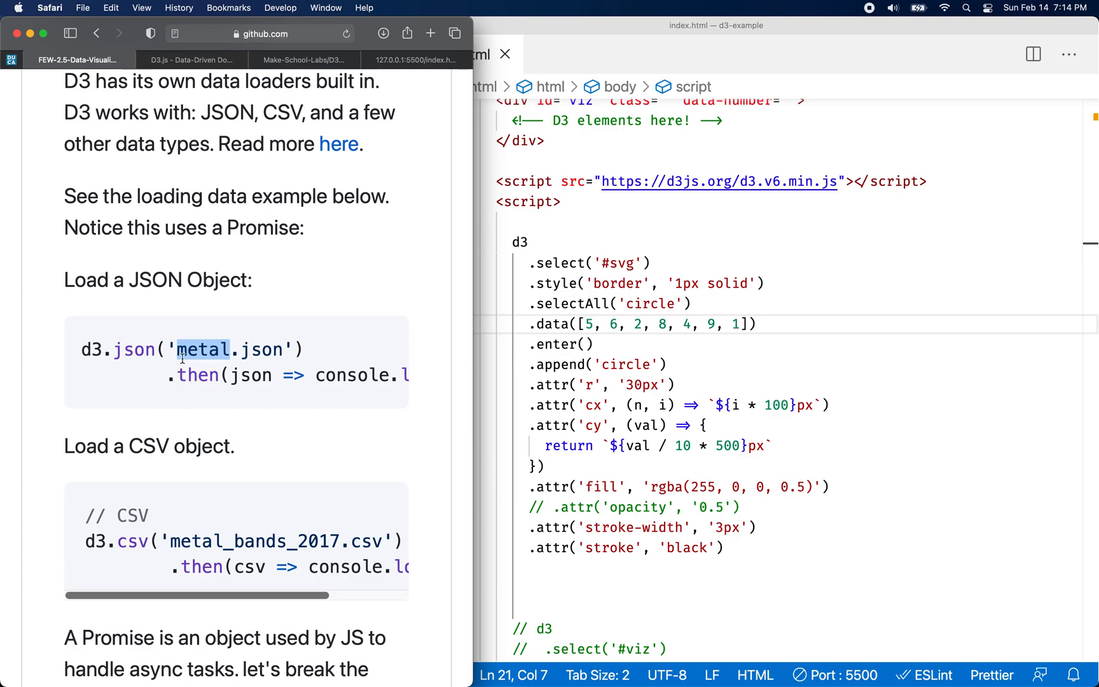
{"action": "left_click_drag", "start_coordinate": [182, 348], "coordinate": [245, 375]}
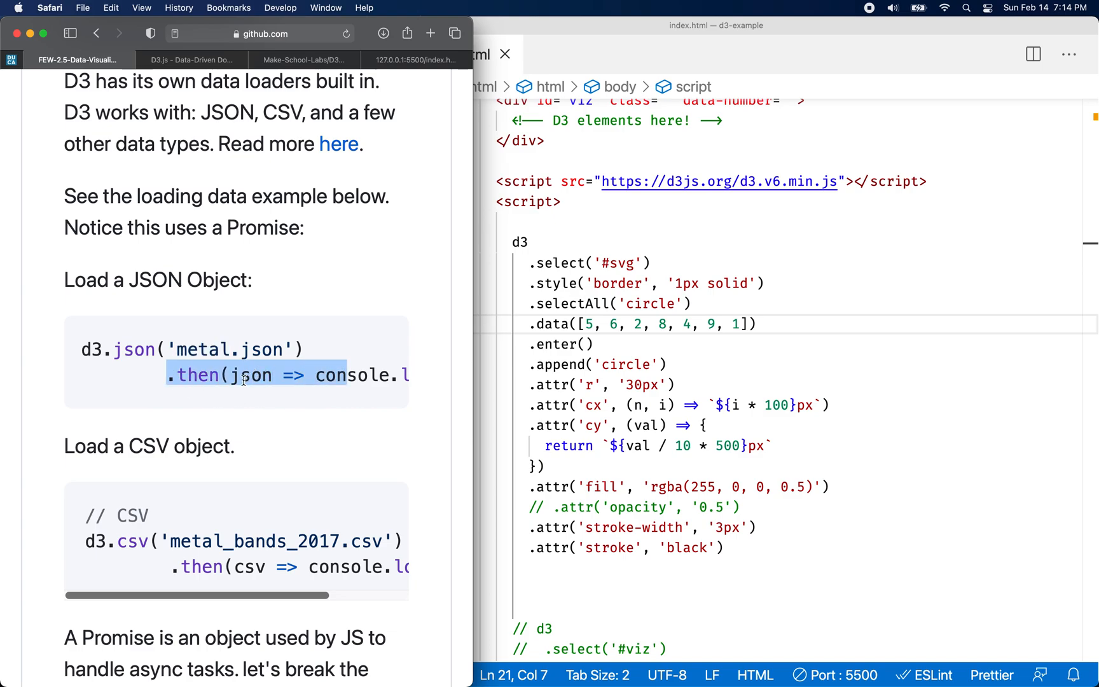
{"action": "left_click", "coordinate": [357, 374]}
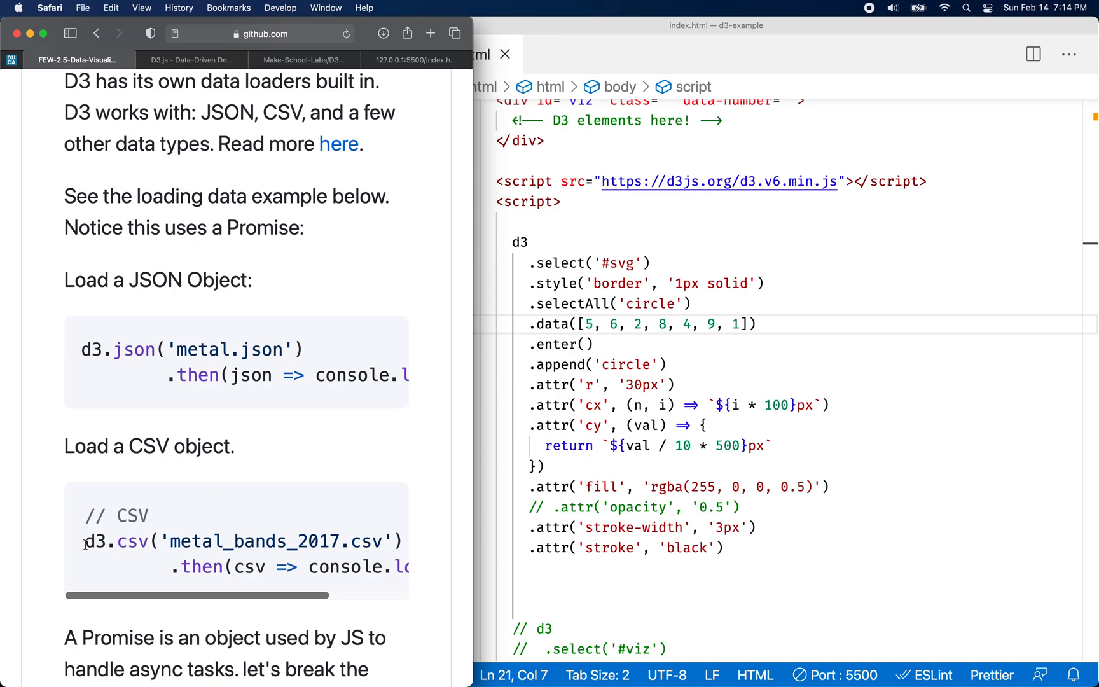
{"action": "scroll", "scroll_direction": "down", "scroll_amount": 3}
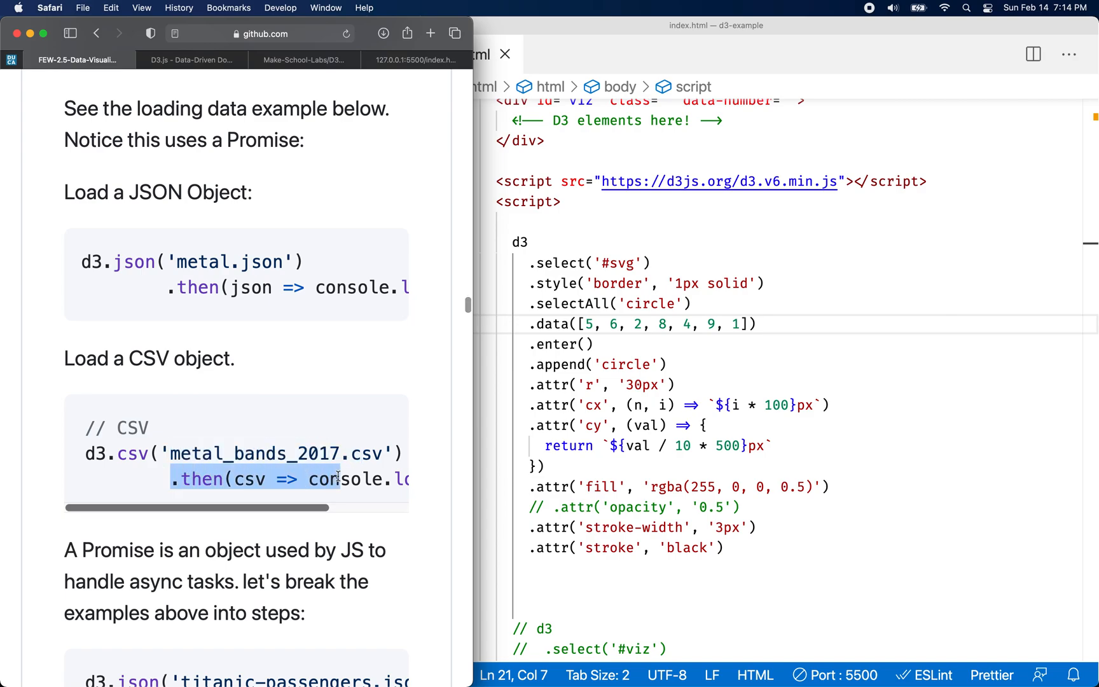
{"action": "scroll", "scroll_direction": "down", "scroll_amount": 3}
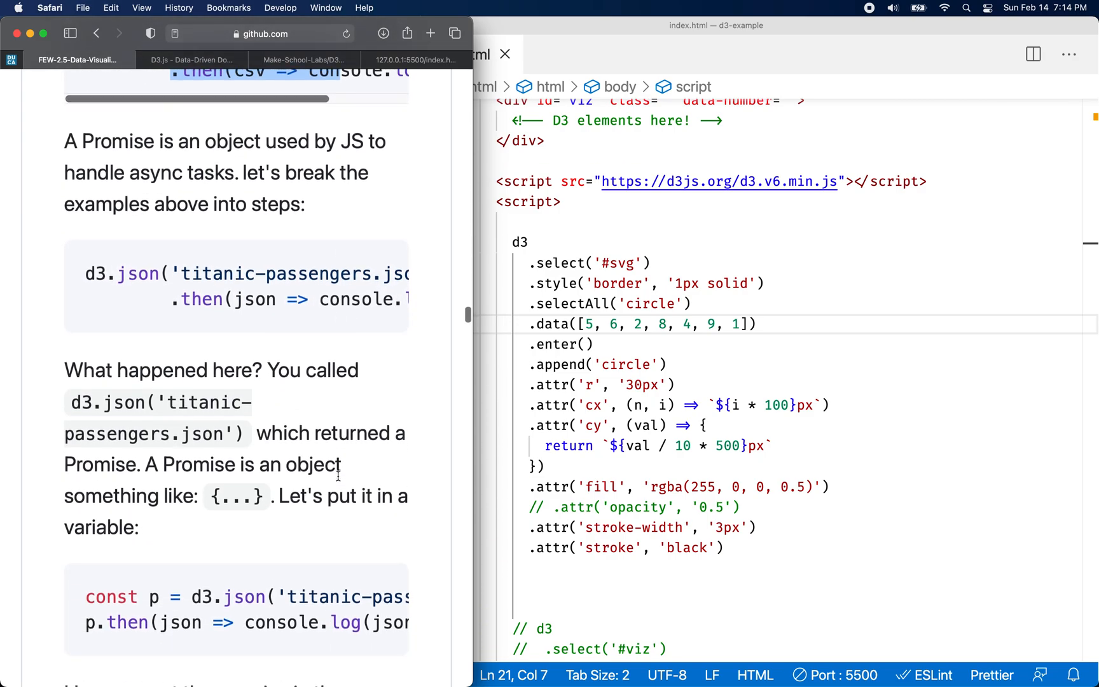
{"action": "scroll", "scroll_direction": "down", "scroll_amount": 3}
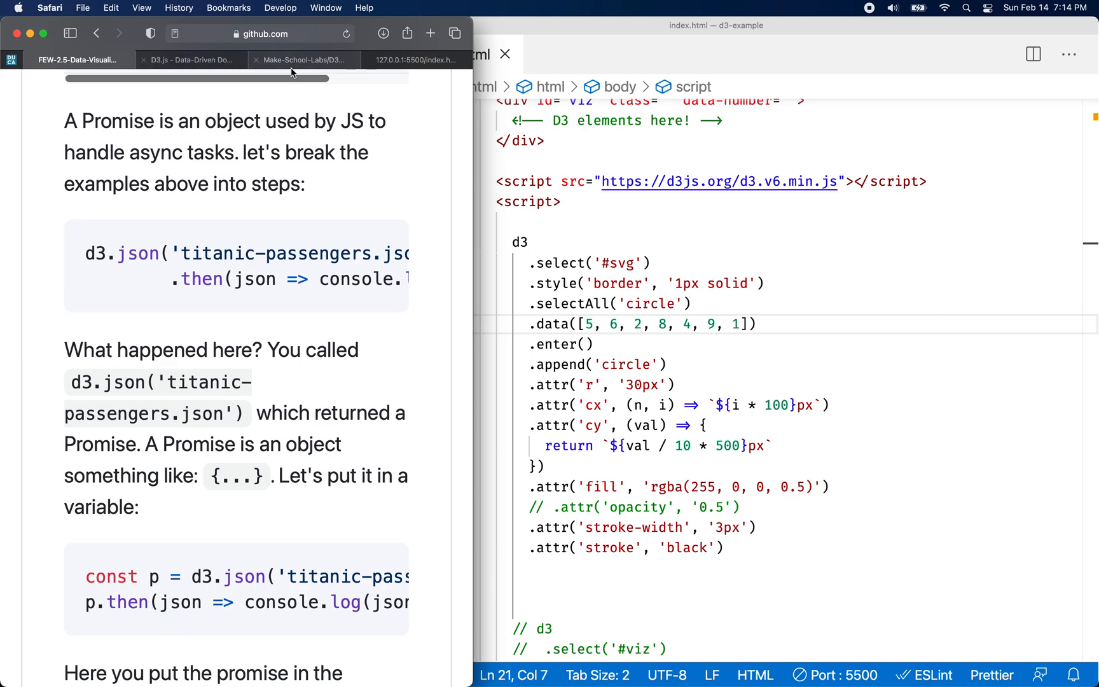
Step: Switch to the D3.js-Mini-Challenges repository and browse its file listing
{"action": "left_click", "coordinate": [303, 60]}
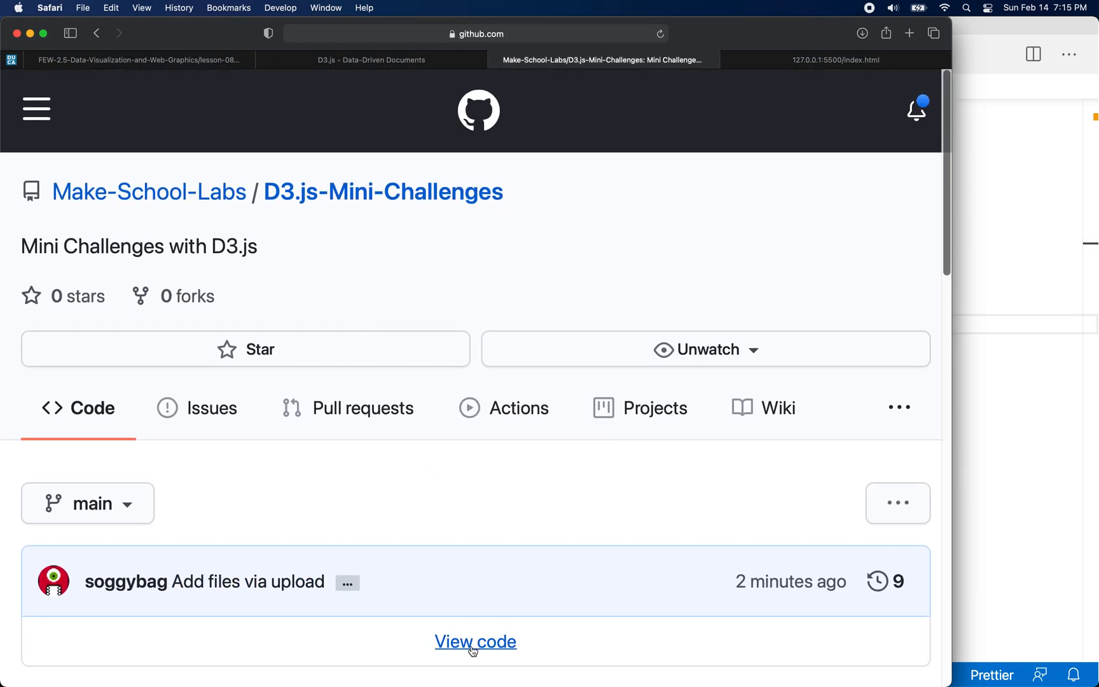
{"action": "left_click", "coordinate": [476, 641]}
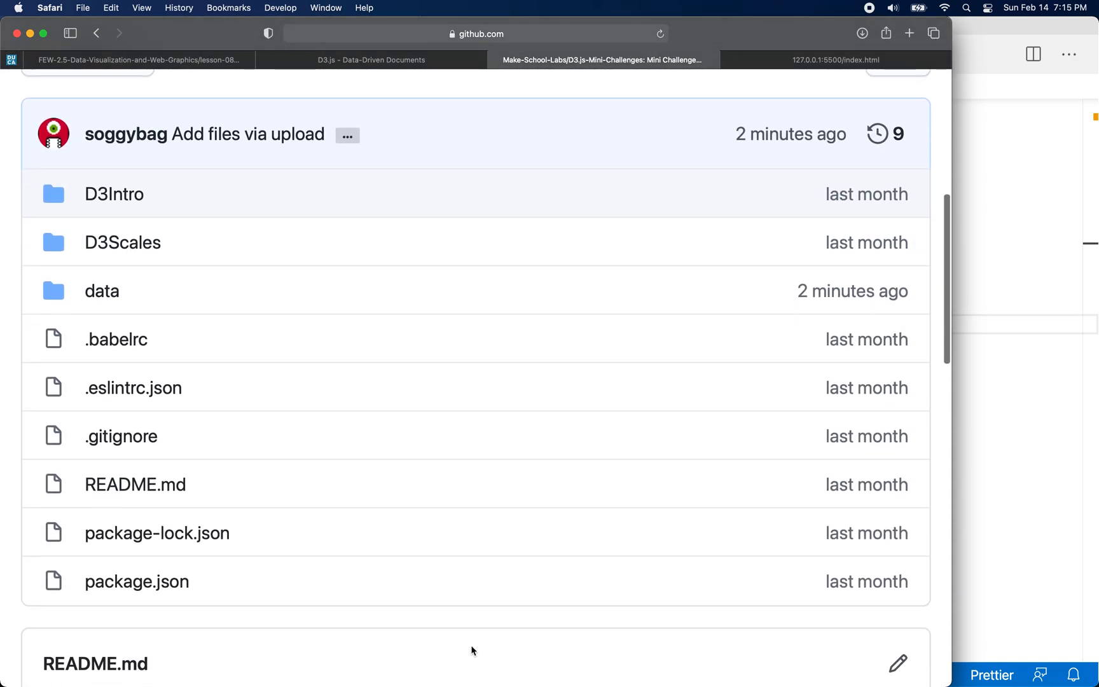
{"action": "mouse_move", "coordinate": [135, 484]}
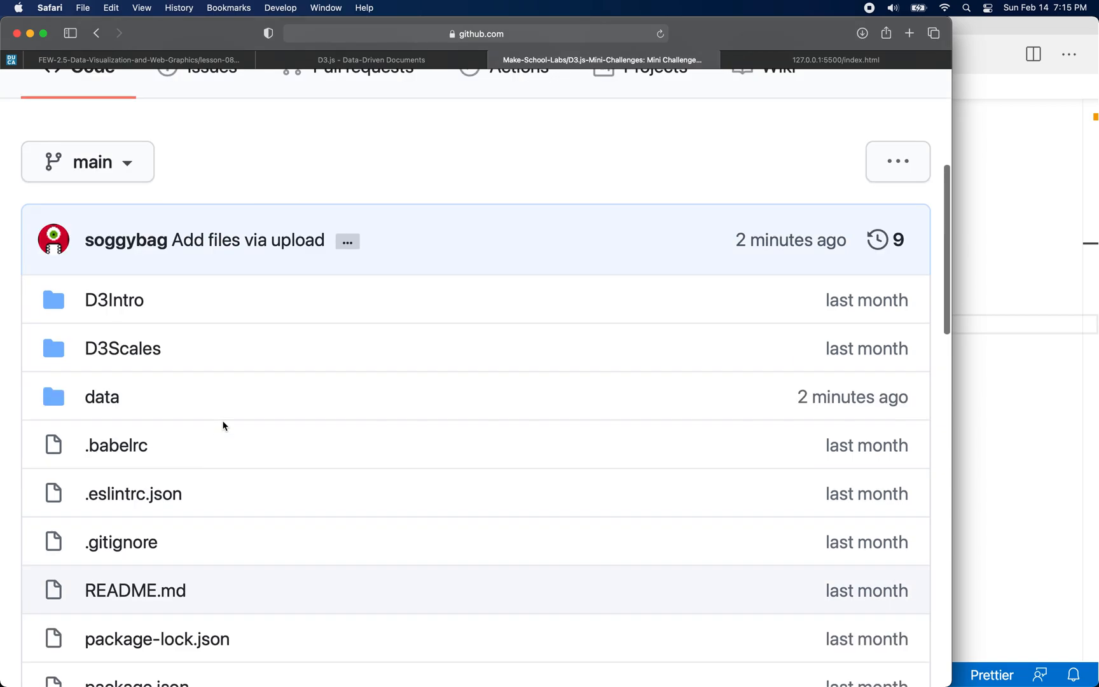
{"action": "scroll", "scroll_direction": "down", "scroll_amount": 3}
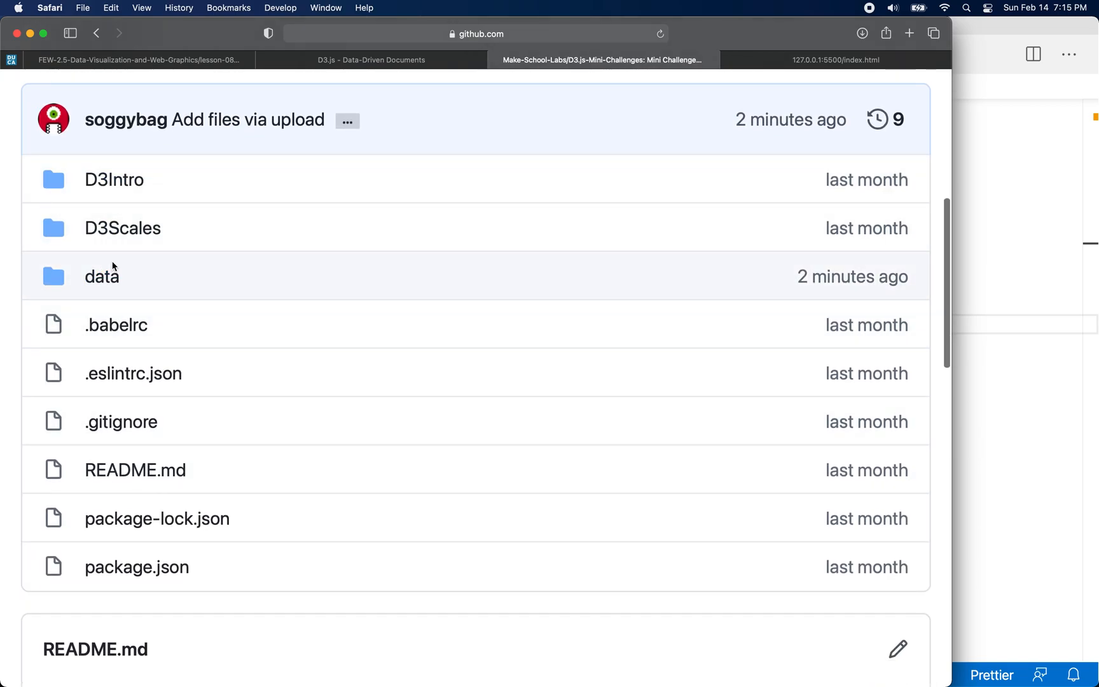
{"action": "mouse_move", "coordinate": [122, 228]}
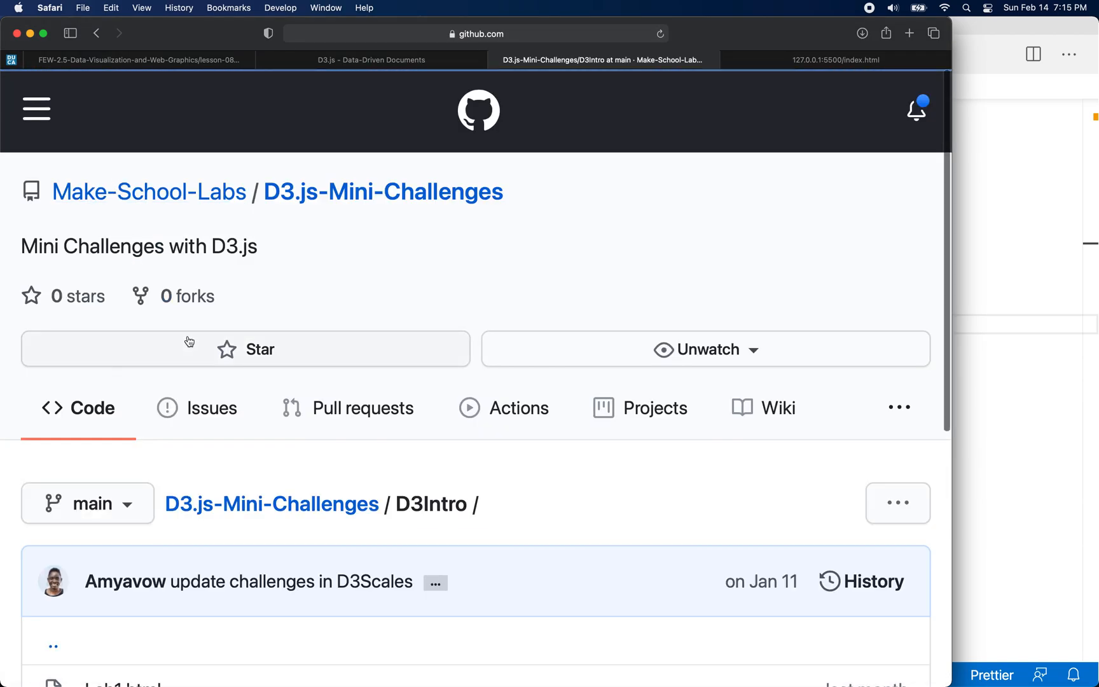
{"action": "scroll", "scroll_direction": "down", "scroll_amount": 3}
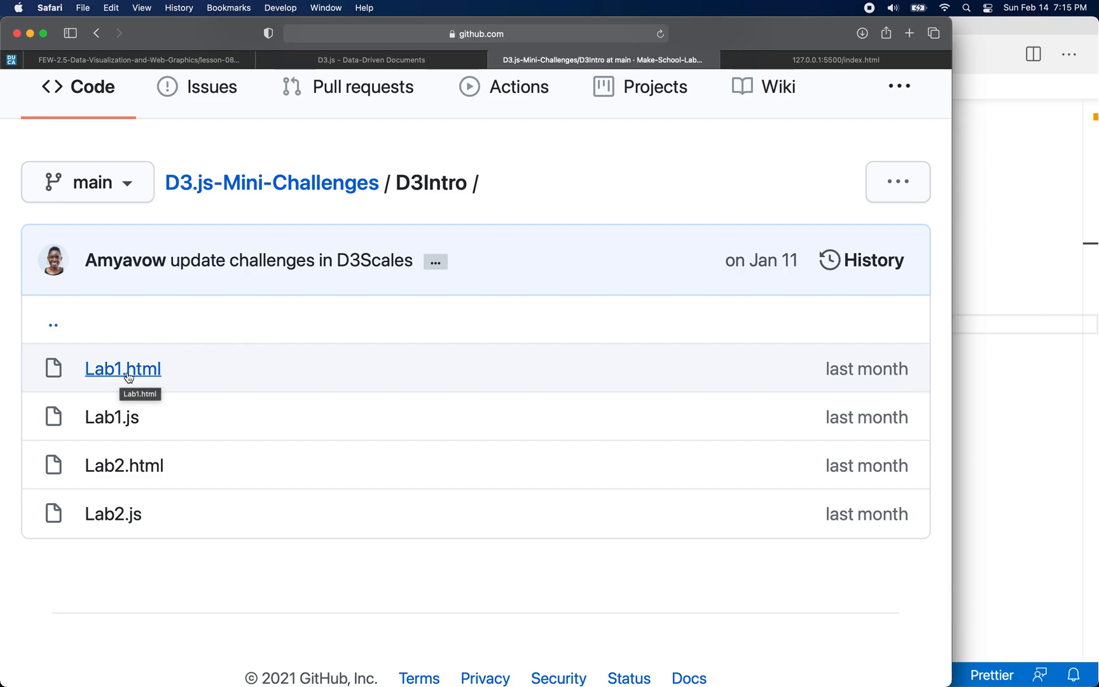
Step: View Lab1.html inside the D3Intro folder, then return to the repository root
{"action": "left_click", "coordinate": [122, 368]}
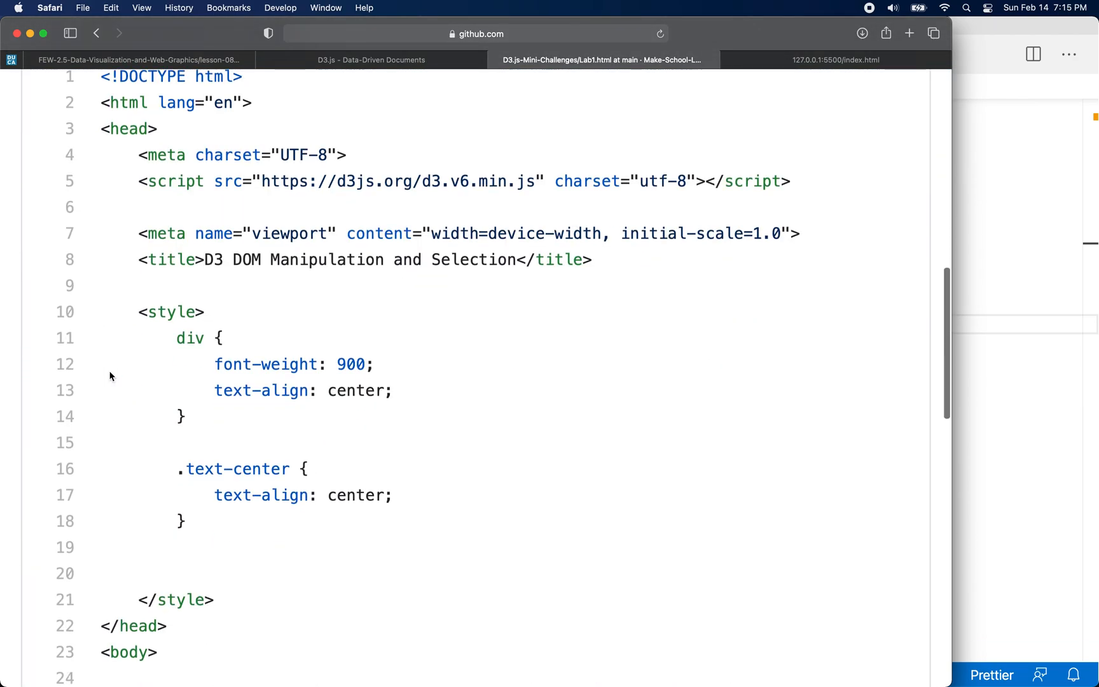
{"action": "scroll", "scroll_direction": "down", "scroll_amount": 3}
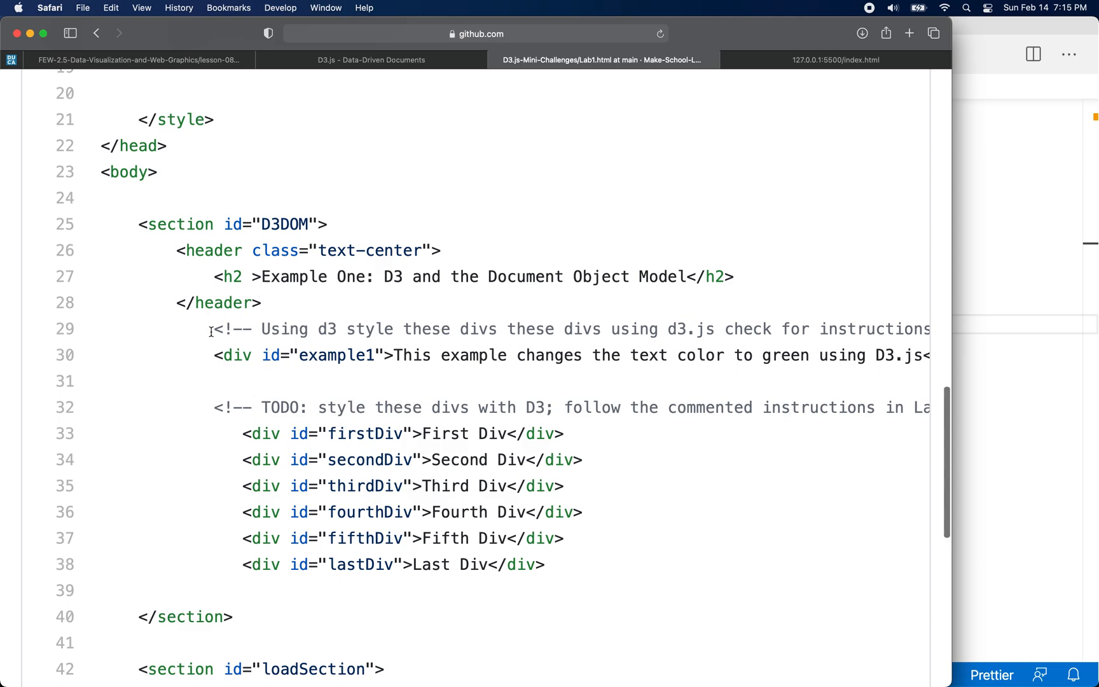
{"action": "left_click_drag", "start_coordinate": [214, 330], "coordinate": [617, 329]}
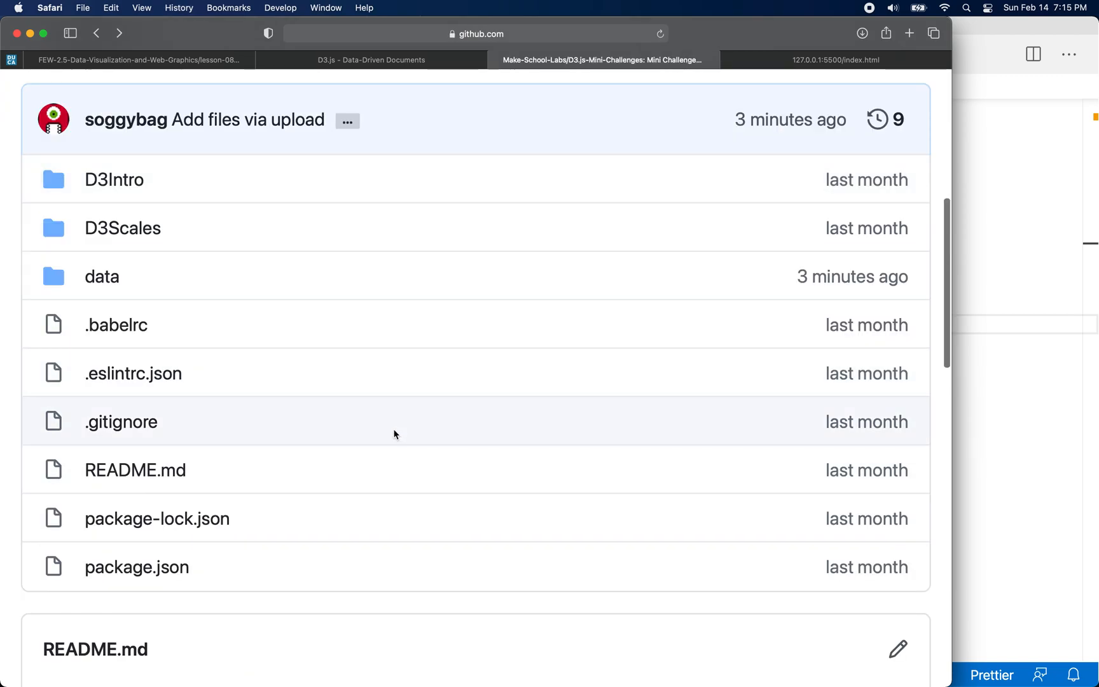
{"action": "mouse_move", "coordinate": [159, 504]}
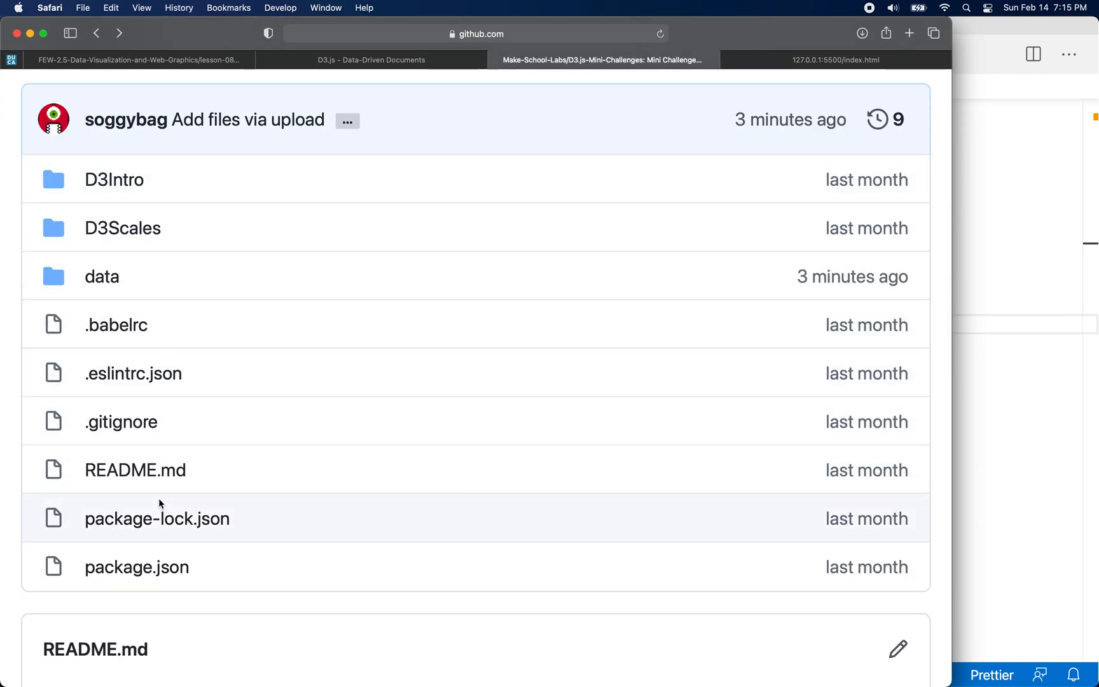
{"action": "mouse_move", "coordinate": [101, 276]}
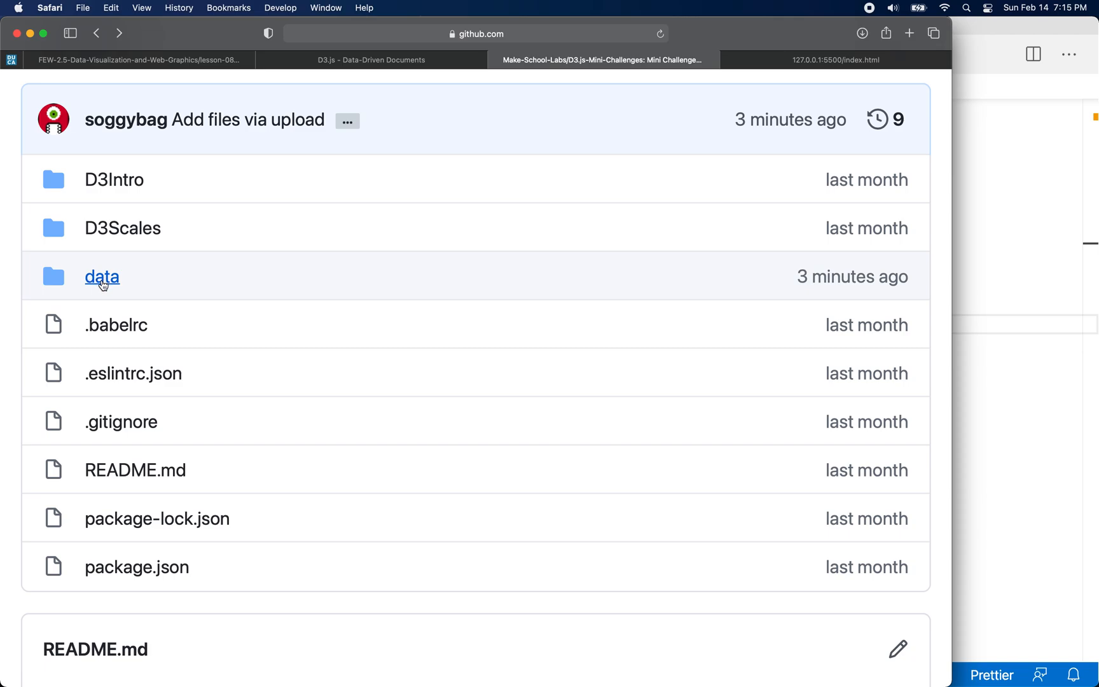
Step: Browse the repository's data folder and its Code / Download ZIP options
{"action": "left_click", "coordinate": [102, 276]}
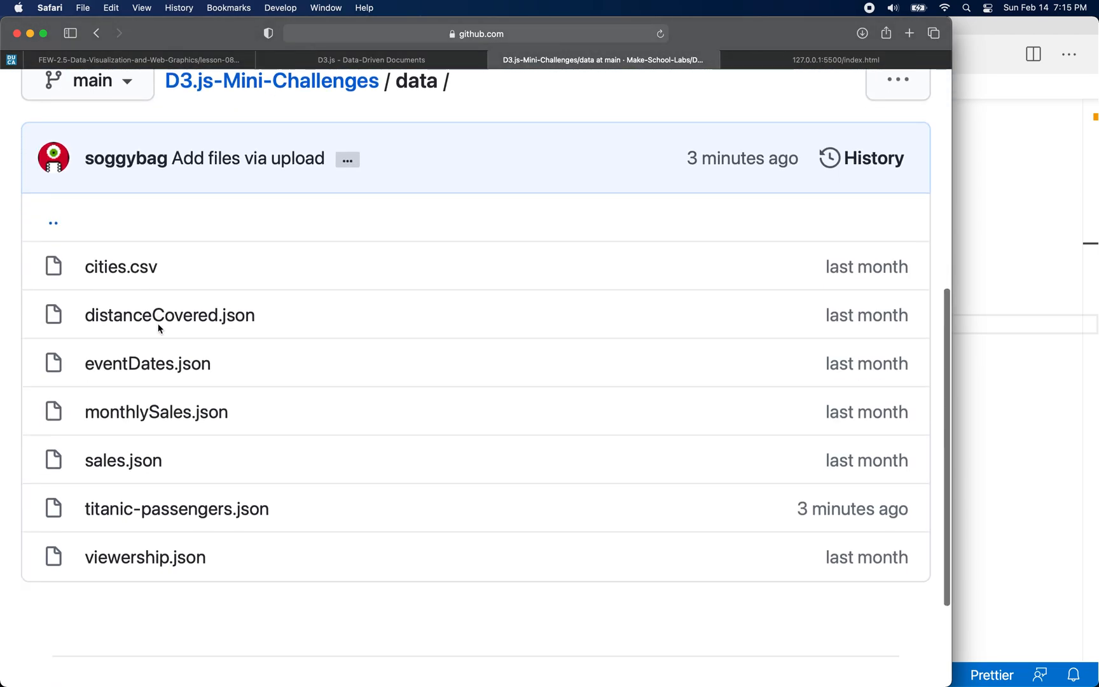
{"action": "scroll", "scroll_direction": "down", "scroll_amount": 3}
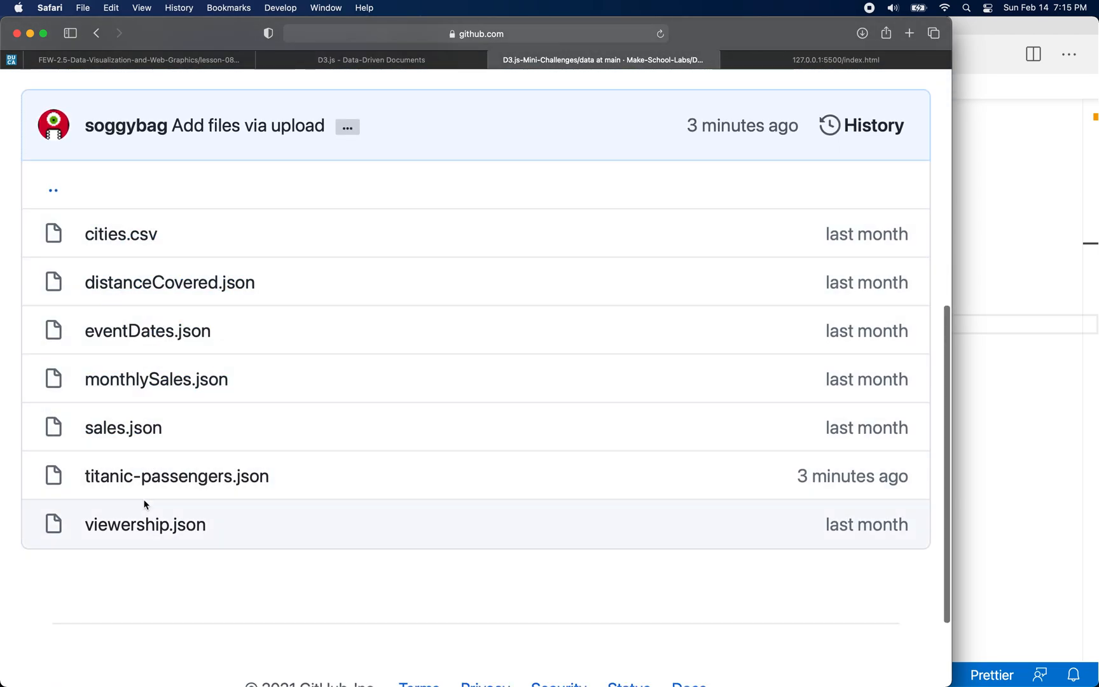
{"action": "mouse_move", "coordinate": [203, 243]}
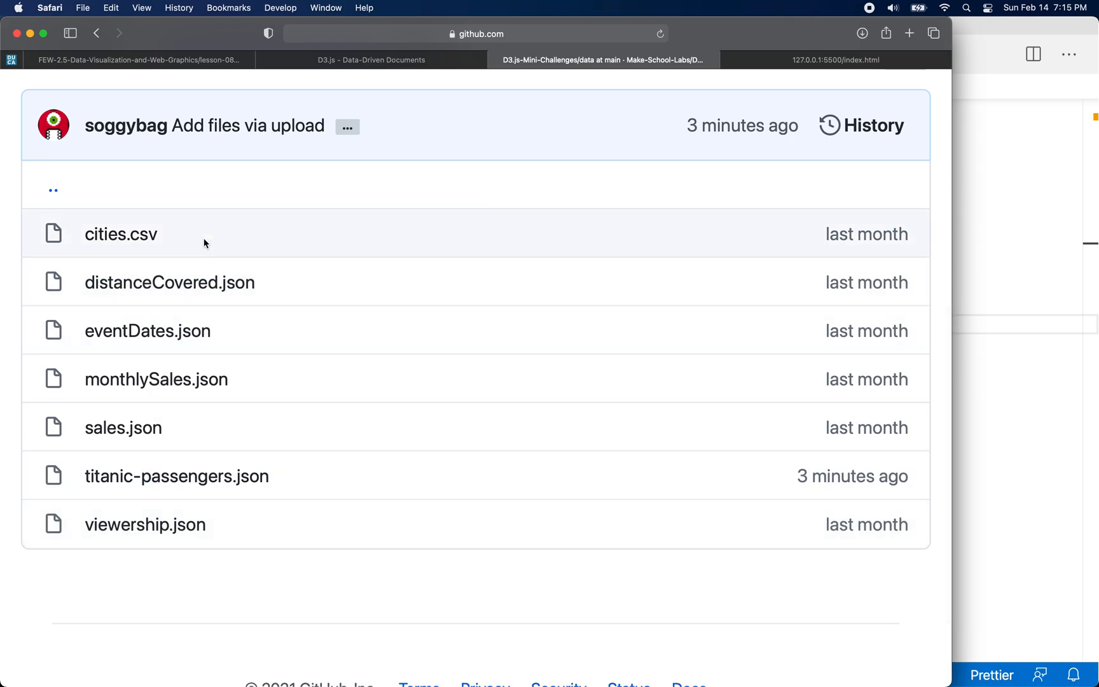
{"action": "mouse_move", "coordinate": [121, 233]}
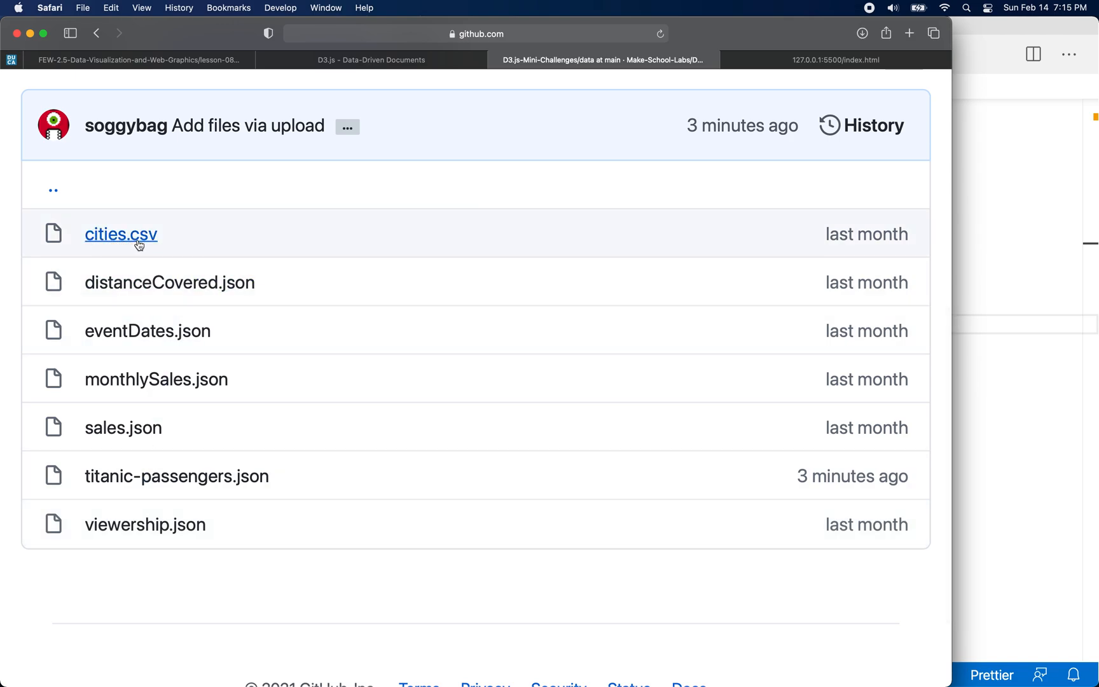
{"action": "mouse_move", "coordinate": [169, 282]}
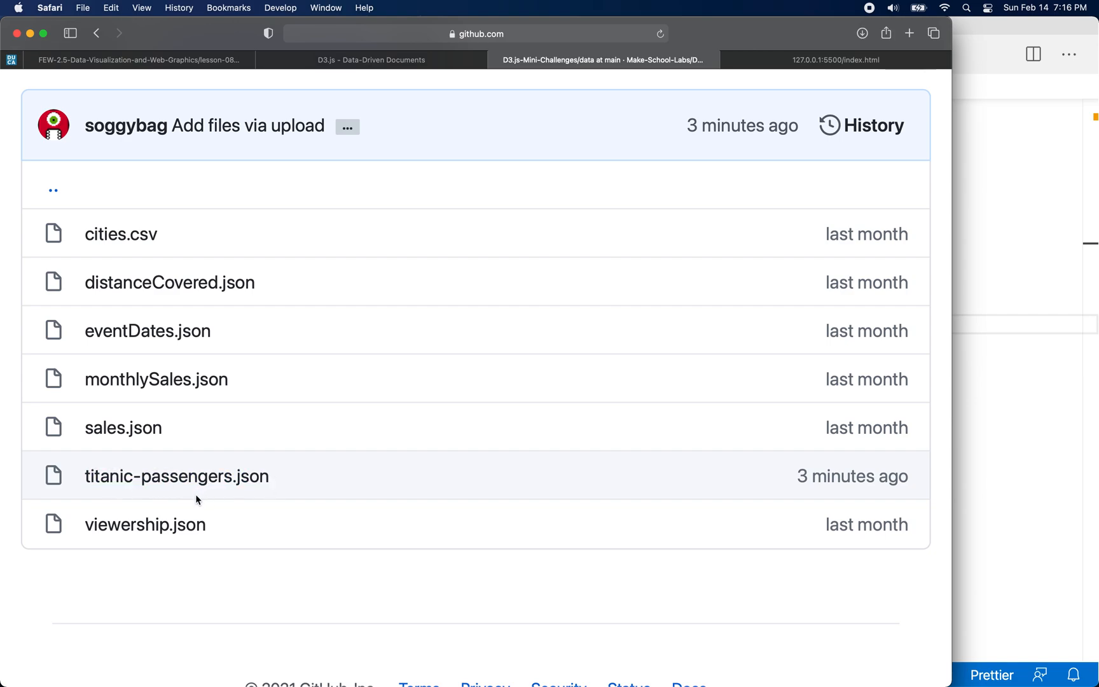
{"action": "mouse_move", "coordinate": [148, 331]}
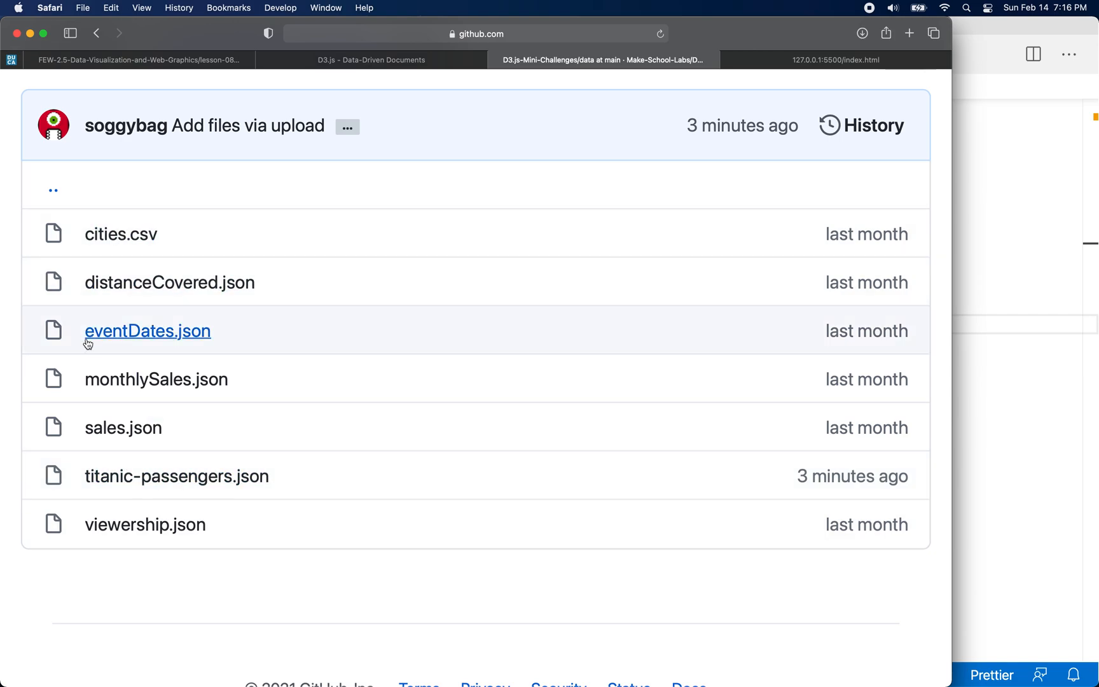
{"action": "mouse_move", "coordinate": [280, 345]}
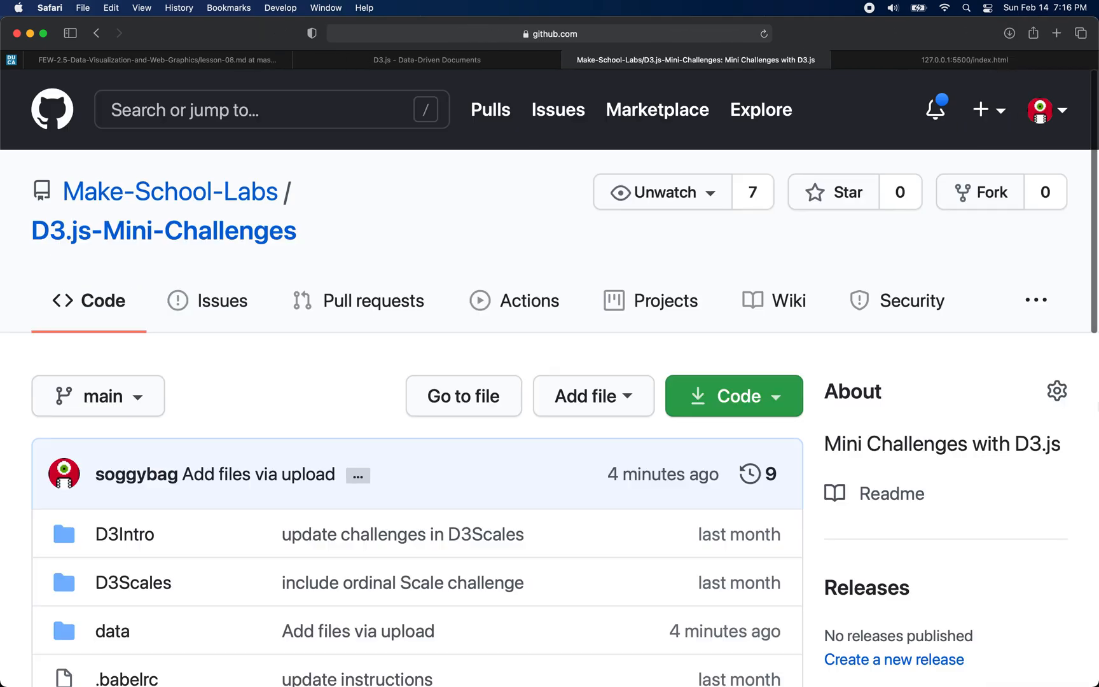
{"action": "left_click", "coordinate": [732, 396]}
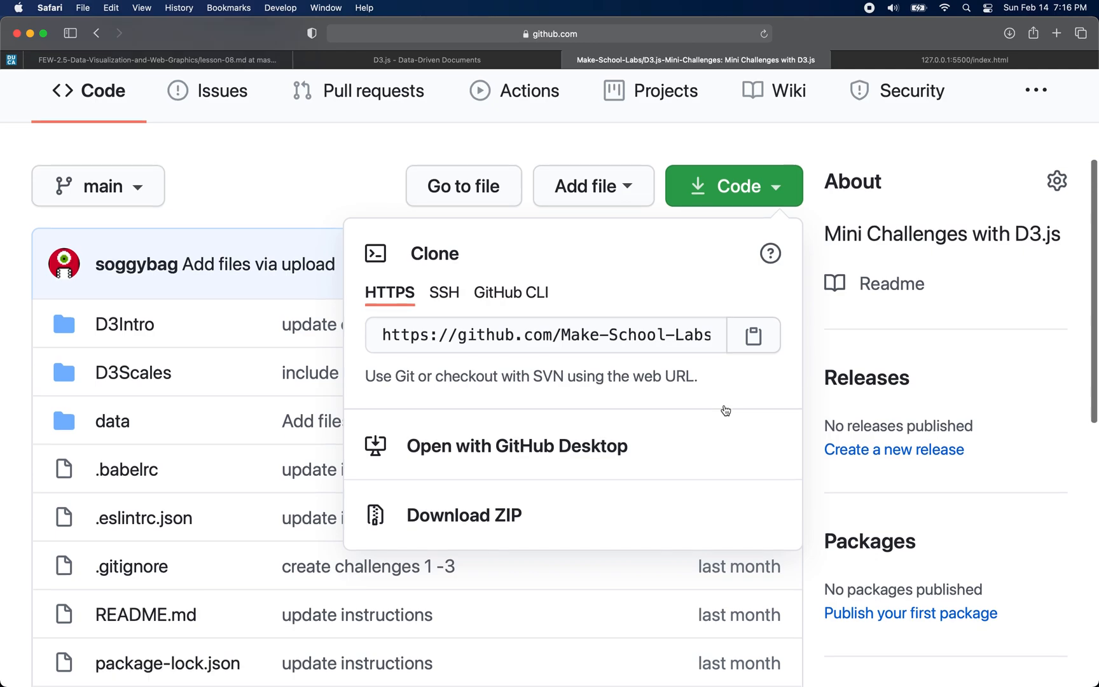
{"action": "scroll", "scroll_direction": "down", "scroll_amount": 3}
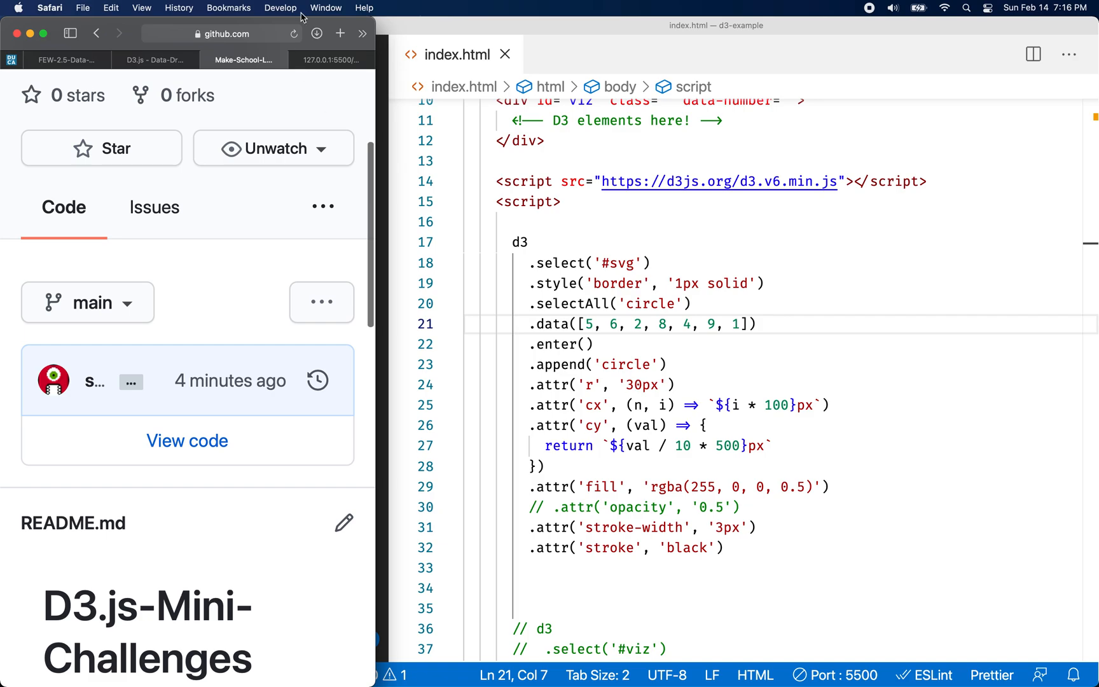
Step: Copy titanic-passengers.json from the downloaded data folder into the d3-example project beside index.html
{"action": "left_click", "coordinate": [317, 33]}
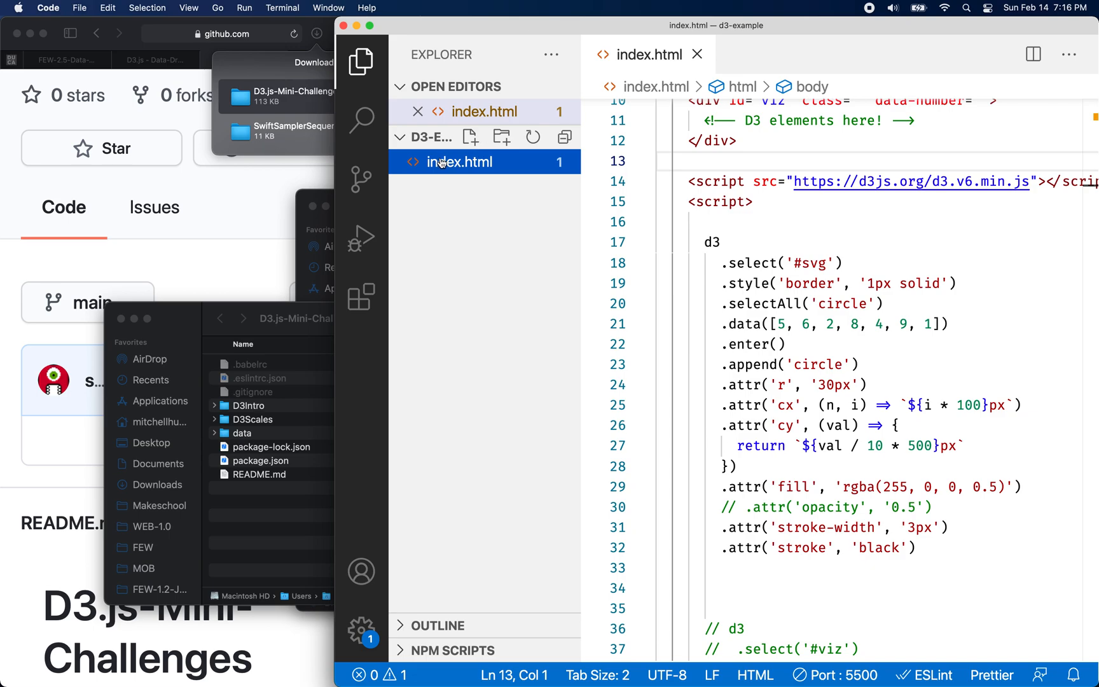
{"action": "right_click", "coordinate": [460, 161]}
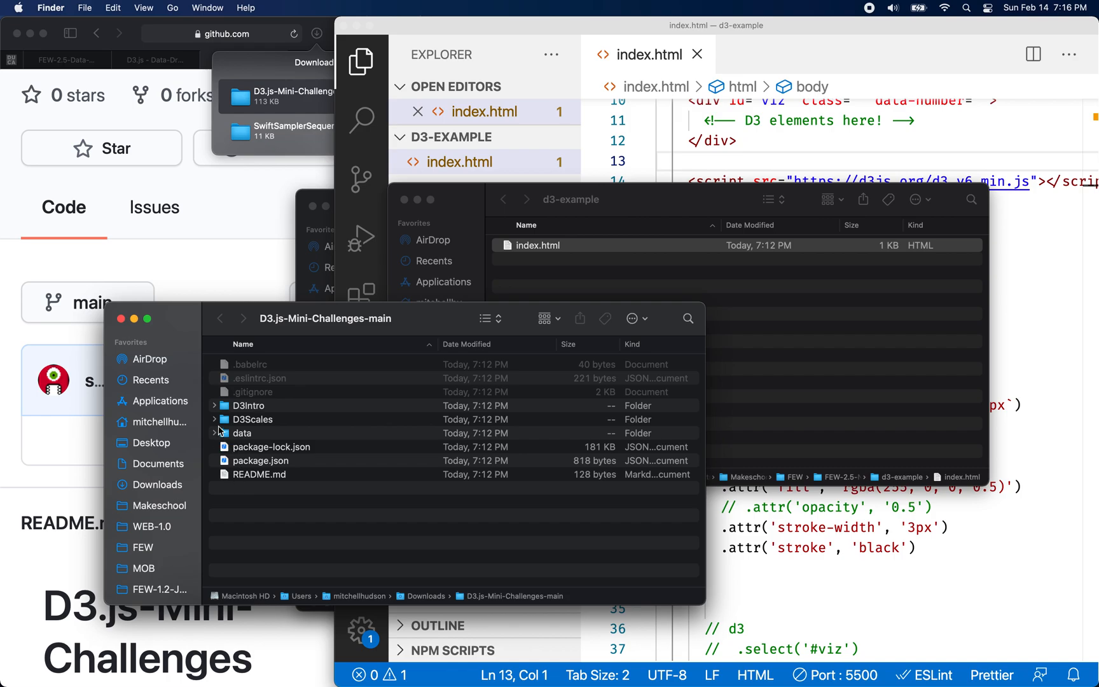
{"action": "left_click", "coordinate": [224, 432]}
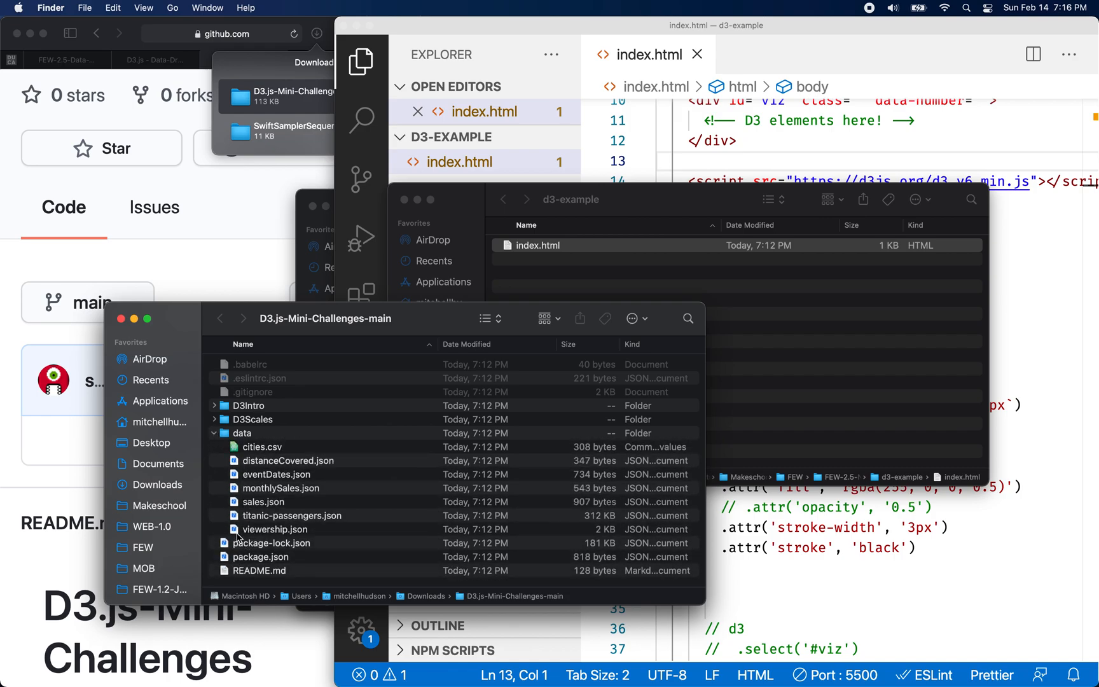
{"action": "left_click", "coordinate": [293, 515]}
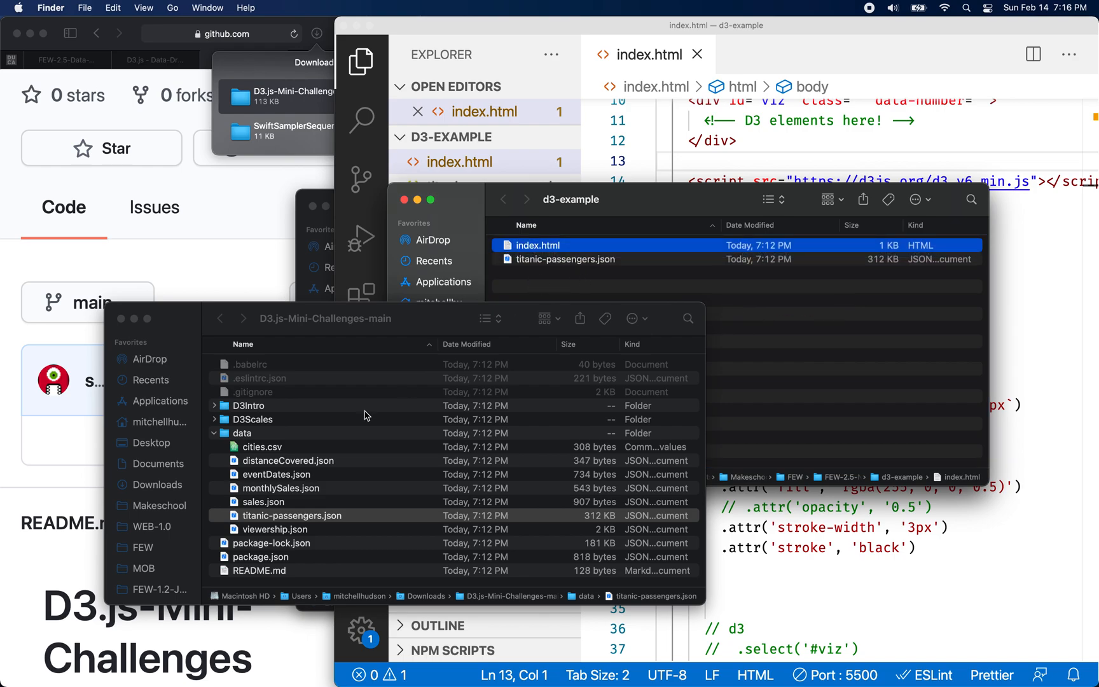
{"action": "mouse_move", "coordinate": [225, 477]}
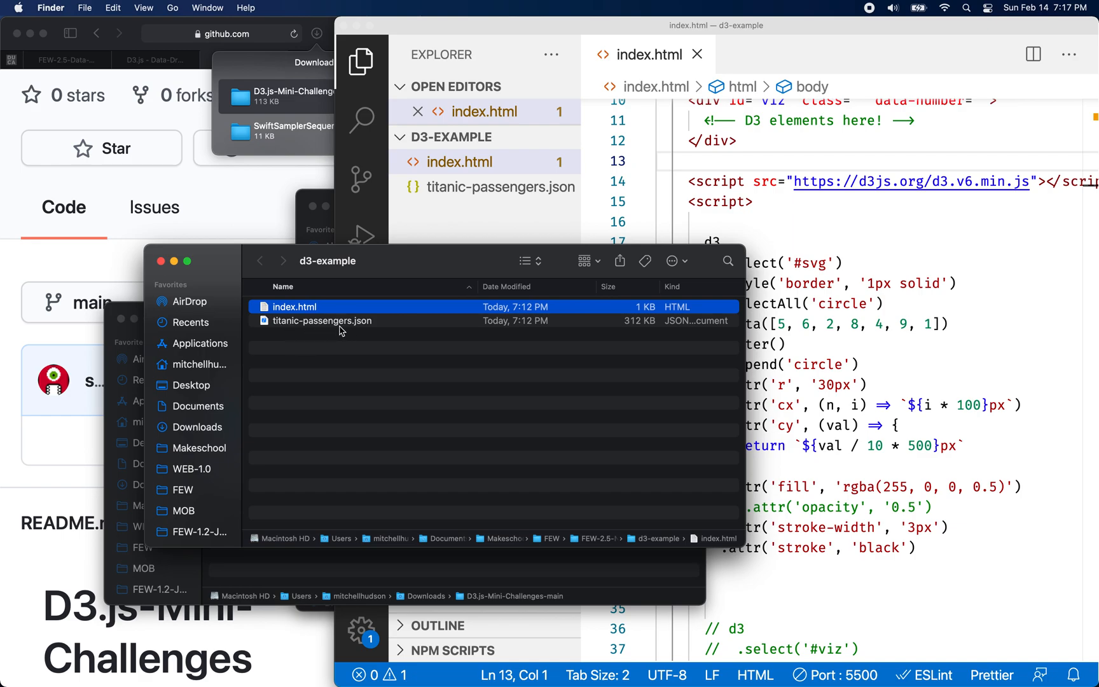
{"action": "left_click", "coordinate": [322, 321]}
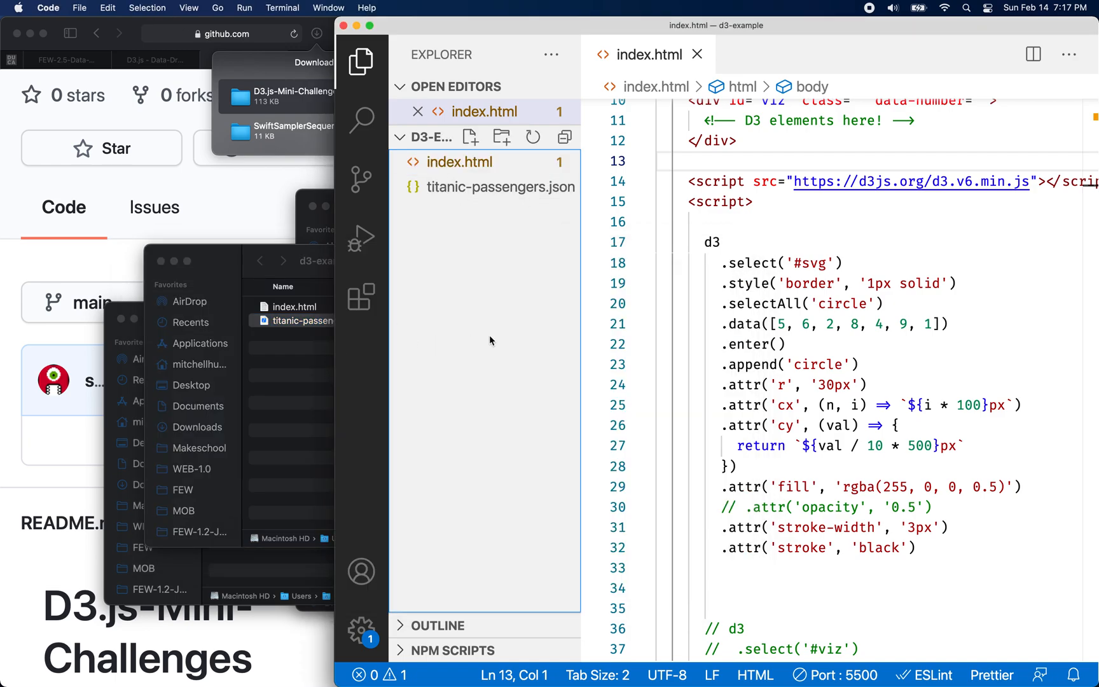
{"action": "scroll", "scroll_direction": "down", "scroll_amount": 3}
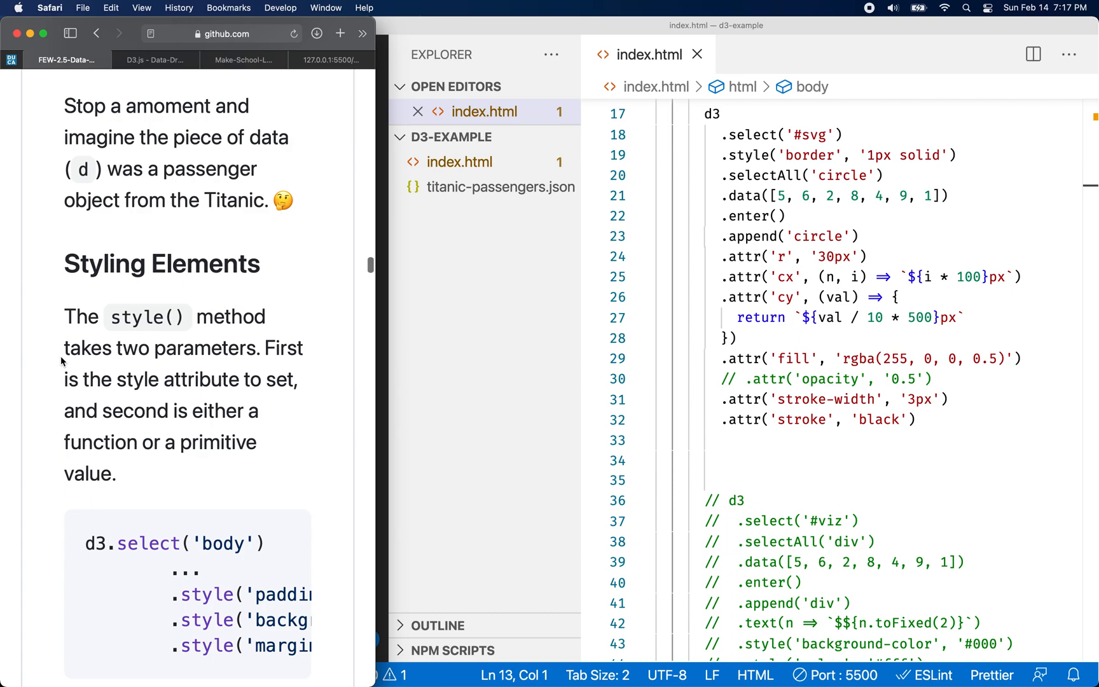
Step: Read the lesson's Loading Data example, then comment out the old circle-drawing chain in index.html
{"action": "left_click_drag", "start_coordinate": [62, 363], "coordinate": [252, 411]}
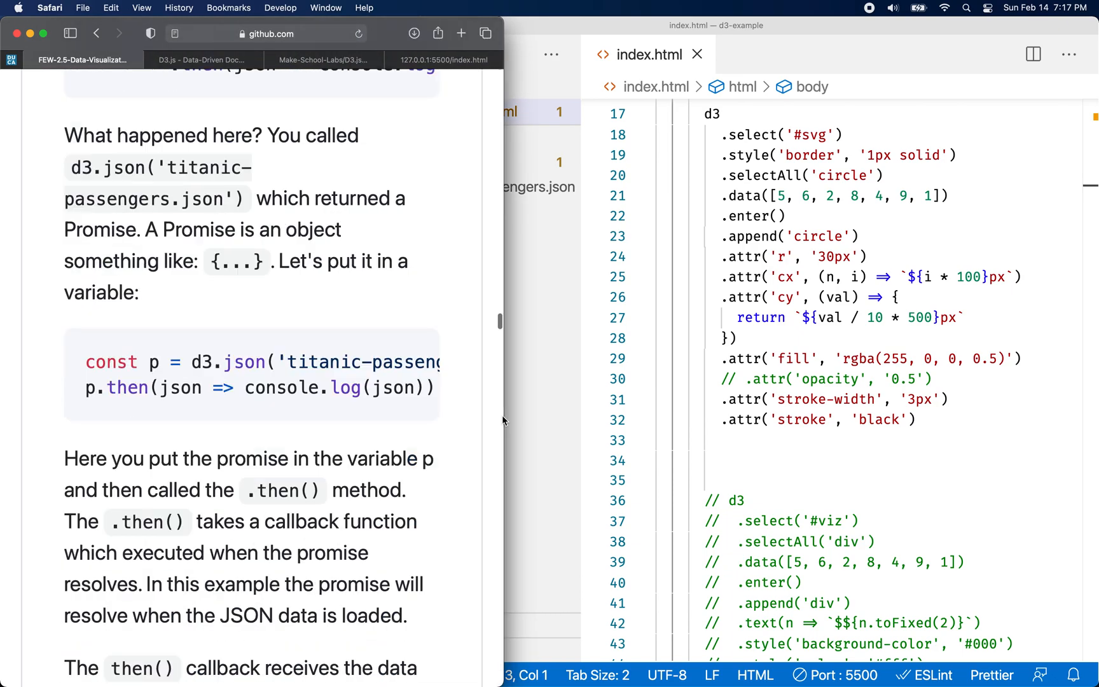
{"action": "scroll", "scroll_direction": "down", "scroll_amount": 3}
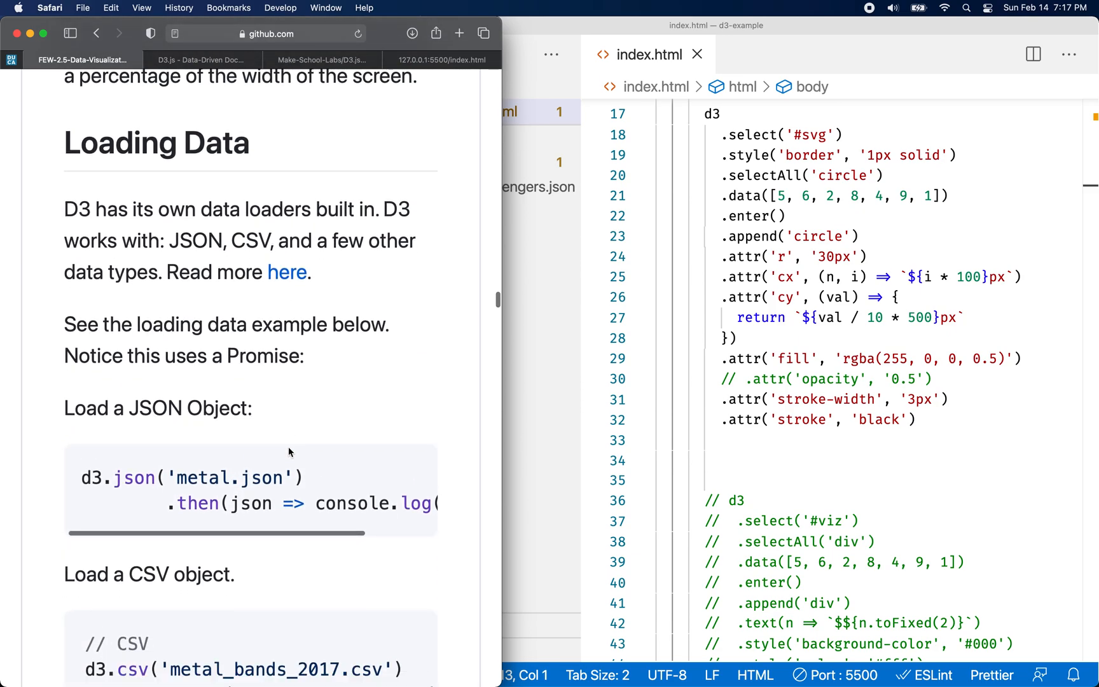
{"action": "left_click", "coordinate": [715, 379]}
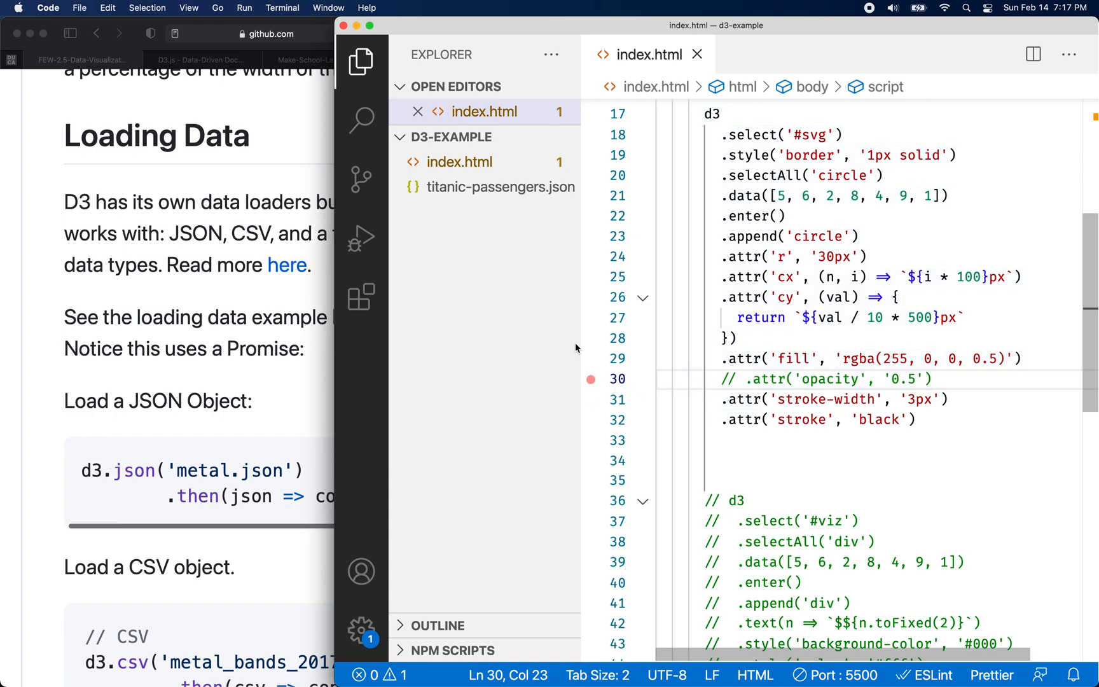
{"action": "scroll", "scroll_direction": "down", "scroll_amount": 3}
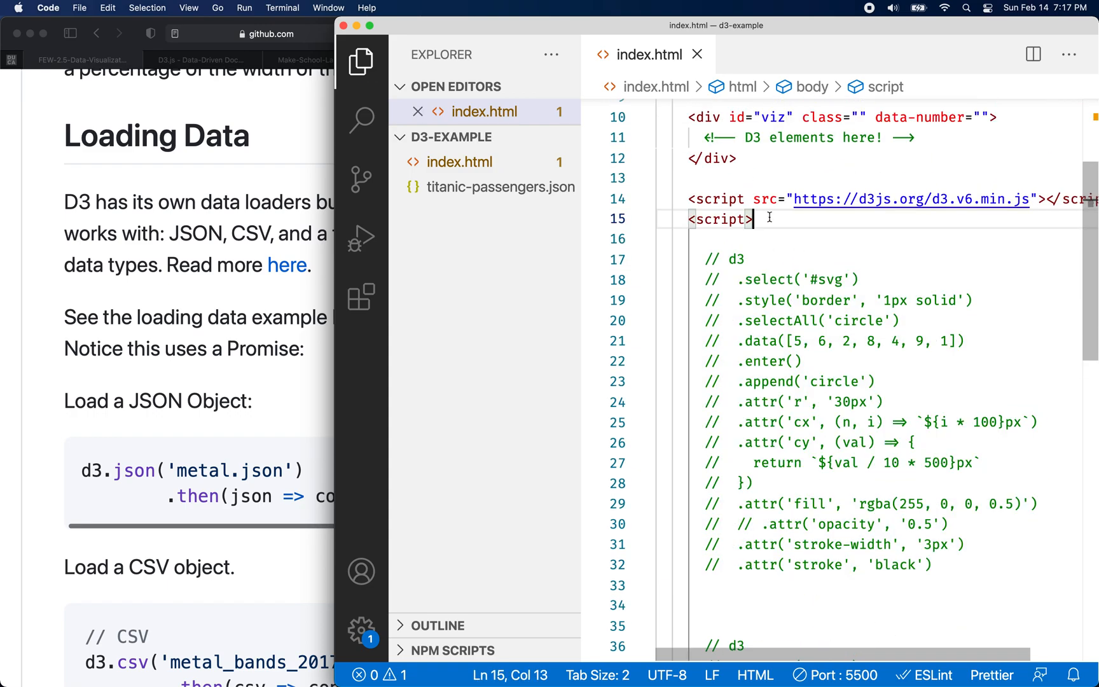
Step: Write d3.json('titanic-passengers.json') on a blank line in the script, starting a .then() after it
{"action": "key", "text": "enter"}
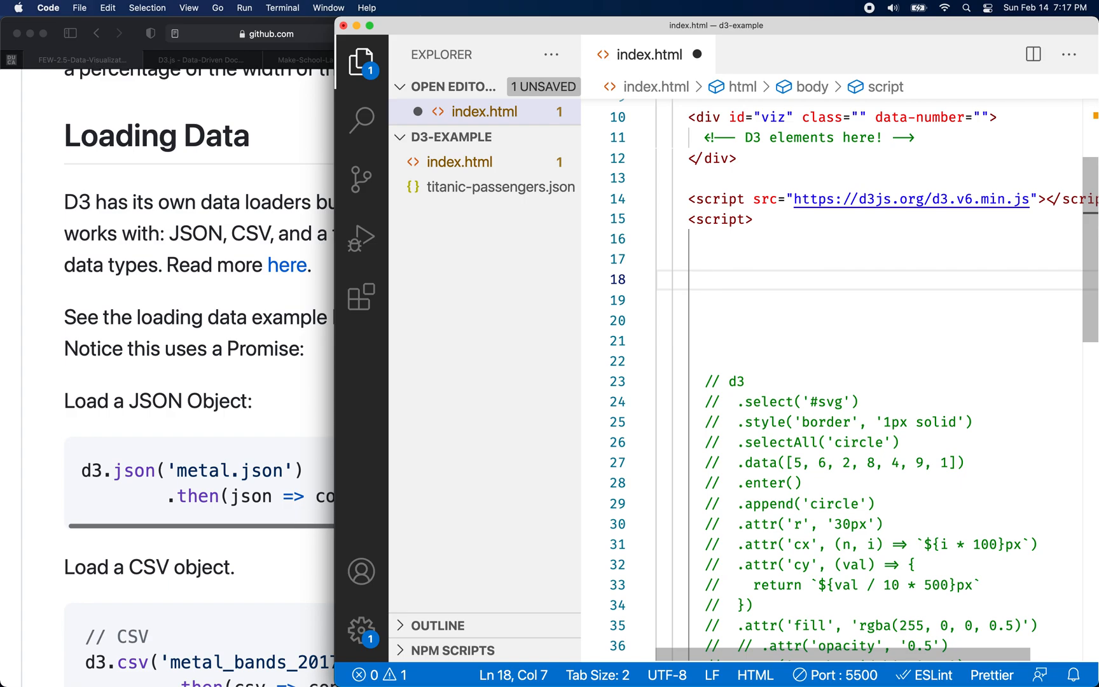
{"action": "type", "text": "d3.jso"}
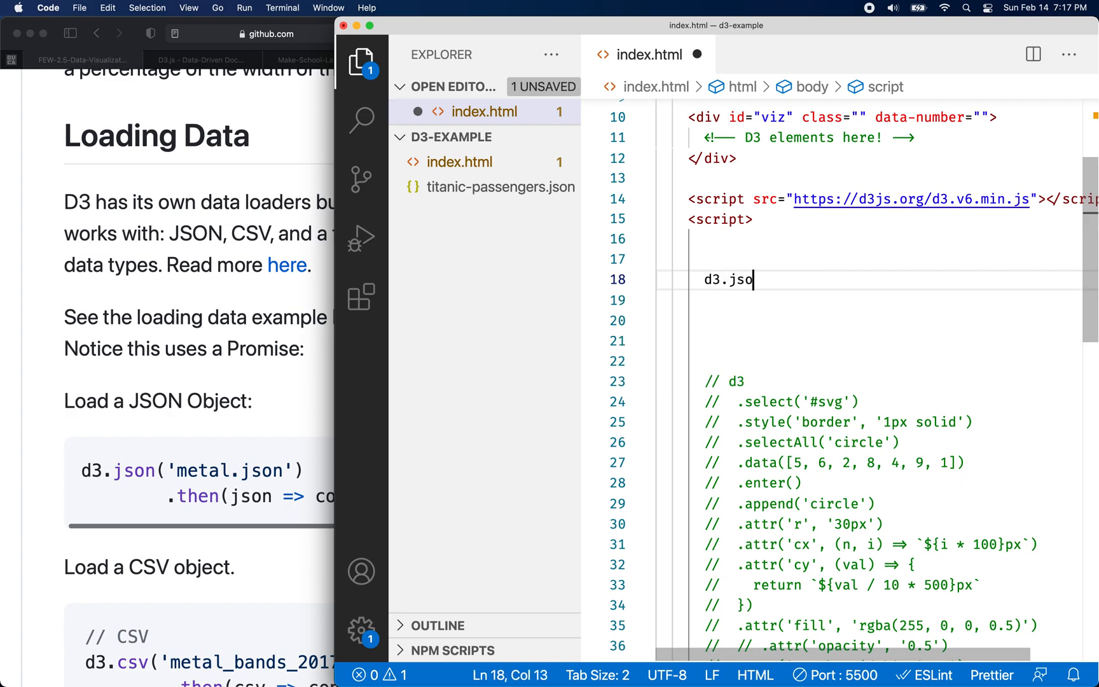
{"action": "type", "text": "n()"}
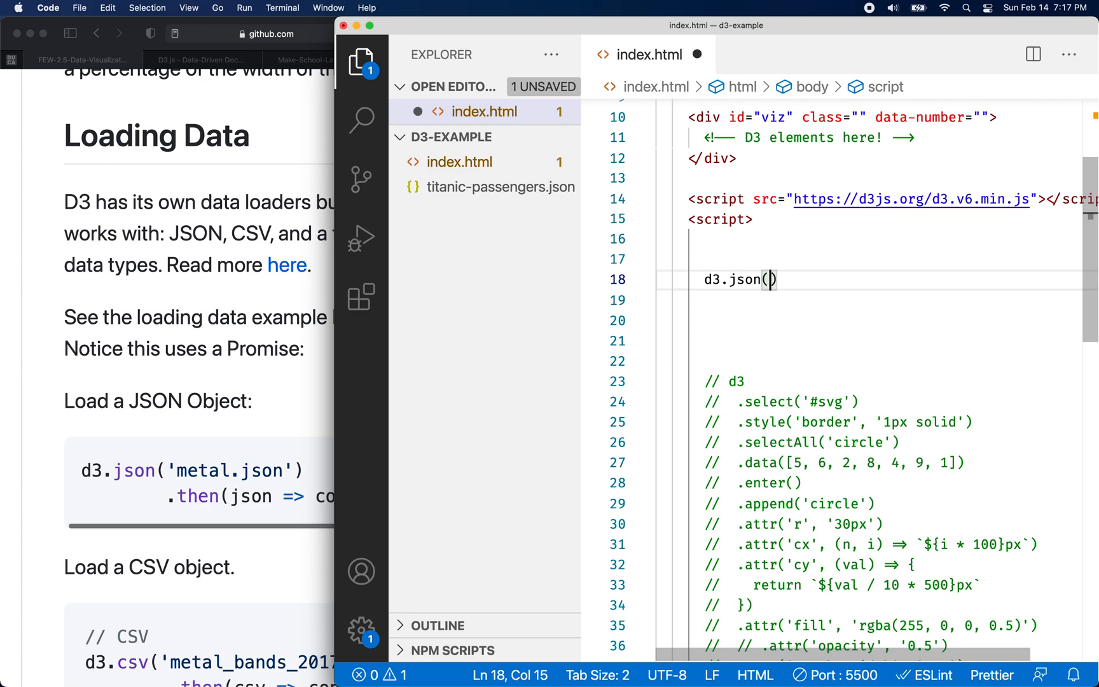
{"action": "type", "text": "''"}
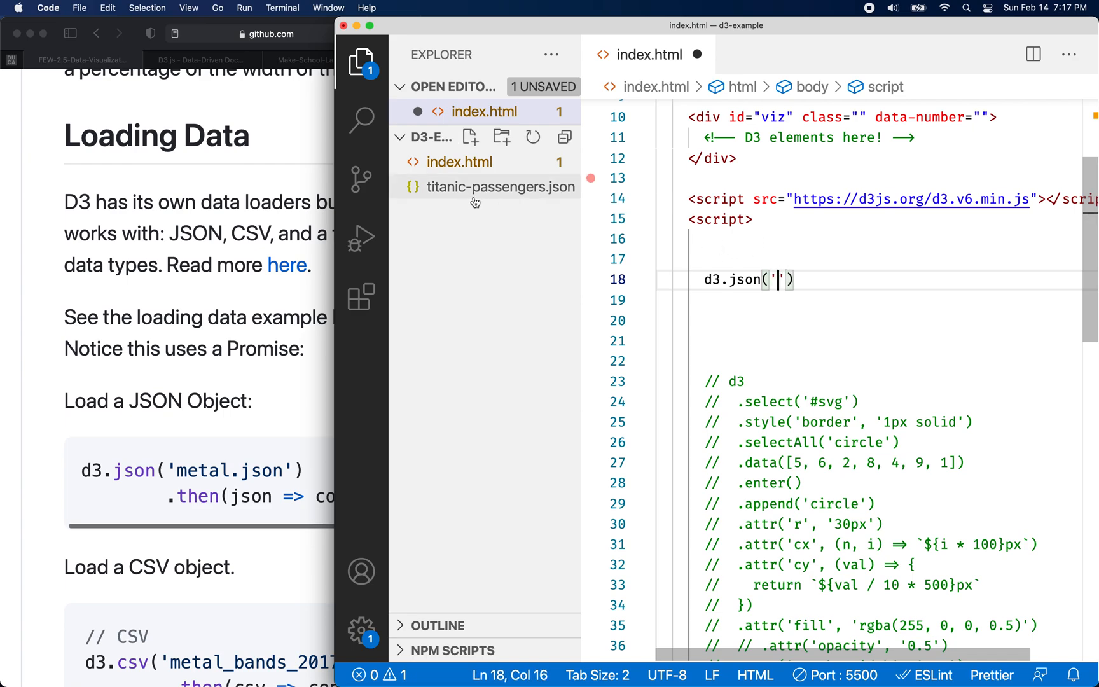
{"action": "type", "text": "titanic-passengers.json"}
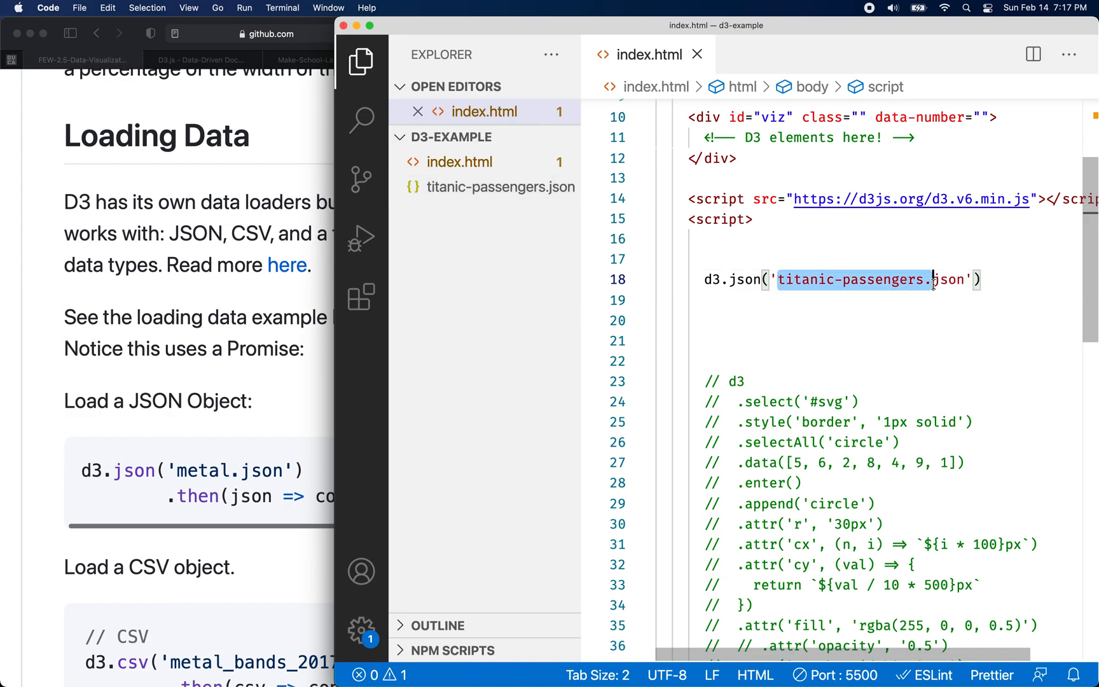
{"action": "left_click", "coordinate": [981, 280]}
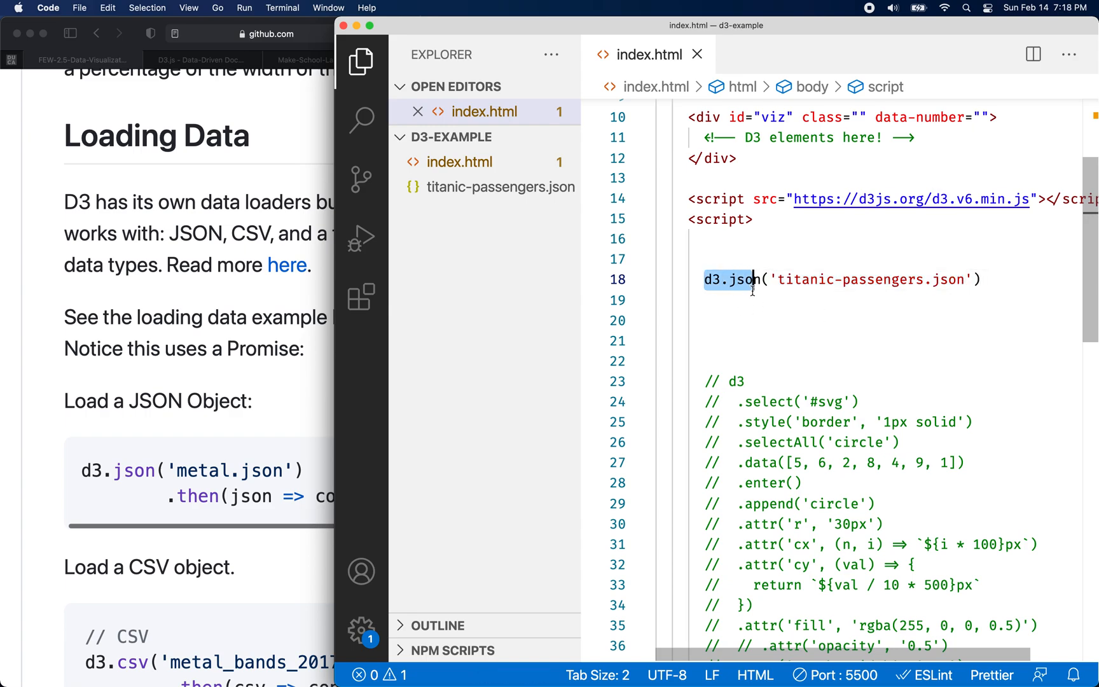
{"action": "key", "text": "enter"}
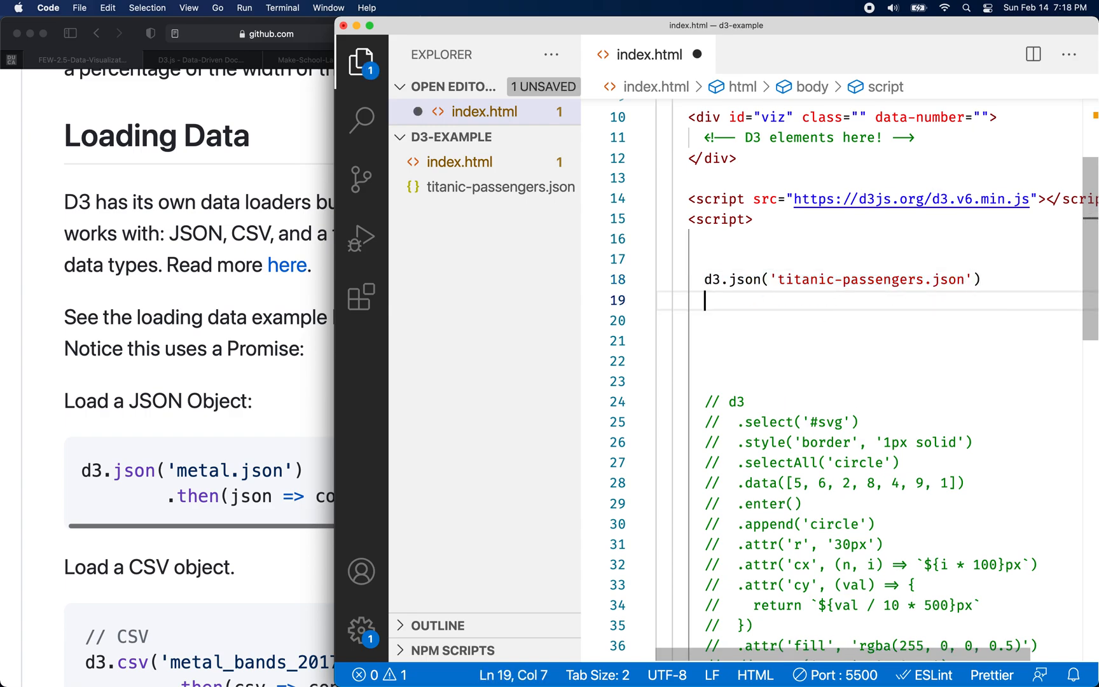
{"action": "type", "text": ".then()"}
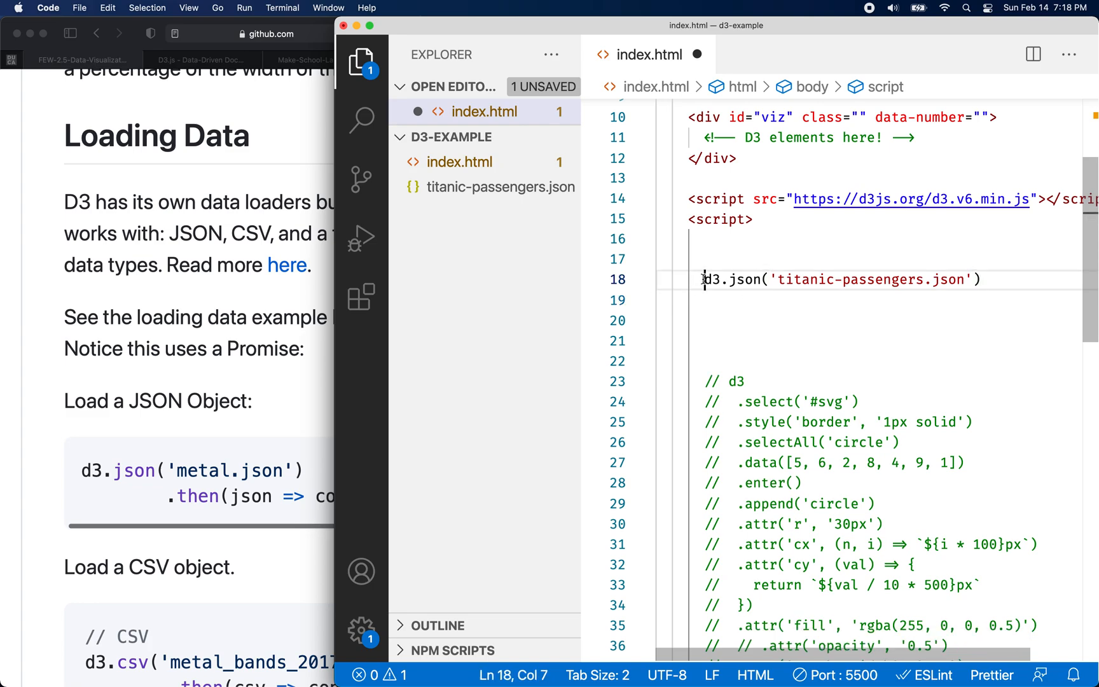
Step: Store the d3.json promise in const p and start a p.then() call below it
{"action": "type", "text": "const"}
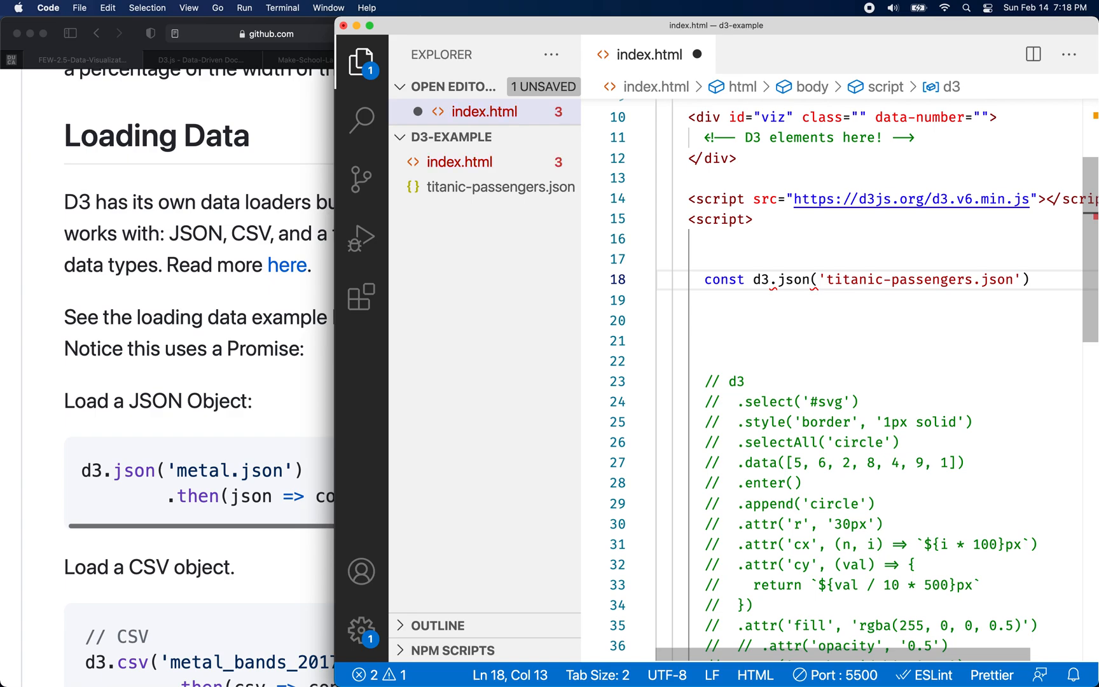
{"action": "type", "text": "p"}
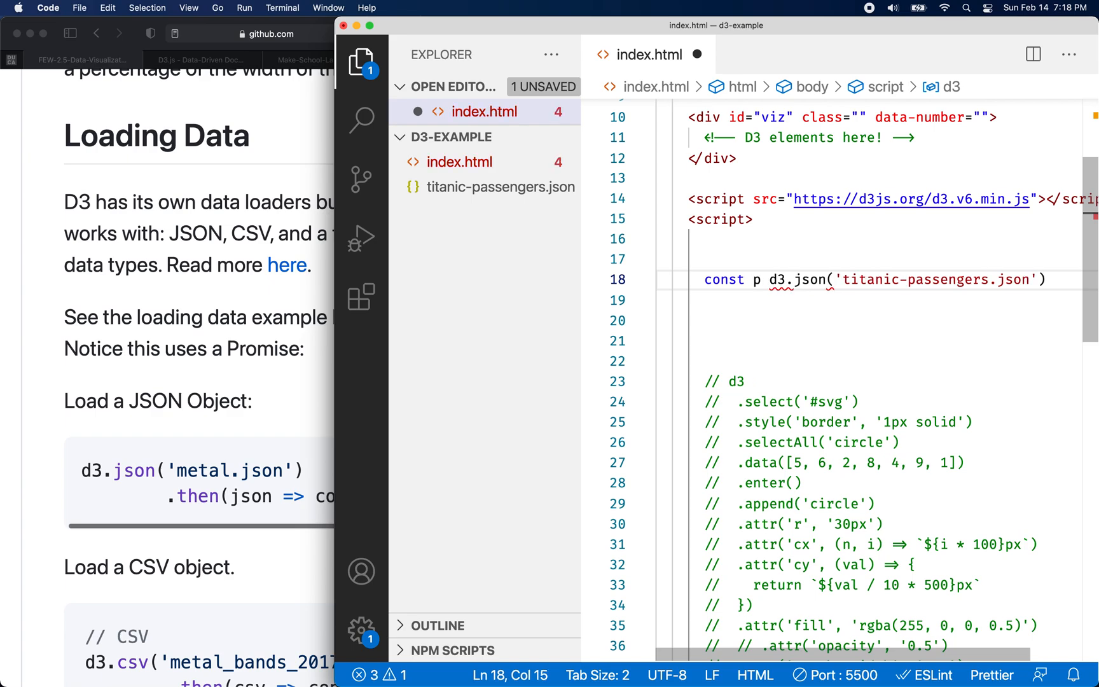
{"action": "type", "text": "="}
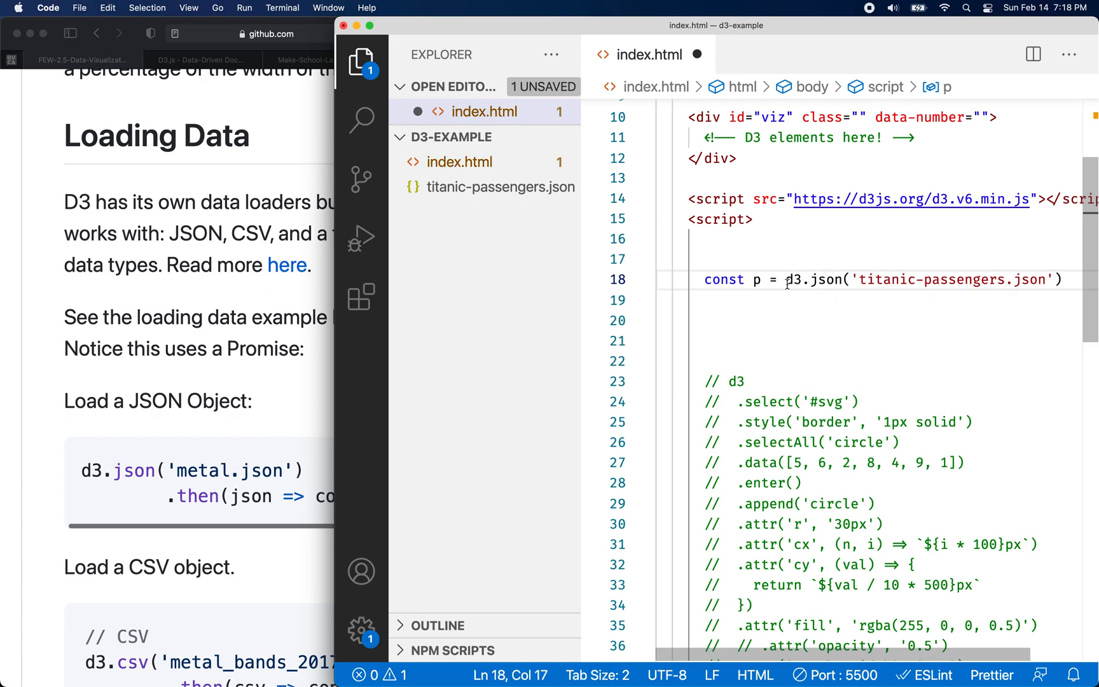
{"action": "left_click_drag", "start_coordinate": [785, 279], "coordinate": [1062, 279]}
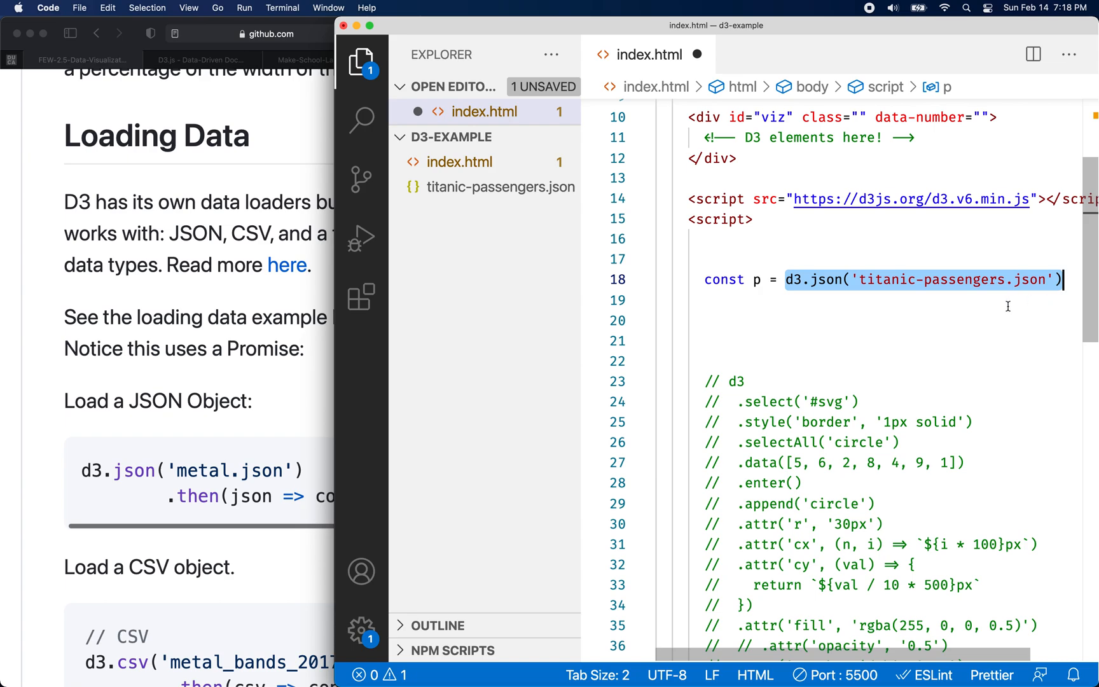
{"action": "type", "text": "p"}
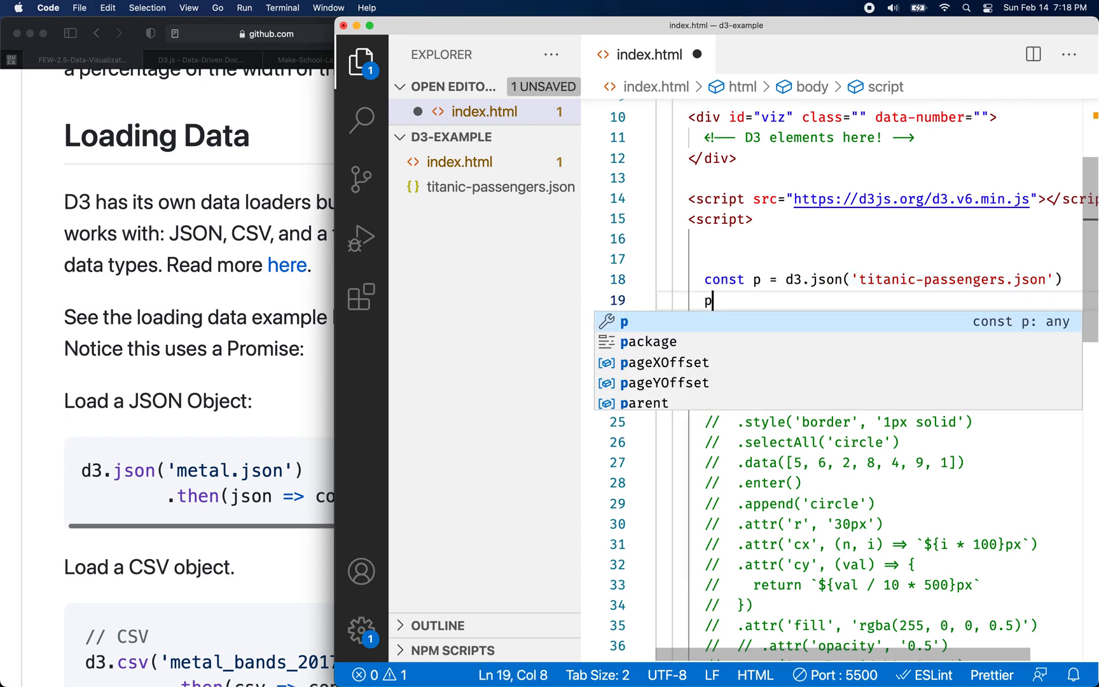
{"action": "type", "text": ".then()"}
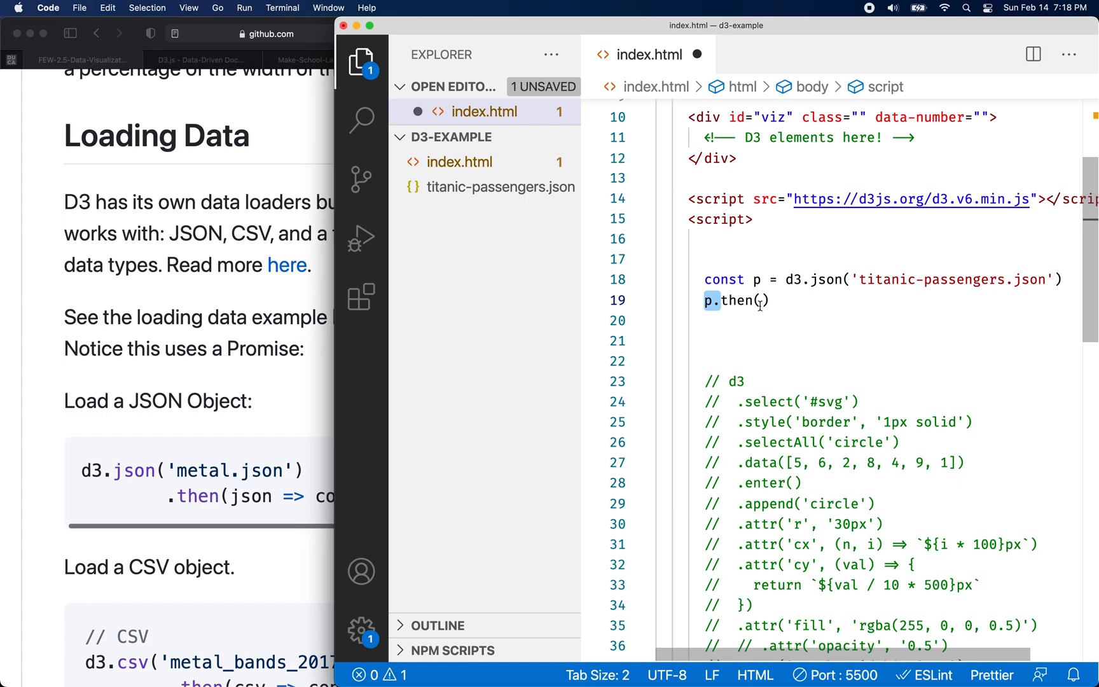
{"action": "left_click", "coordinate": [764, 301]}
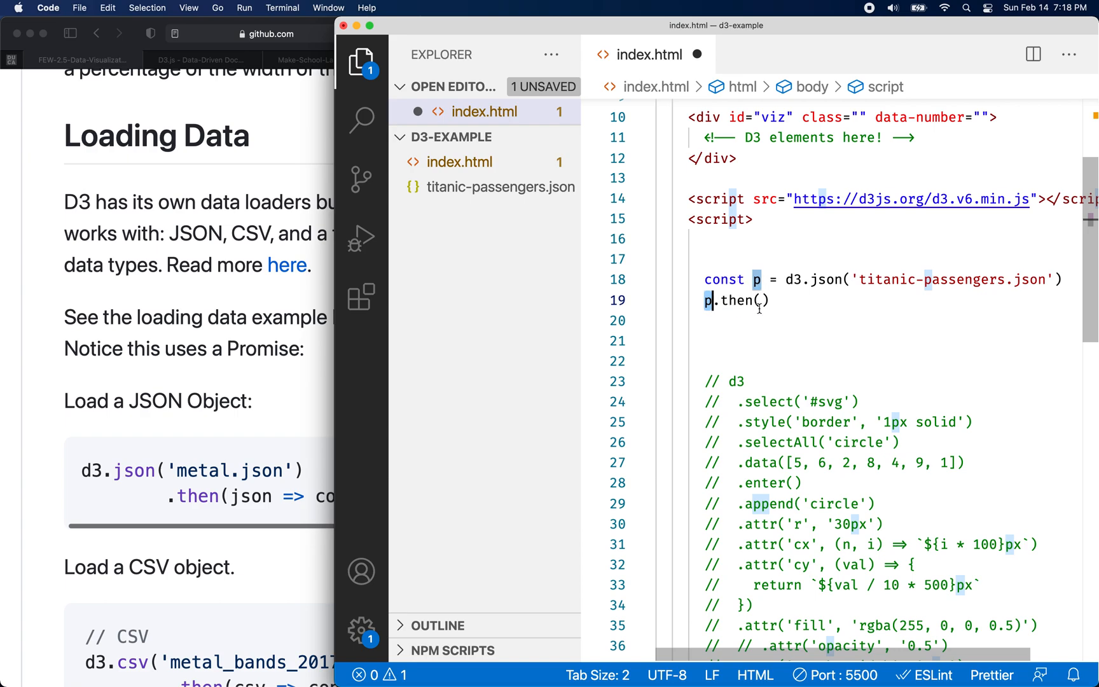
Step: Give p.then an arrow callback (json) => { } with an empty body and save the file
{"action": "left_click", "coordinate": [759, 300]}
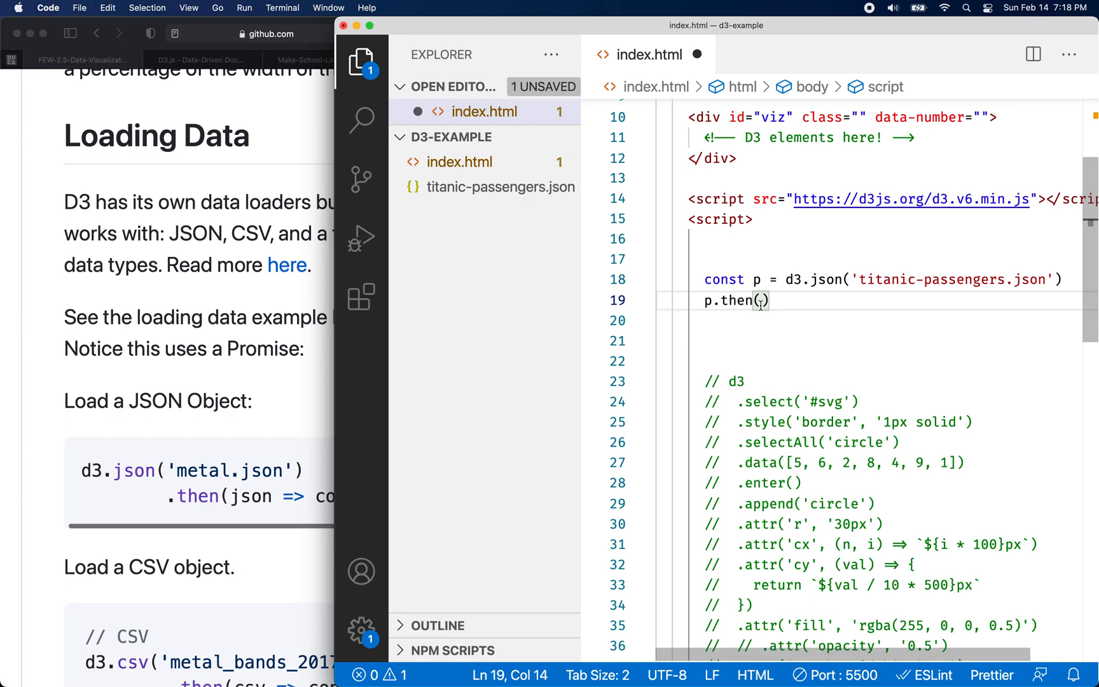
{"action": "type", "text": "() => {})"}
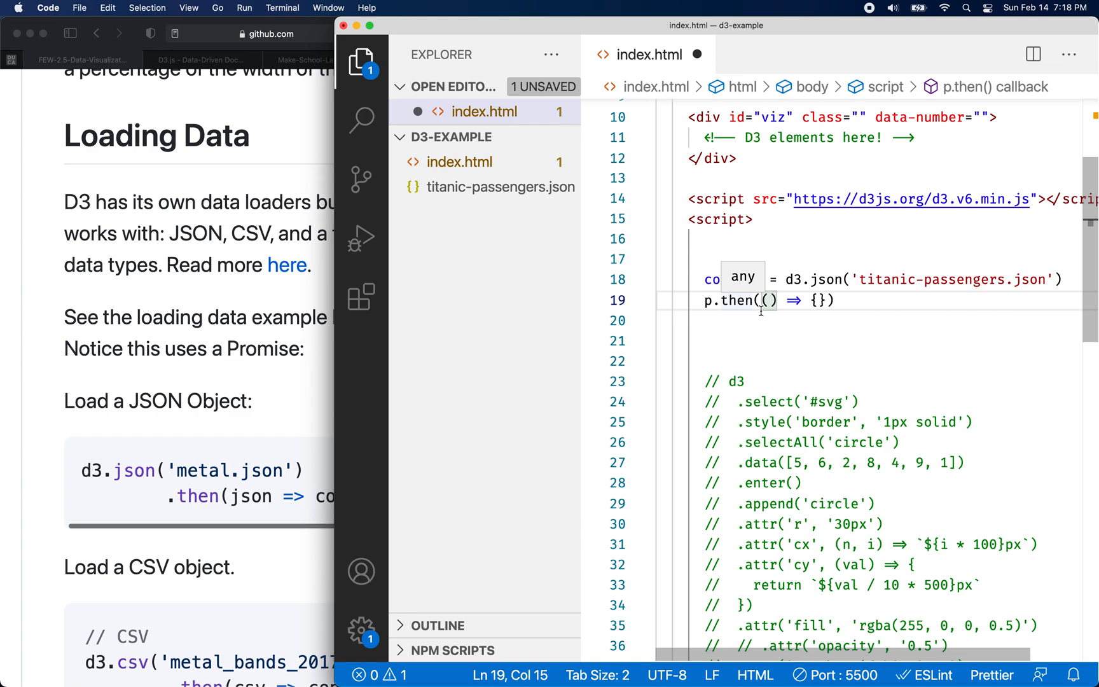
{"action": "type", "text": "json"}
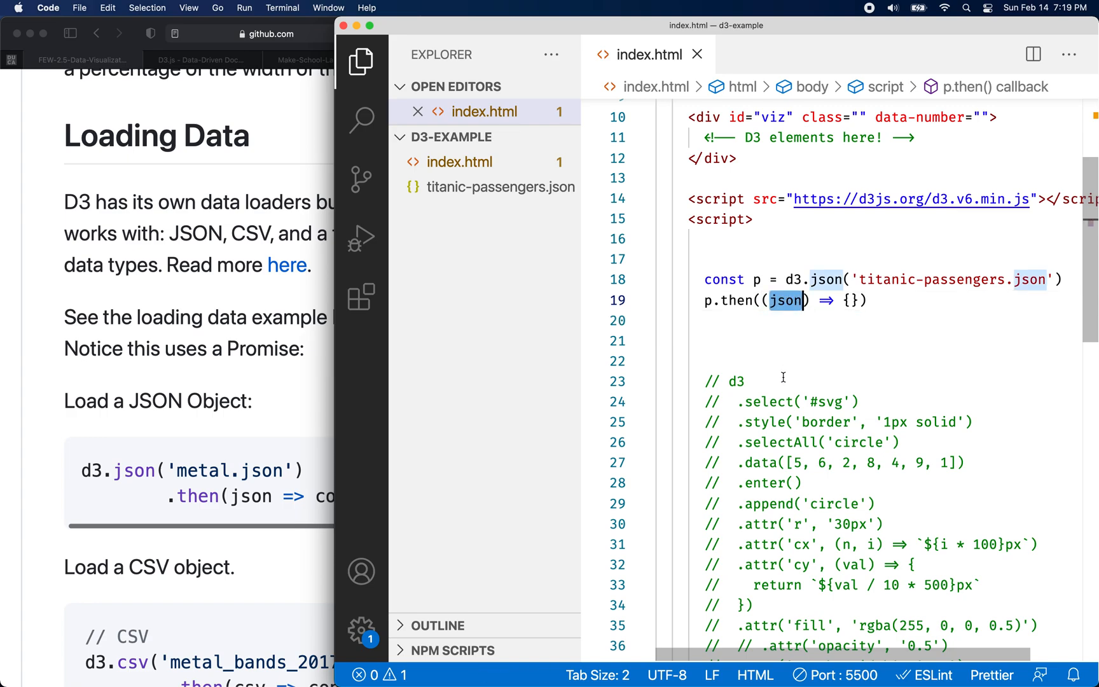
{"action": "left_click", "coordinate": [850, 300]}
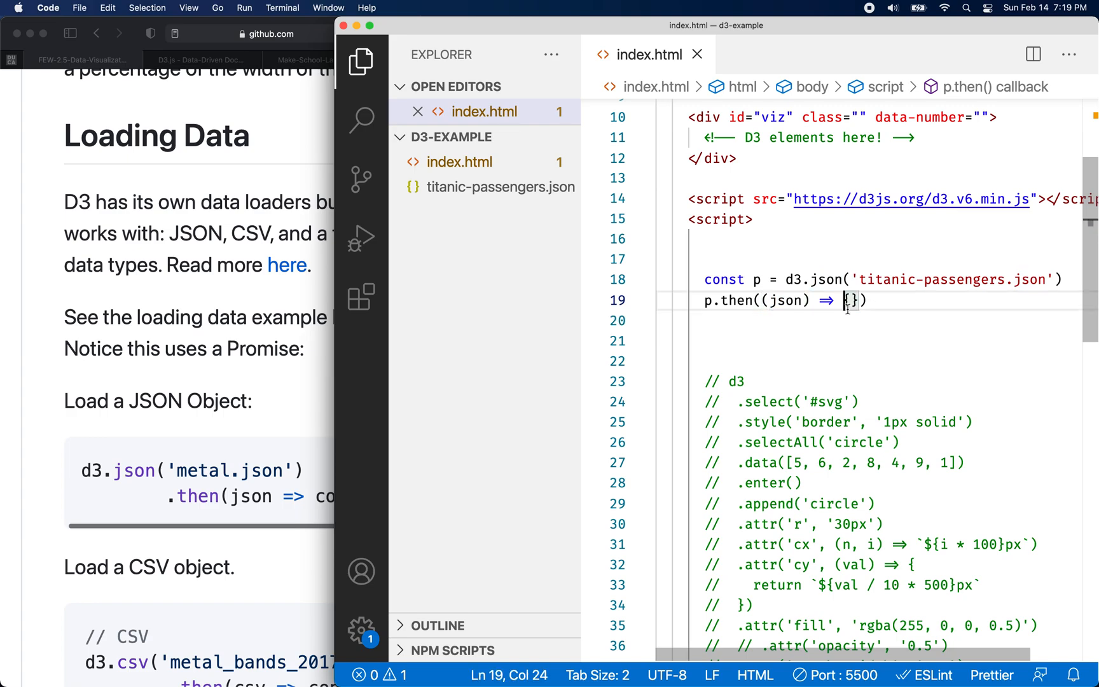
{"action": "key", "text": "enter"}
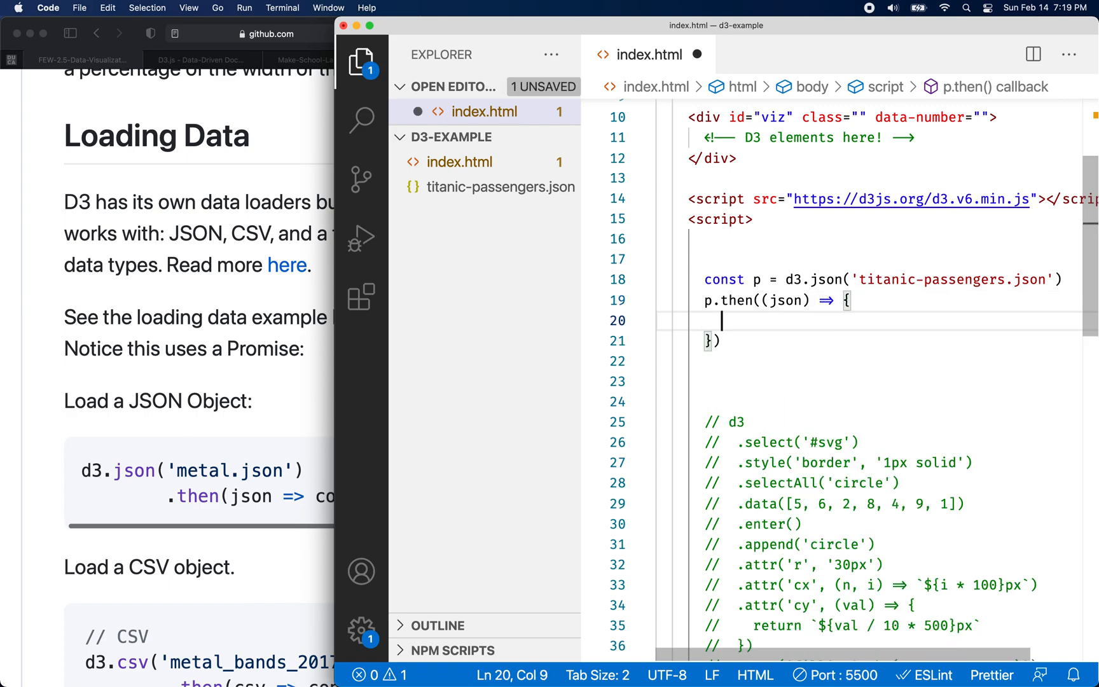
{"action": "key", "text": "cmd+s"}
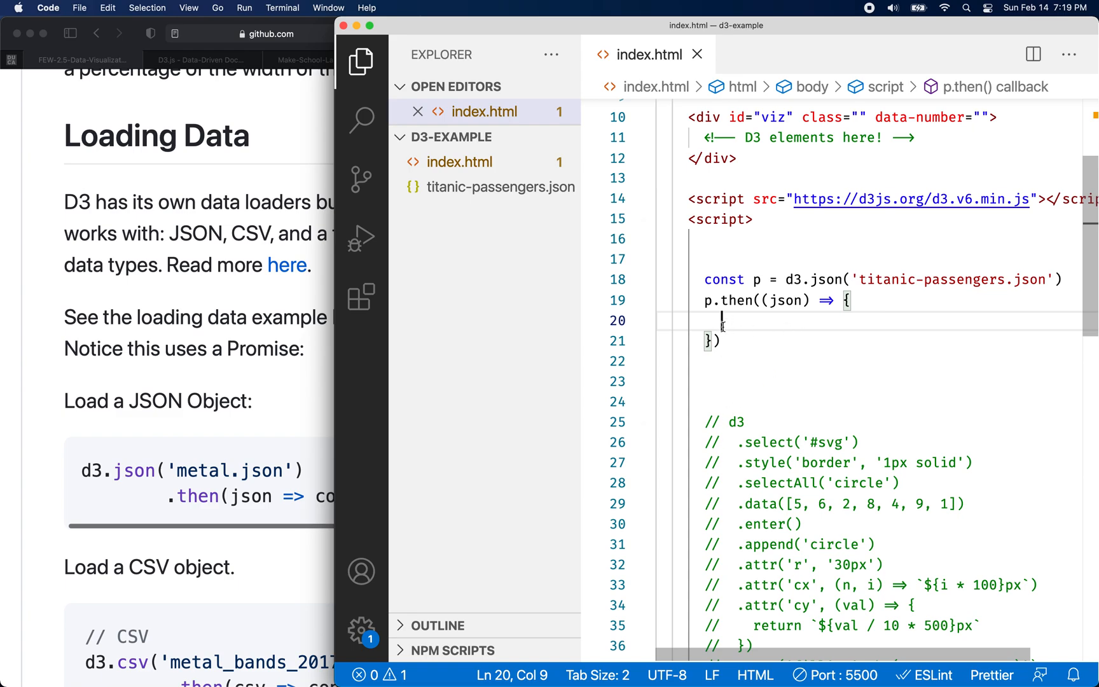
{"action": "mouse_move", "coordinate": [729, 327]}
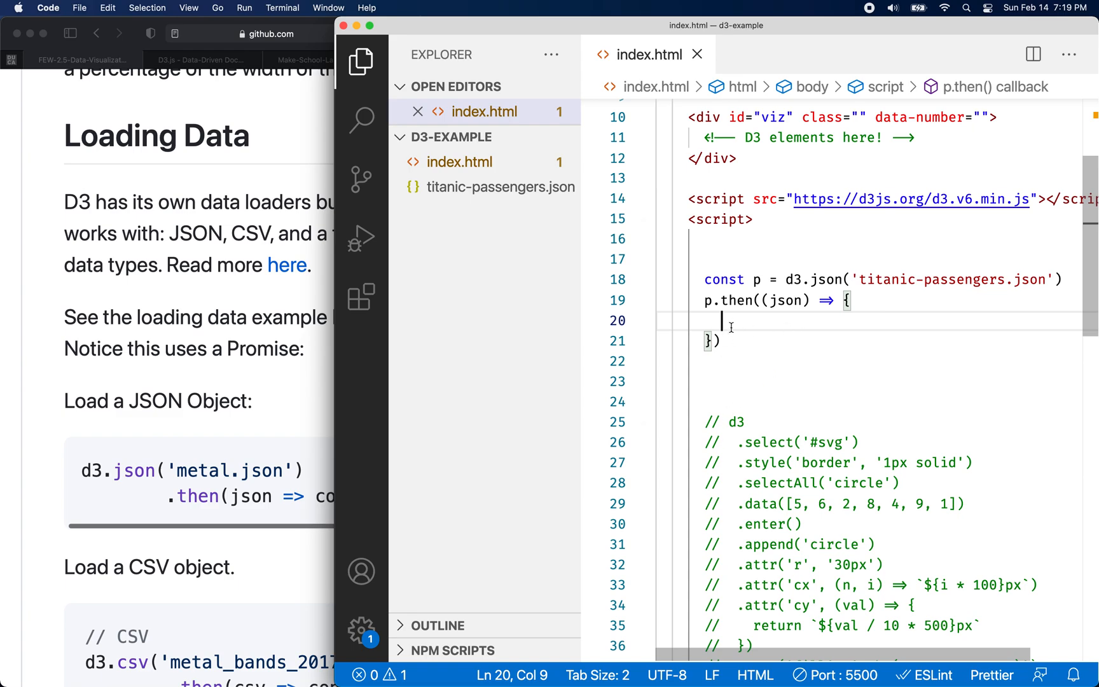
{"action": "mouse_move", "coordinate": [741, 322]}
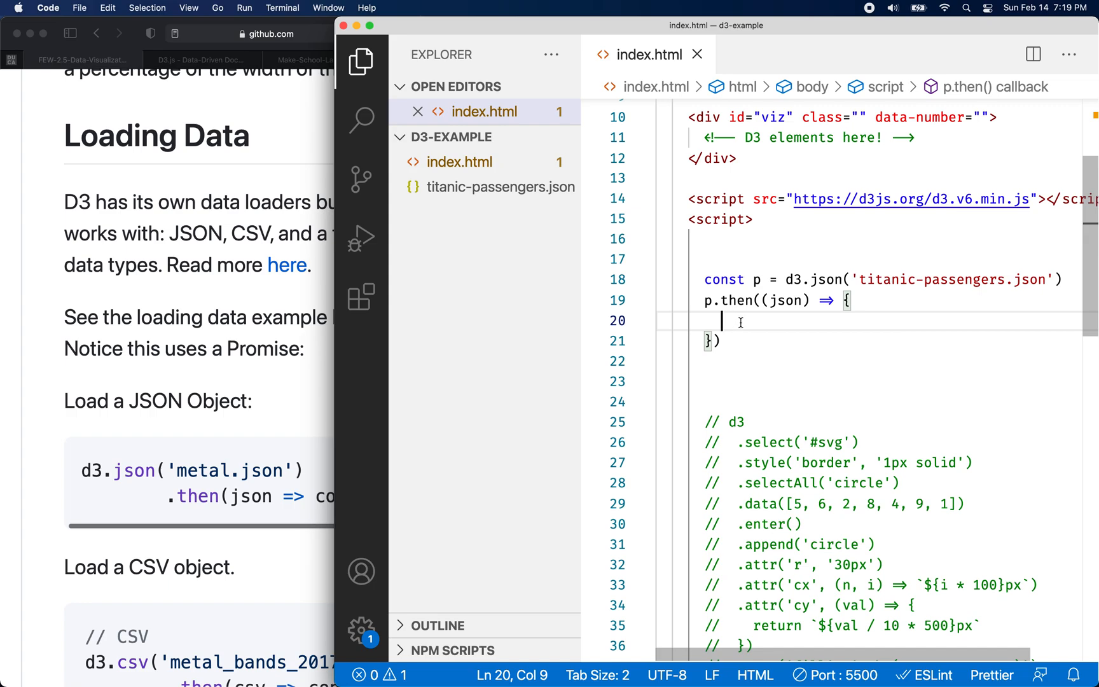
Step: Inside the callback write d3.select('#svg').selectAll('circle')
{"action": "type", "text": "d3."}
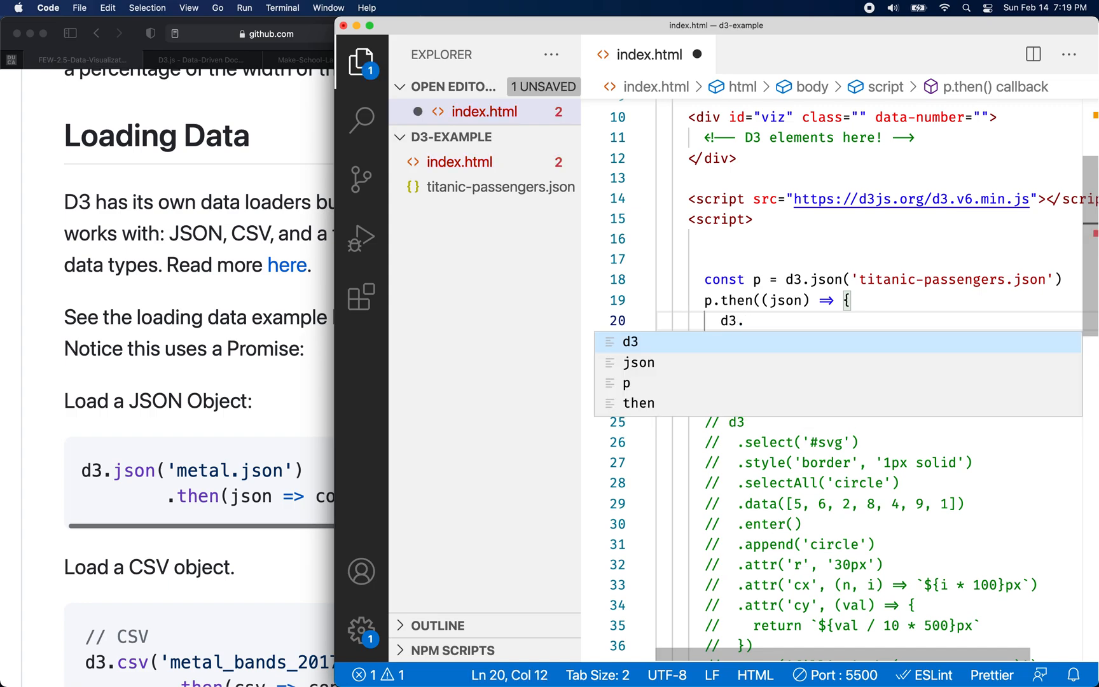
{"action": "type", "text": "selecr"}
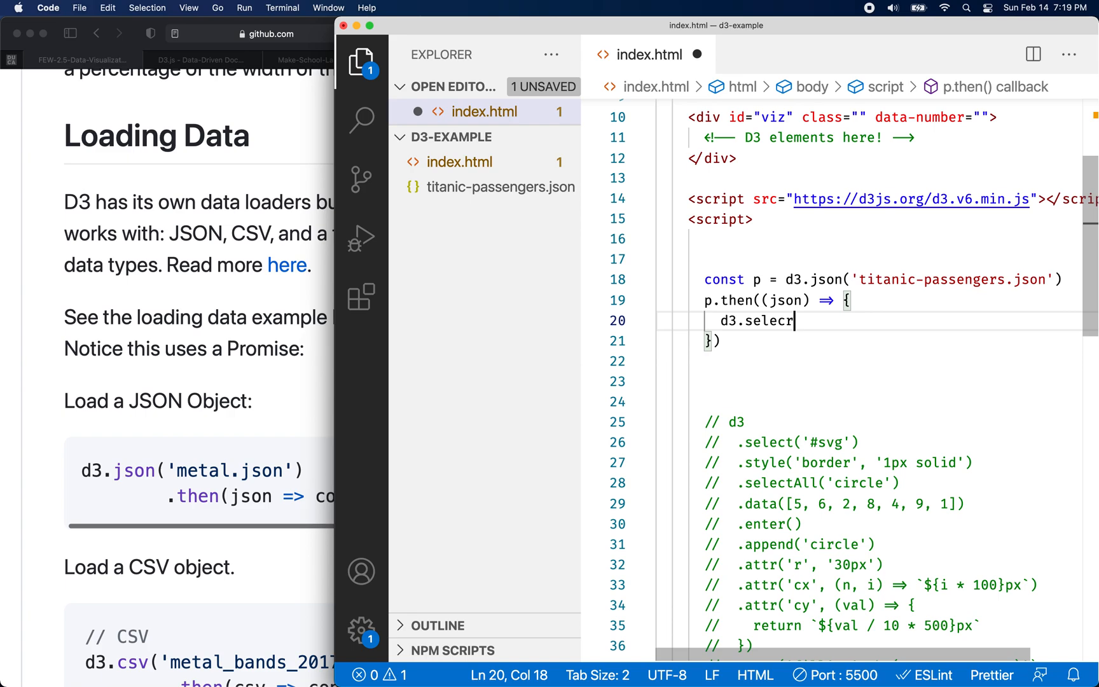
{"action": "key", "text": "Backspace"}
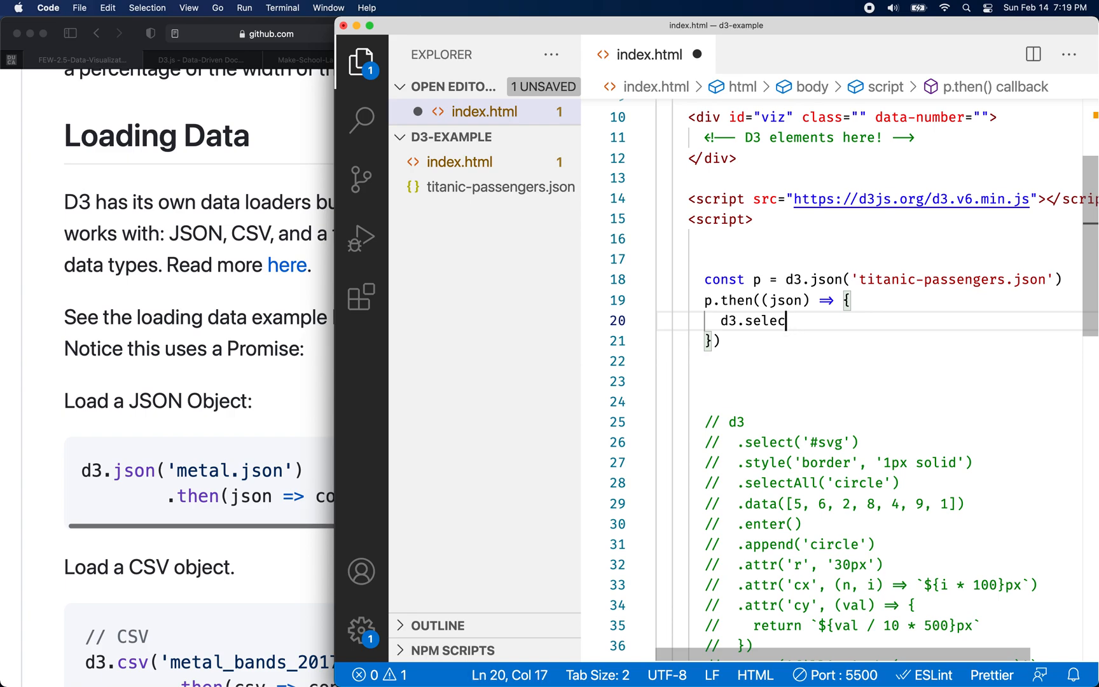
{"action": "type", "text": "()"}
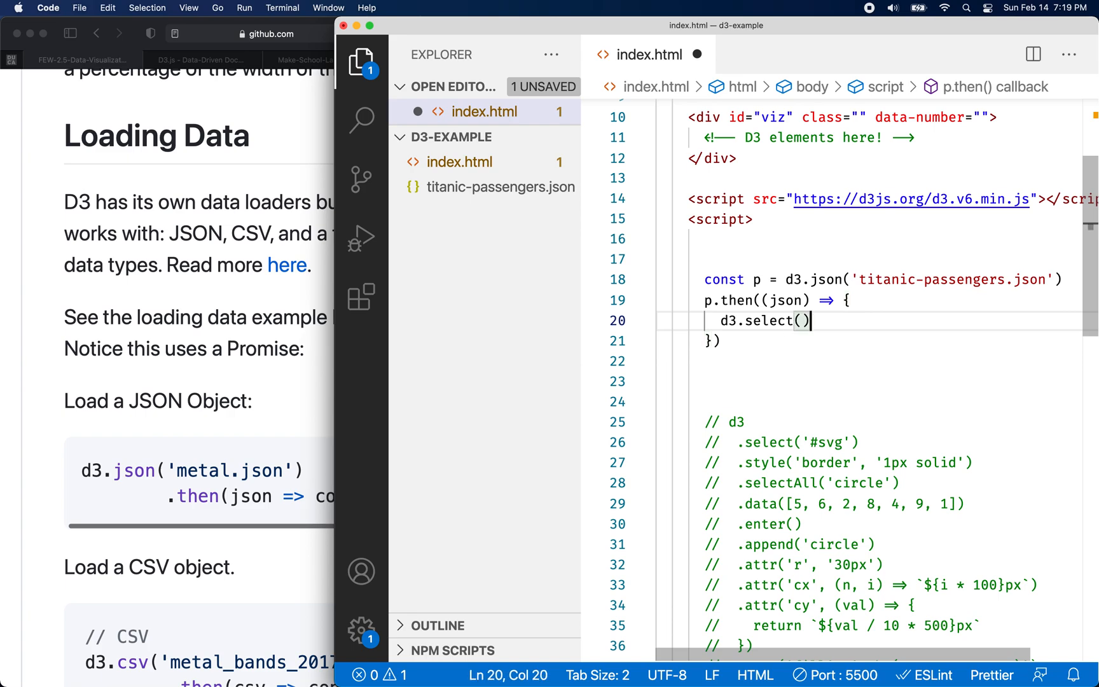
{"action": "type", "text": "'"}
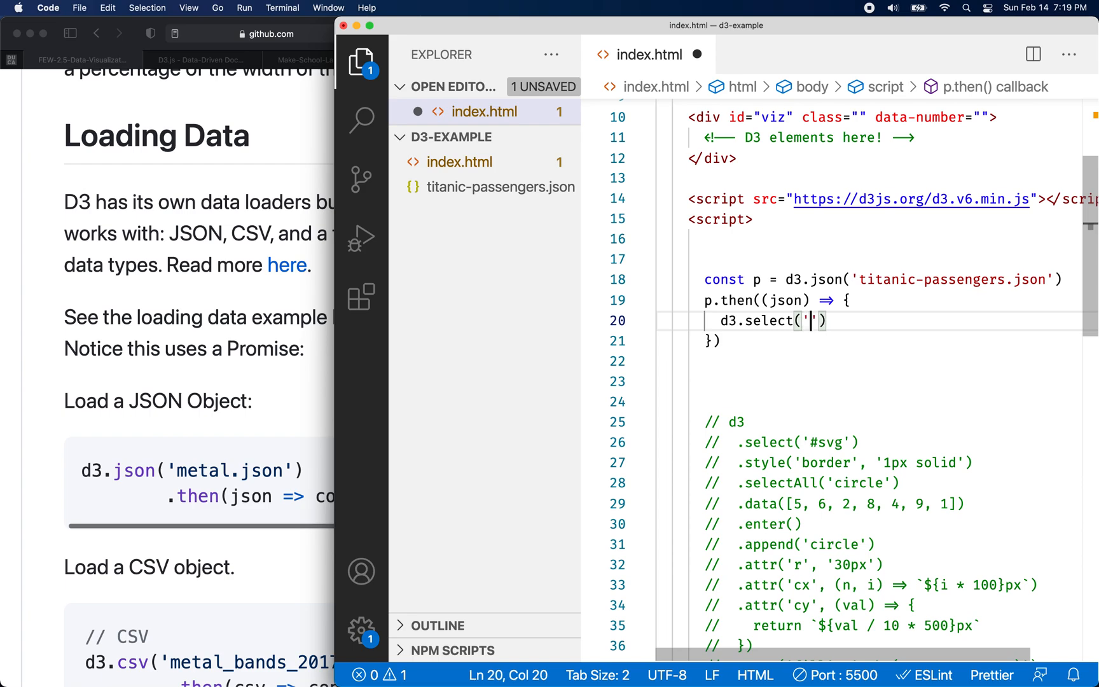
{"action": "type", "text": "#"}
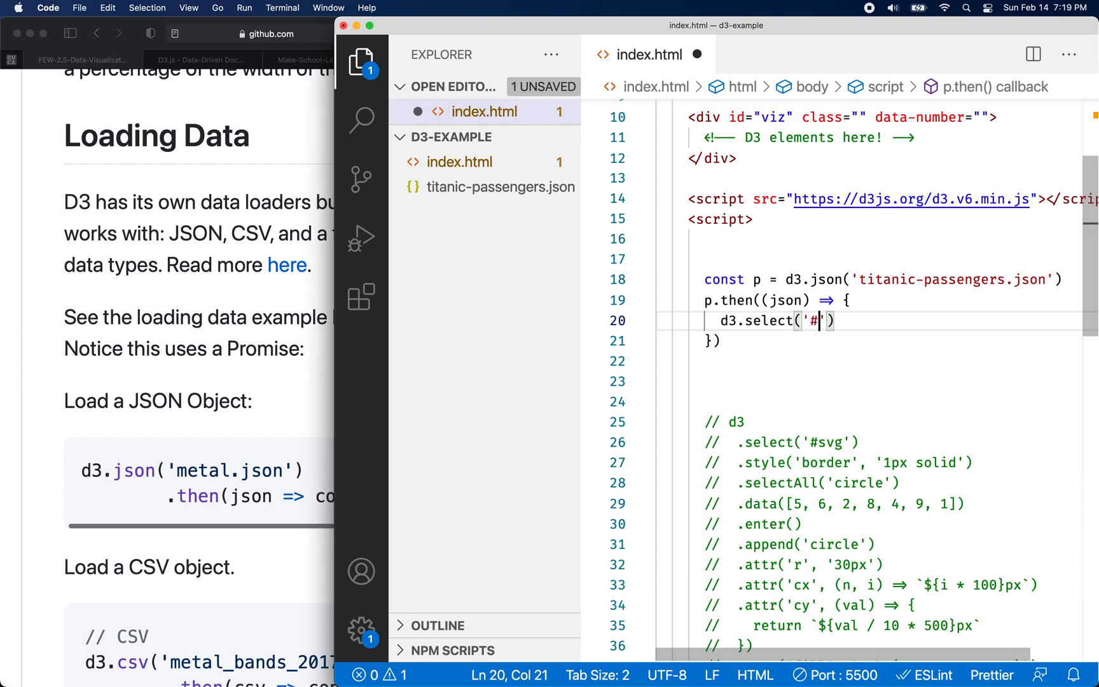
{"action": "type", "text": "svg"}
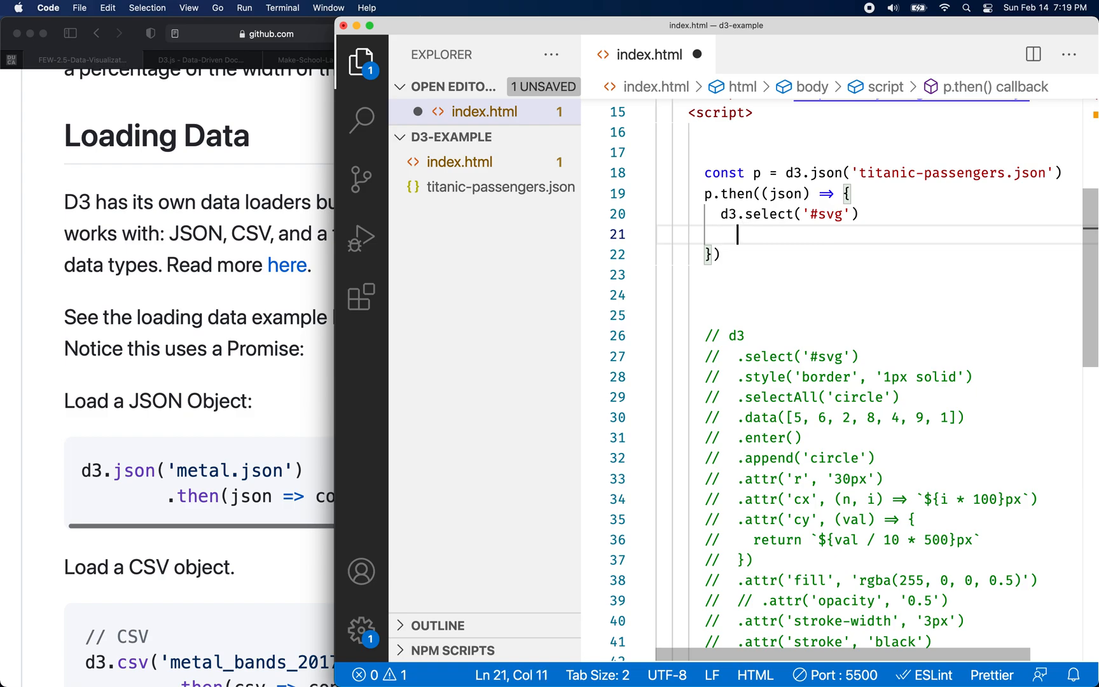
{"action": "type", "text": ".s"}
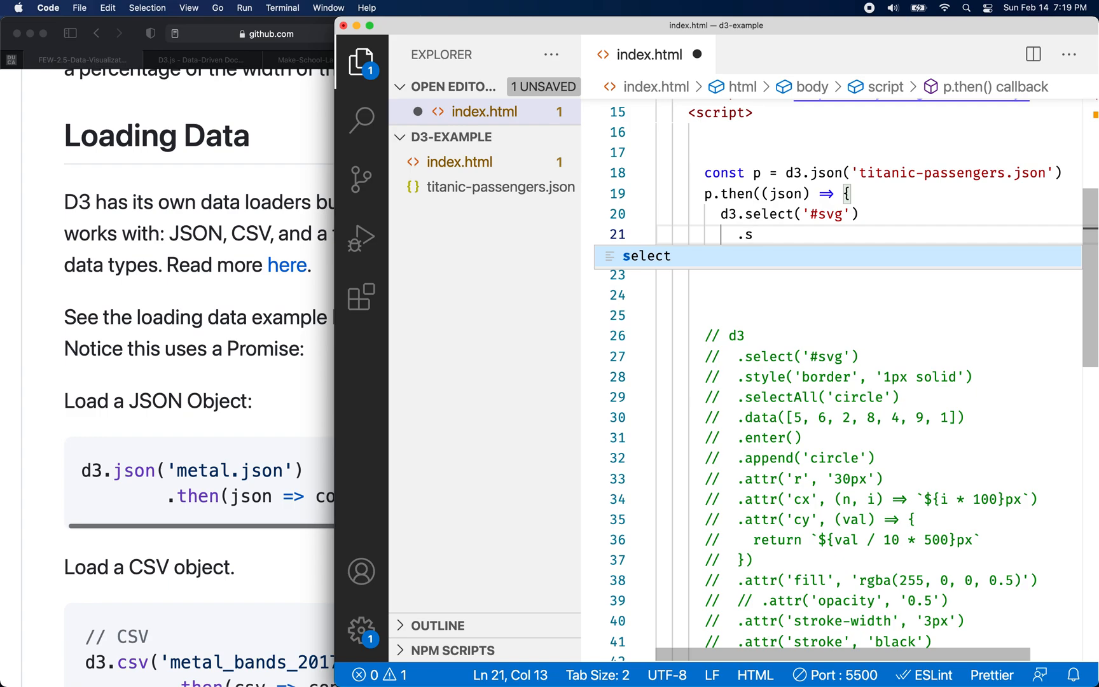
{"action": "type", "text": "electal"}
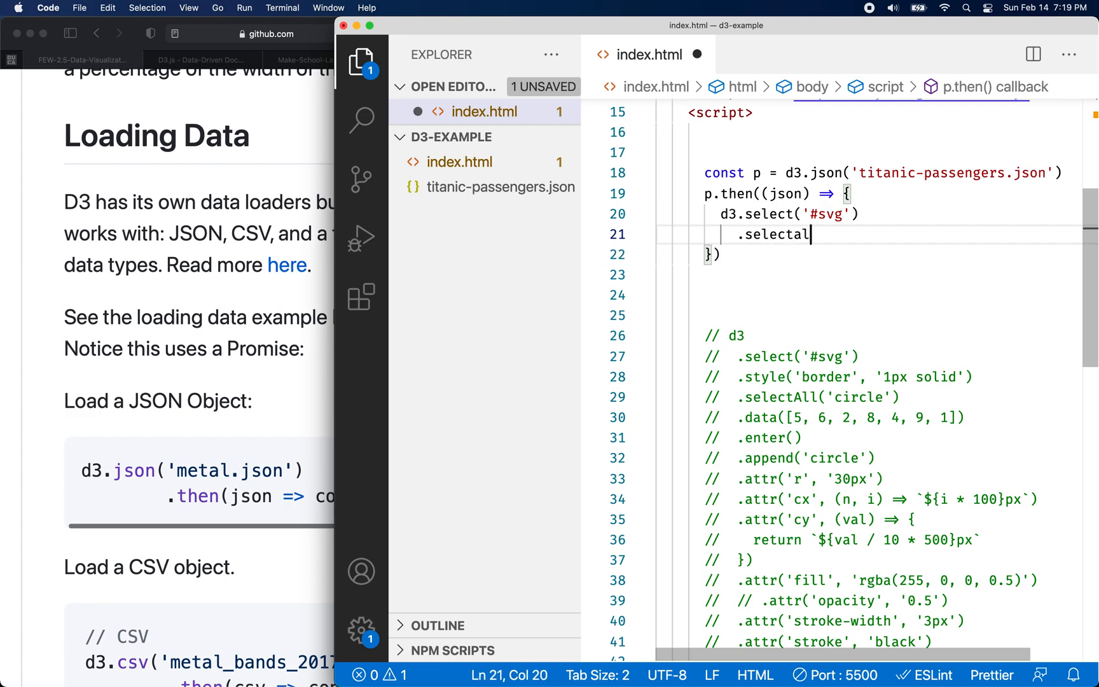
{"action": "key", "text": "Backspace"}
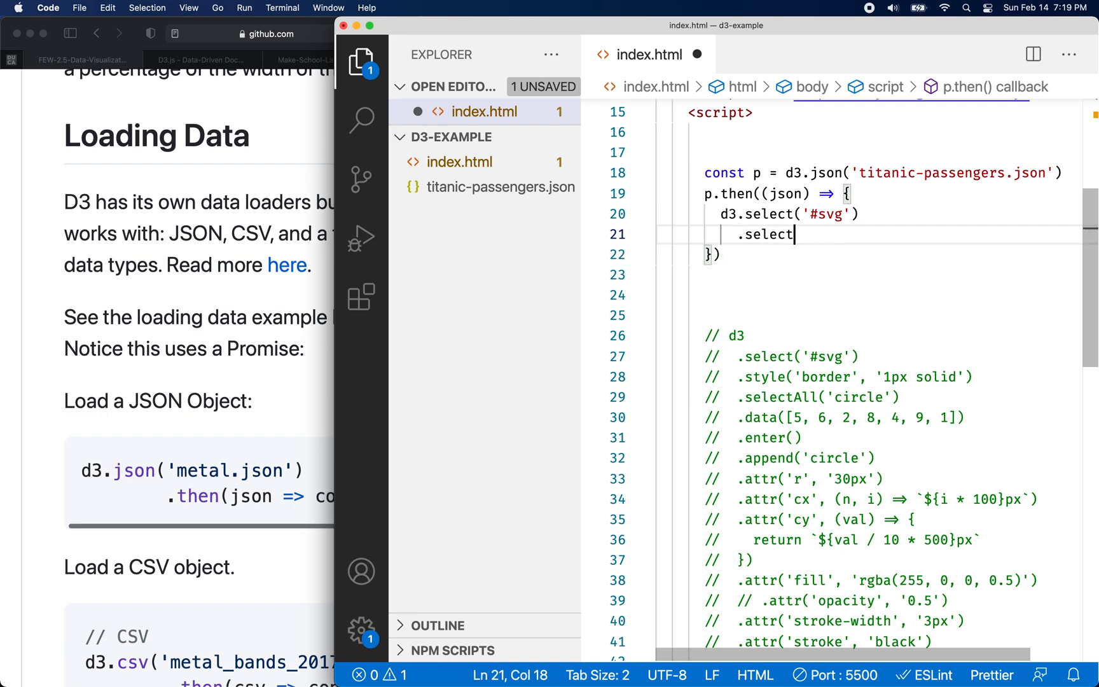
{"action": "type", "text": "All()"}
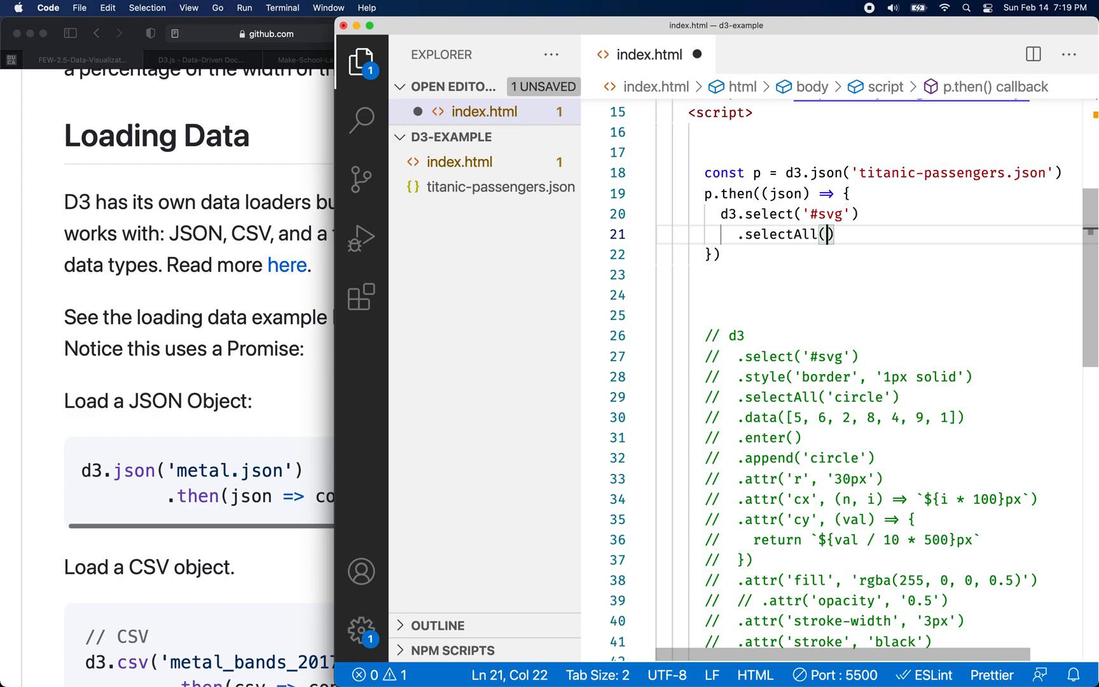
{"action": "type", "text": "'circ'"}
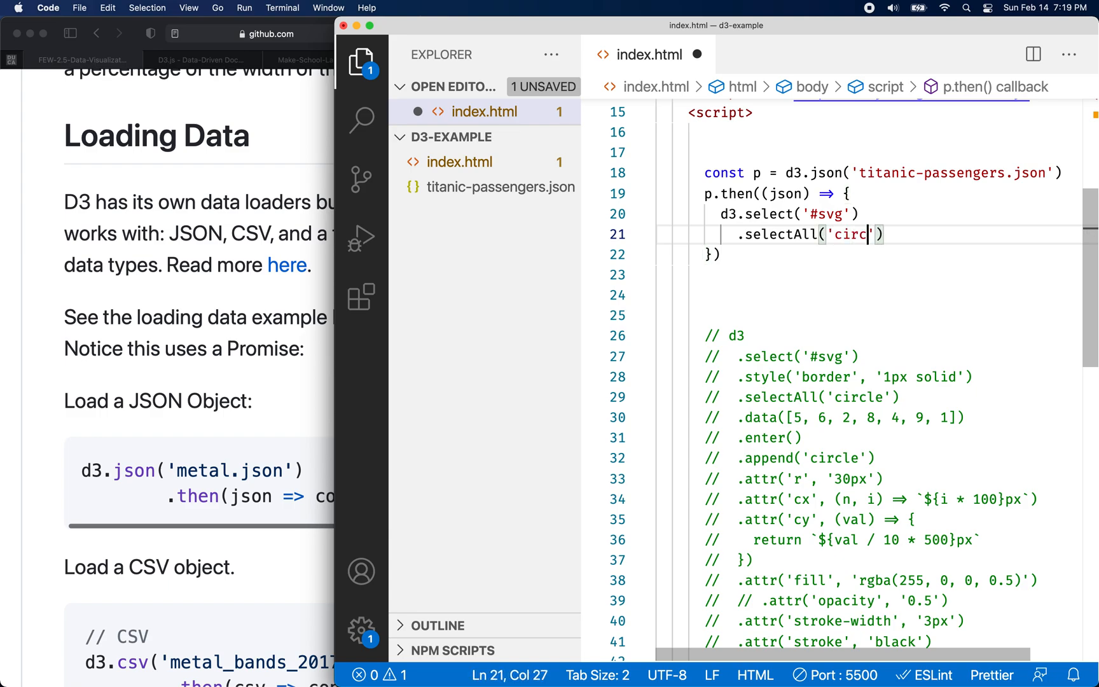
{"action": "type", "text": "le"}
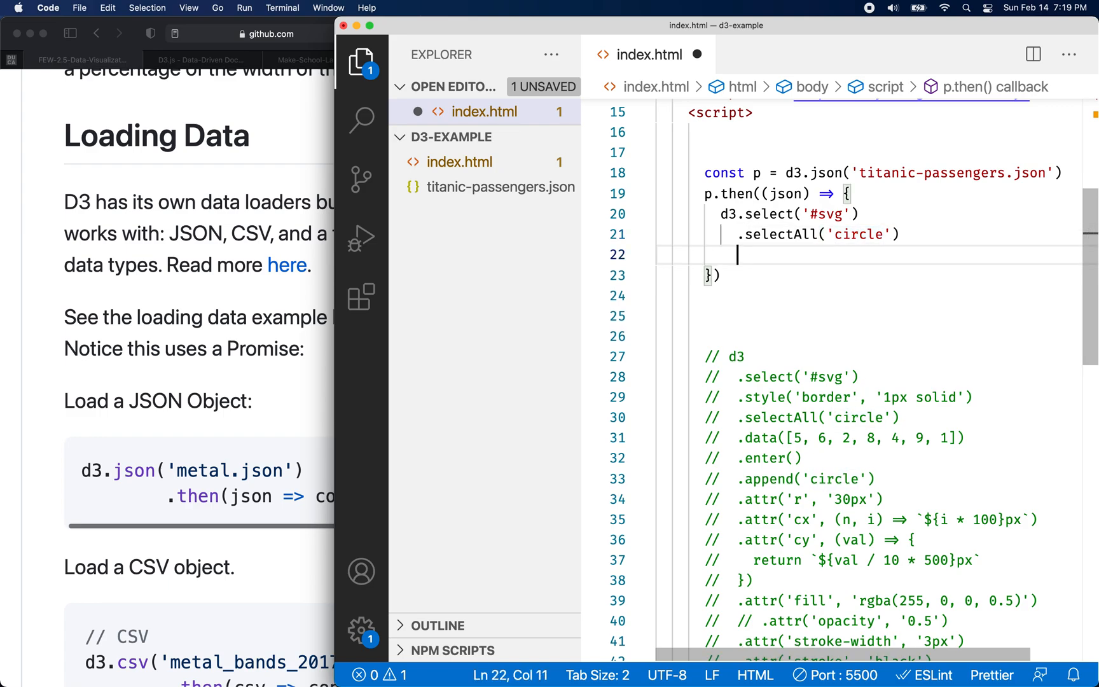
Step: Continue the chain with .enter().append('circle') and save the file
{"action": "type", "text": ".emnt"}
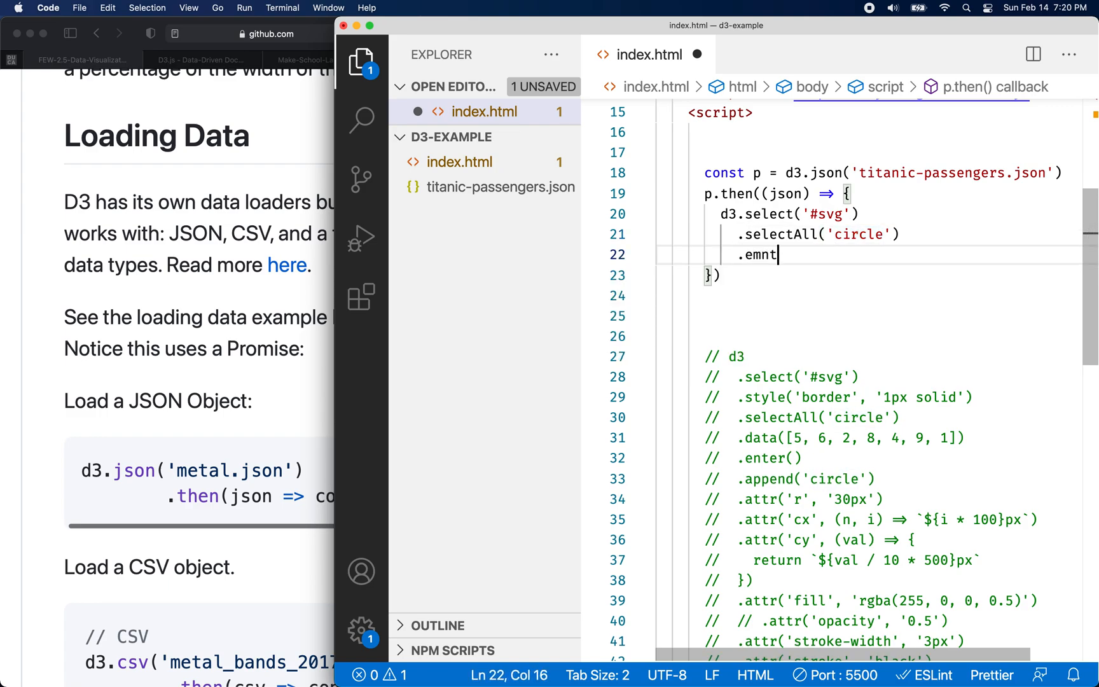
{"action": "key", "text": "Backspace"}
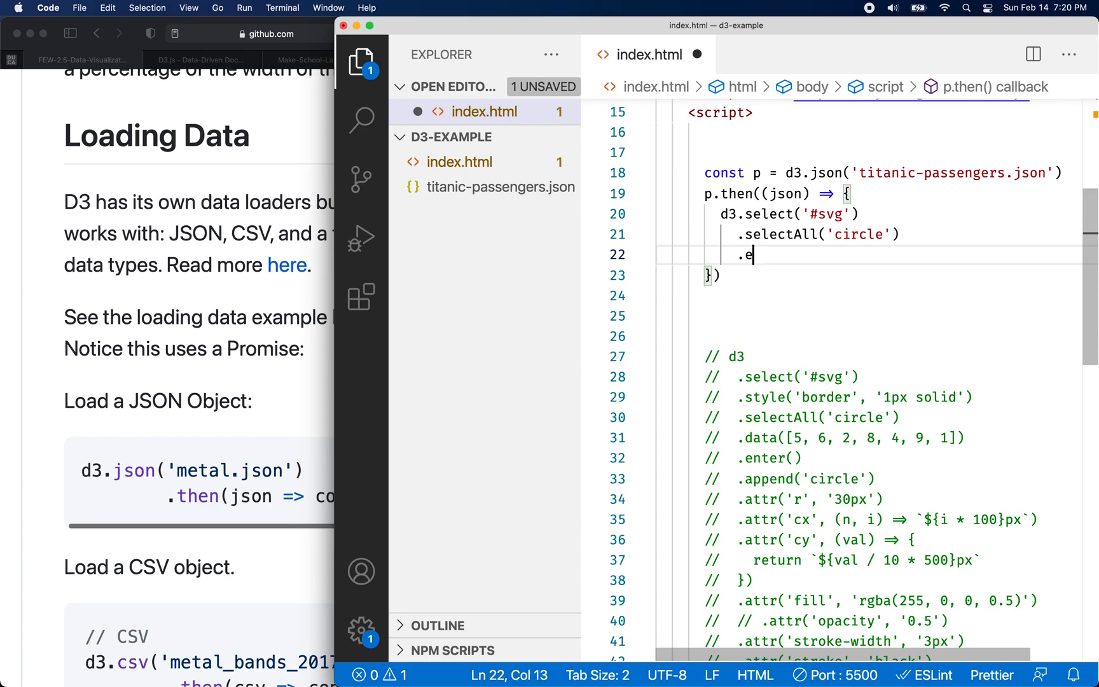
{"action": "type", "text": "nter)"}
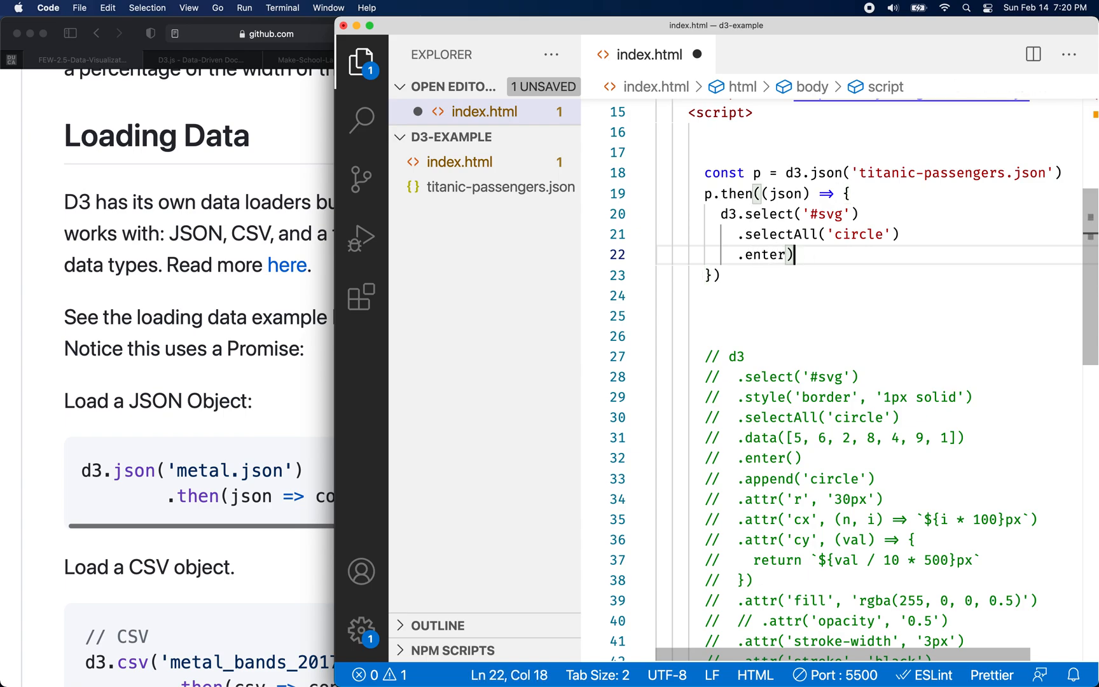
{"action": "type", "text": "("}
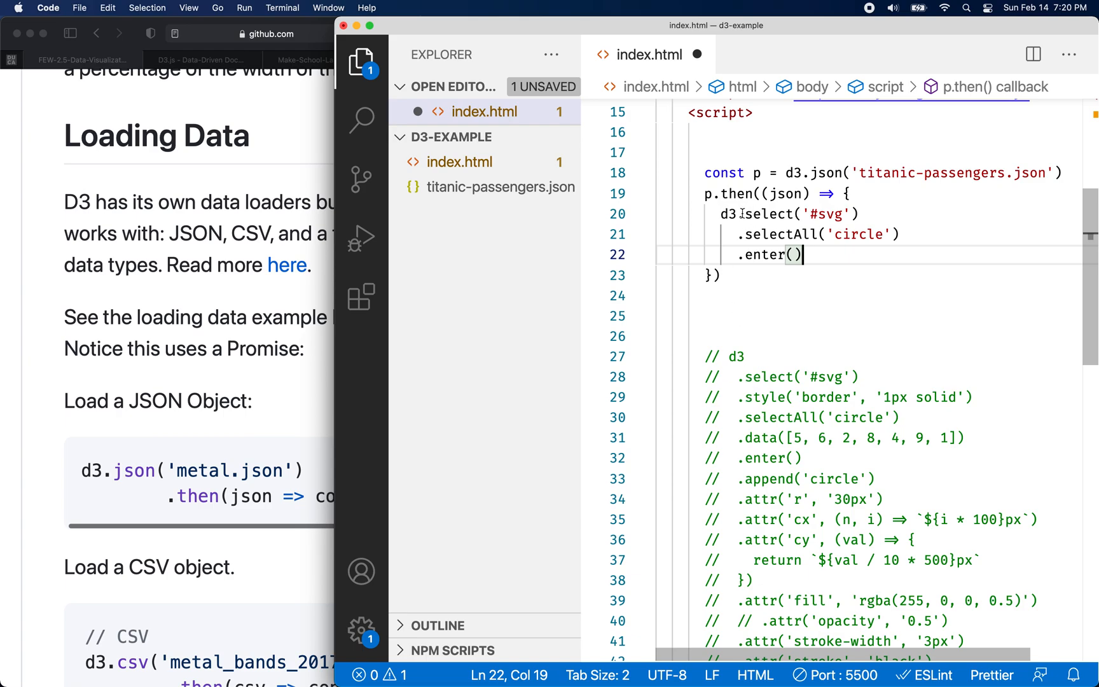
{"action": "left_click", "coordinate": [746, 254]}
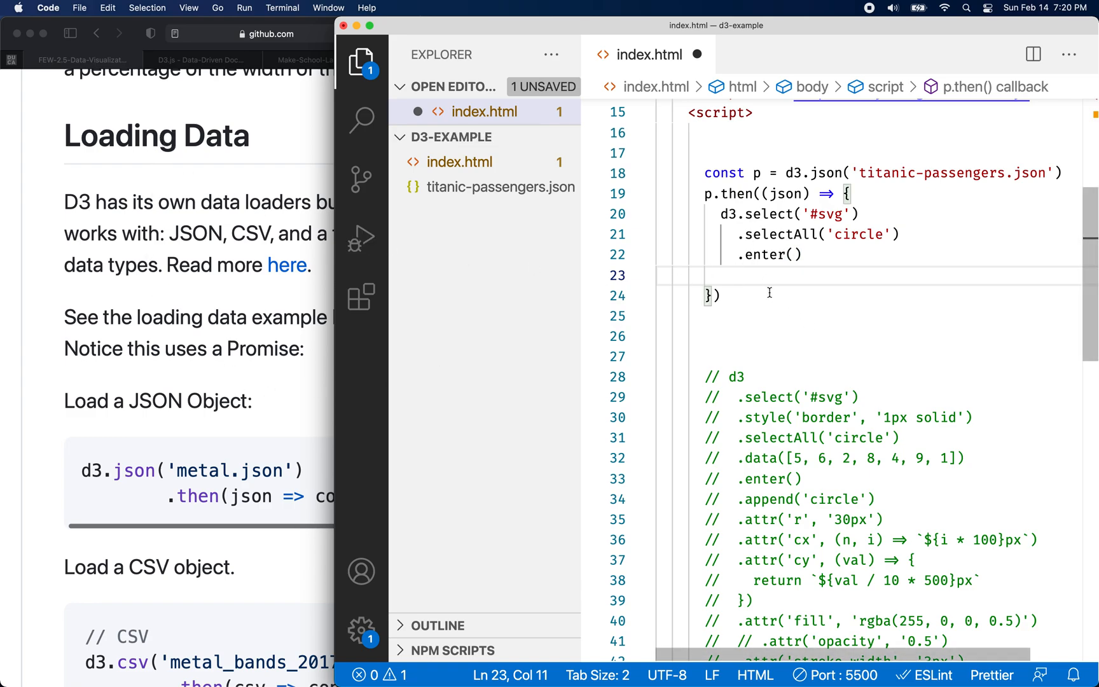
{"action": "type", "text": ".append"}
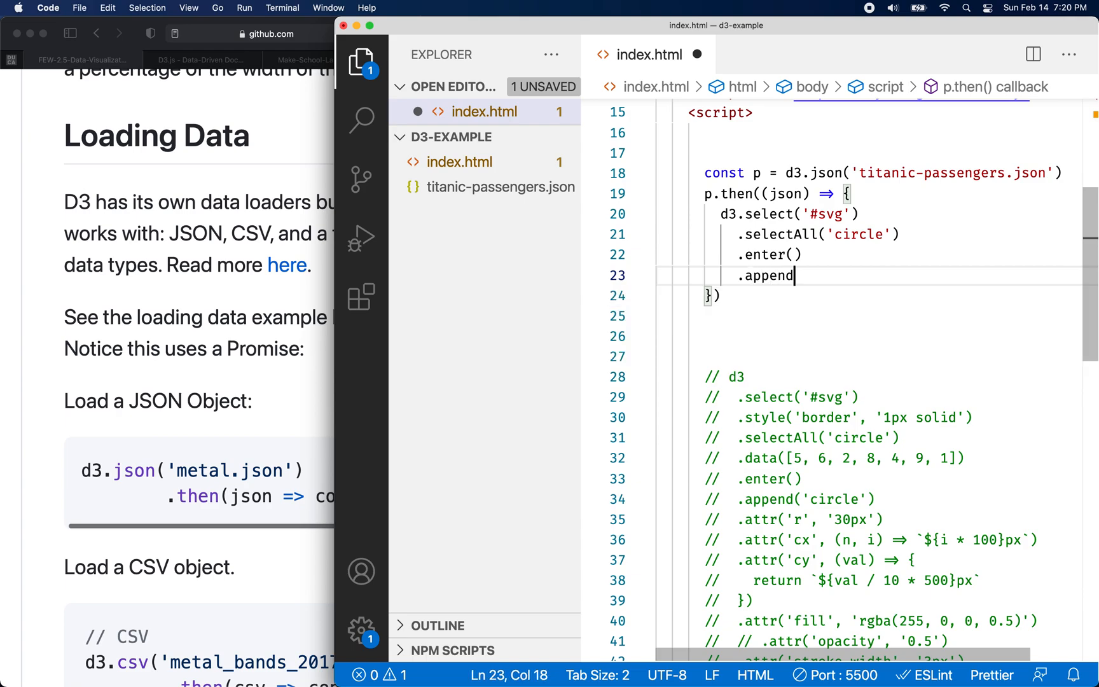
{"action": "type", "text": "('')"}
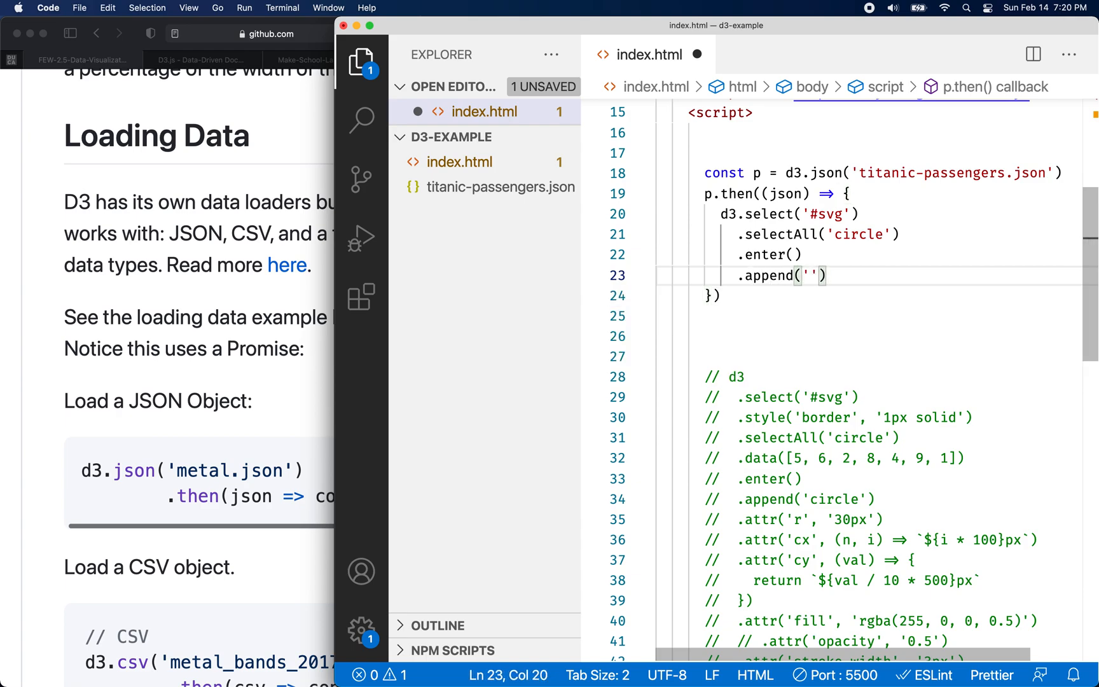
{"action": "type", "text": "circle"}
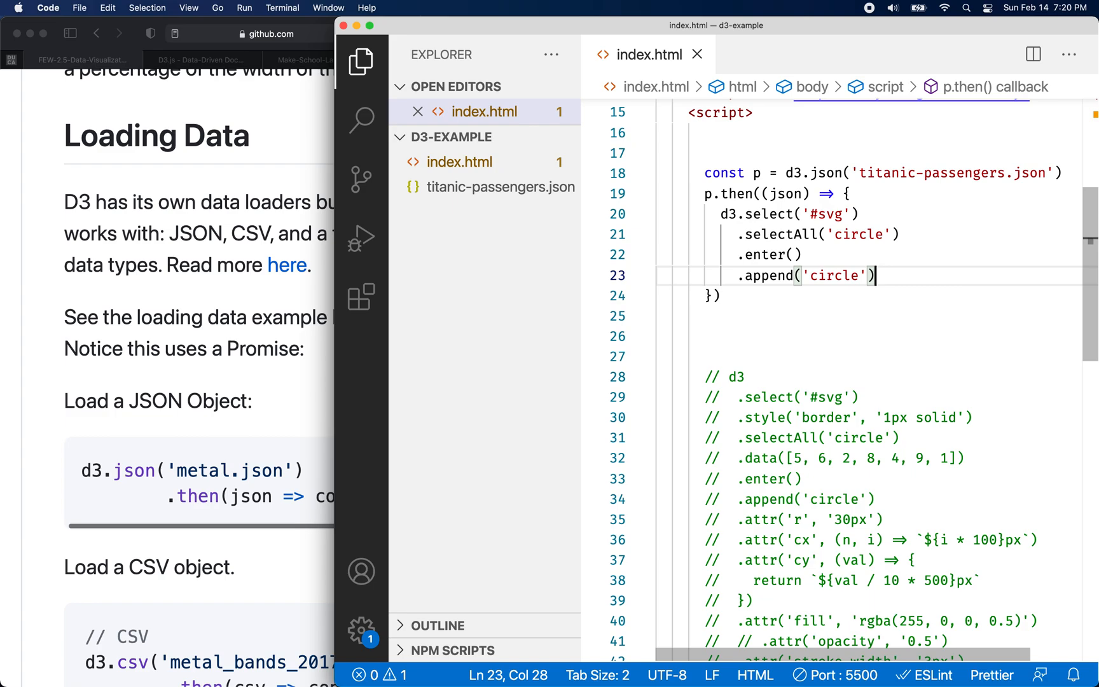
{"action": "key", "text": "enter"}
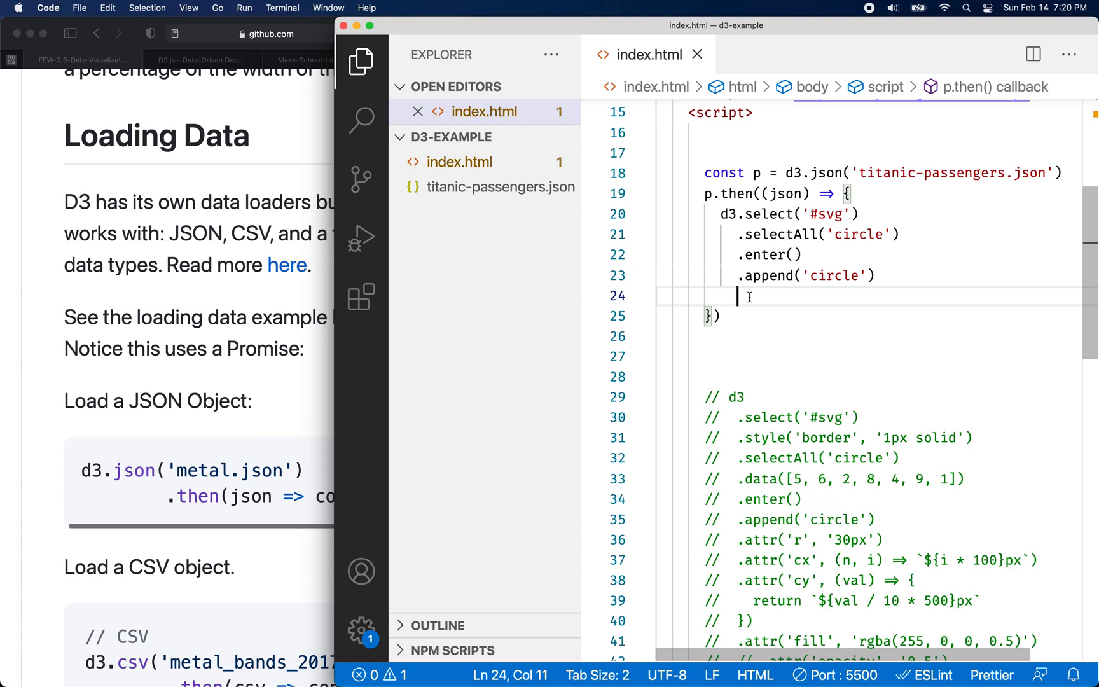
{"action": "mouse_move", "coordinate": [761, 295]}
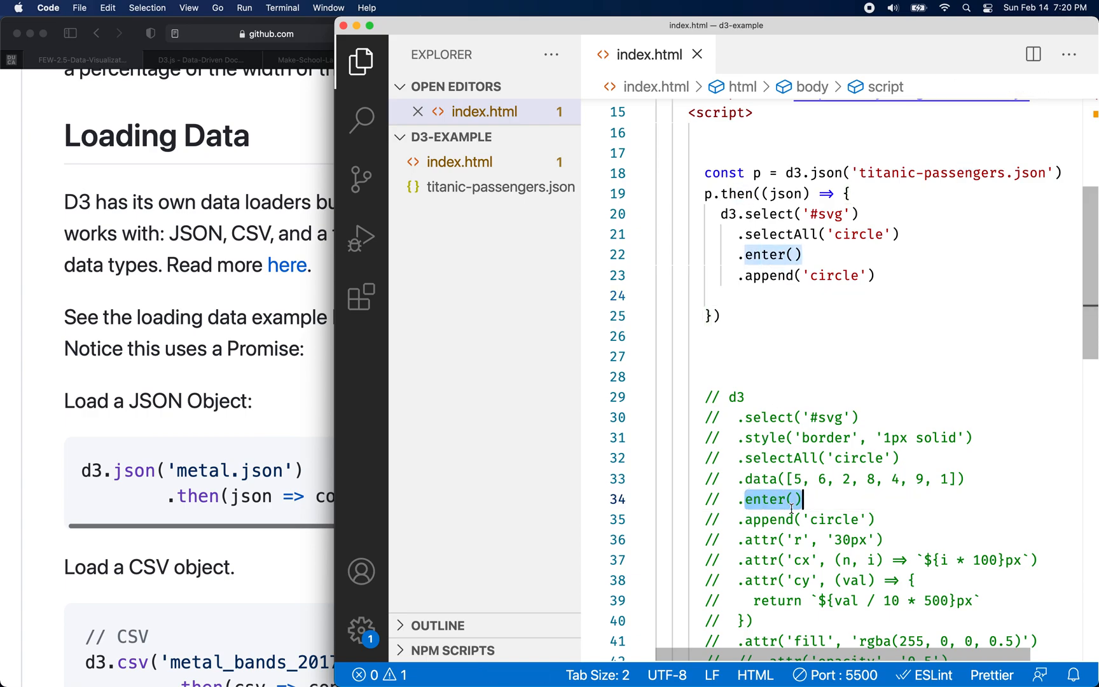
Step: Insert .data(json) into the chain before .enter()
{"action": "left_click", "coordinate": [748, 478]}
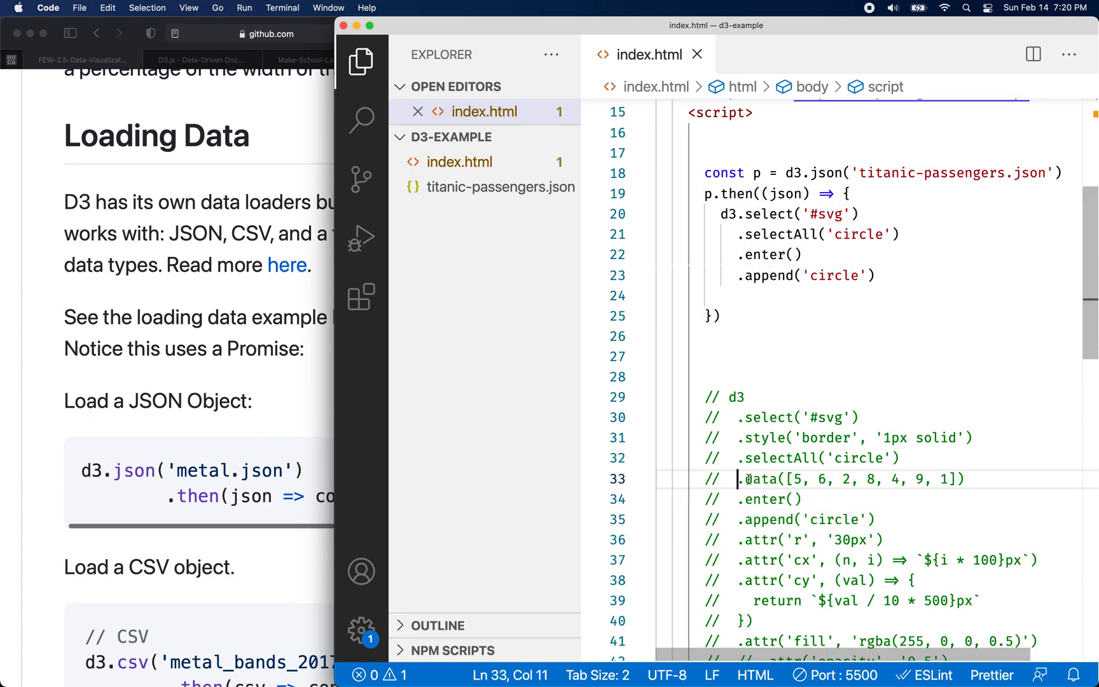
{"action": "left_click", "coordinate": [771, 254]}
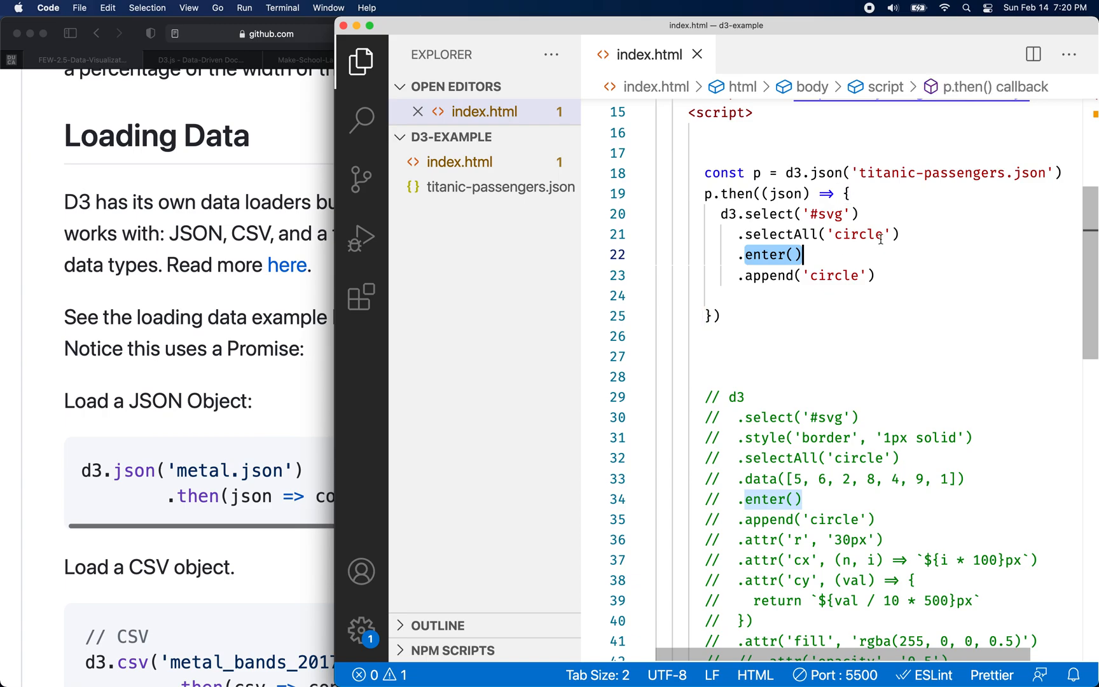
{"action": "type", "text": ".dat"}
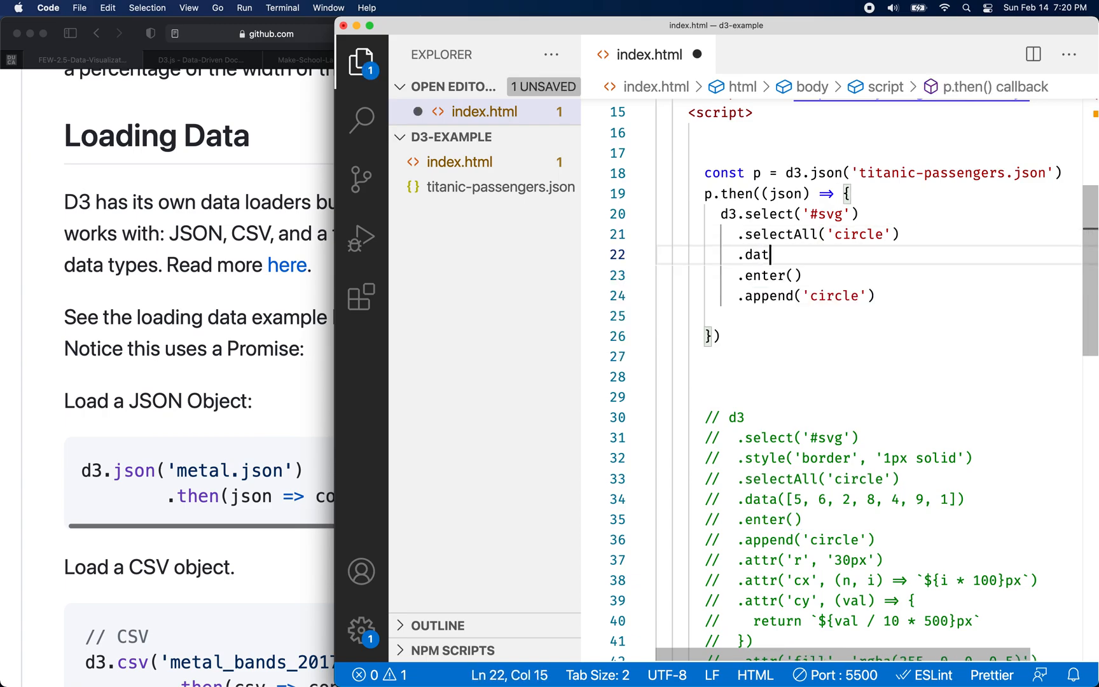
{"action": "type", "text": "a()"}
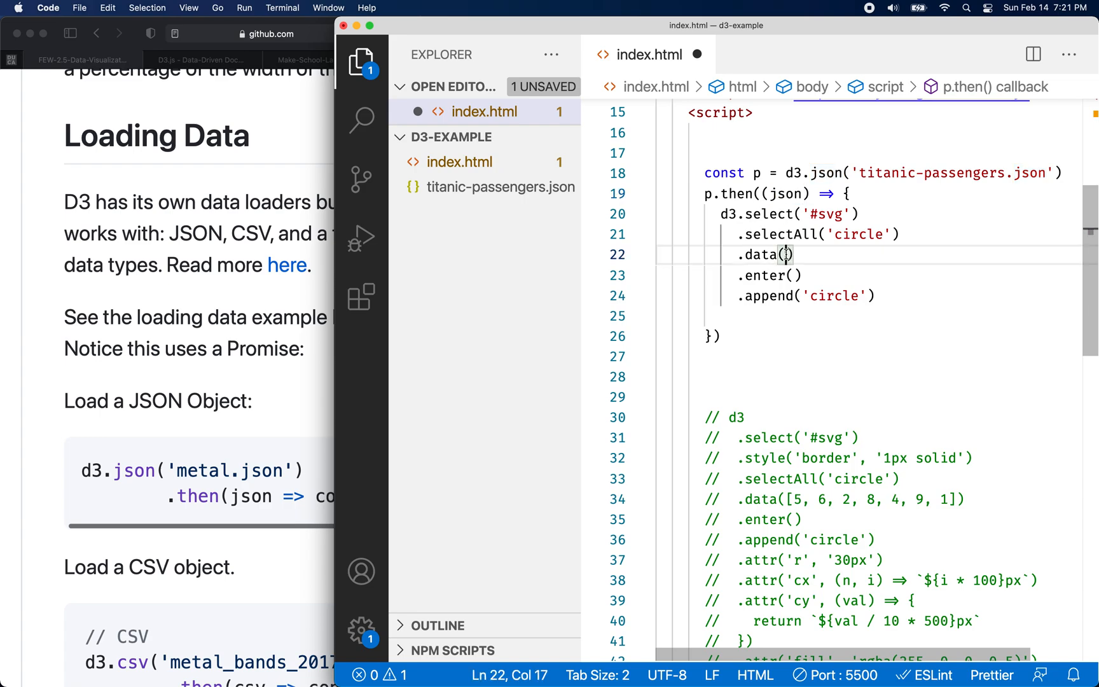
{"action": "type", "text": "json"}
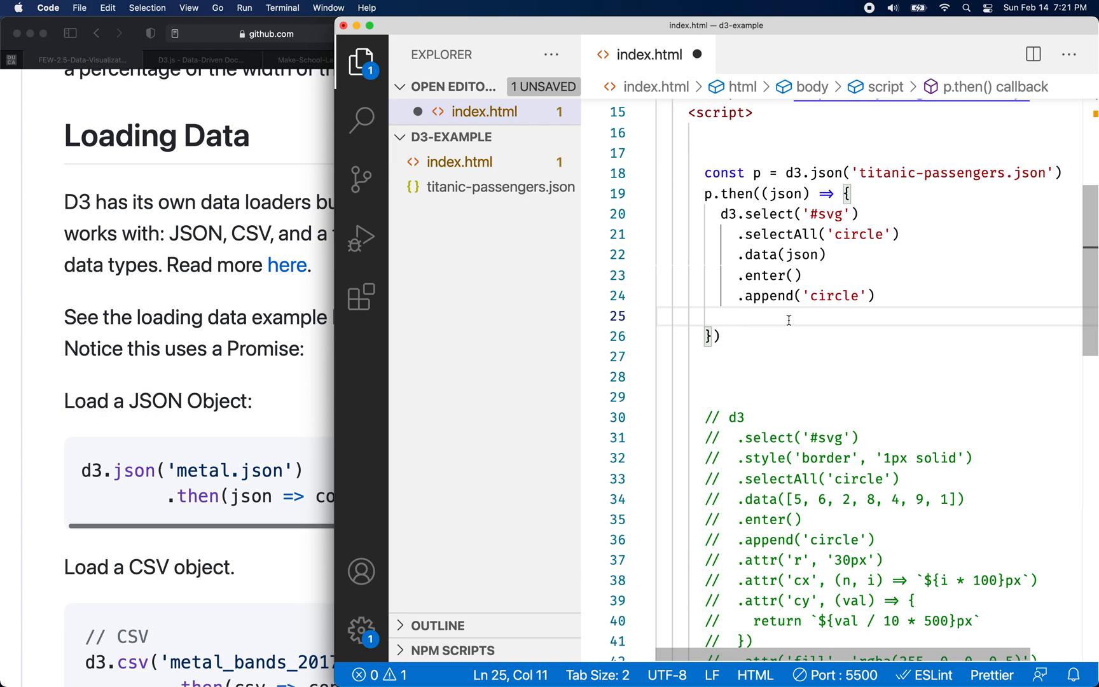
Step: Give each appended circle a radius with .attr('r', '3px')
{"action": "type", "text": ".attr('"}
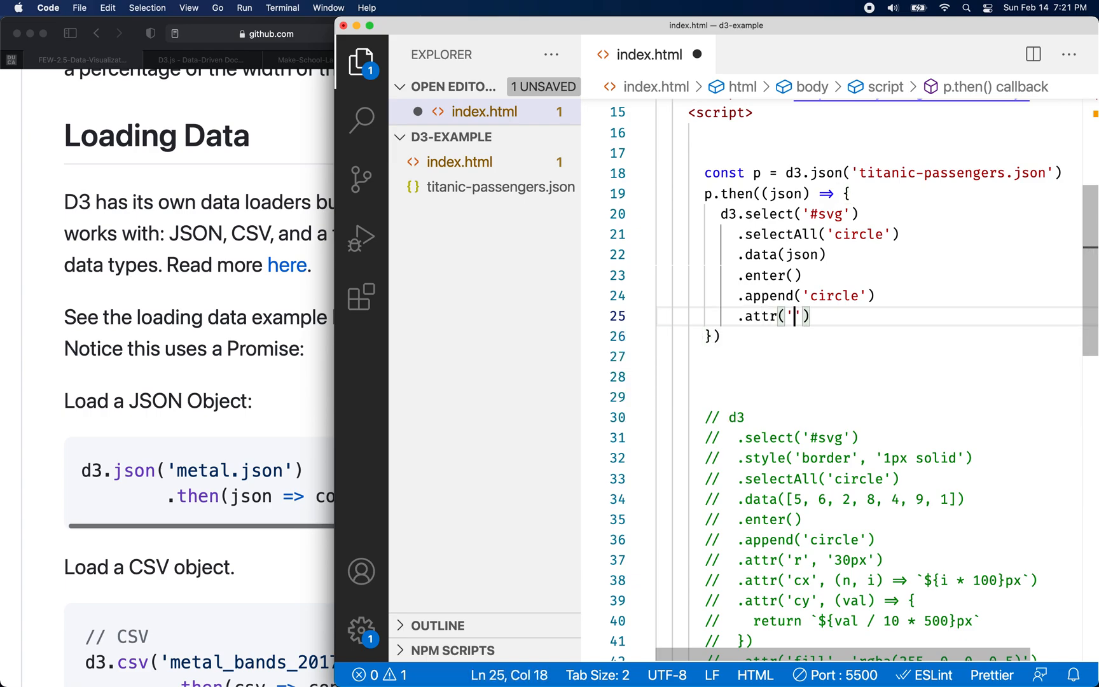
{"action": "type", "text": "r',"}
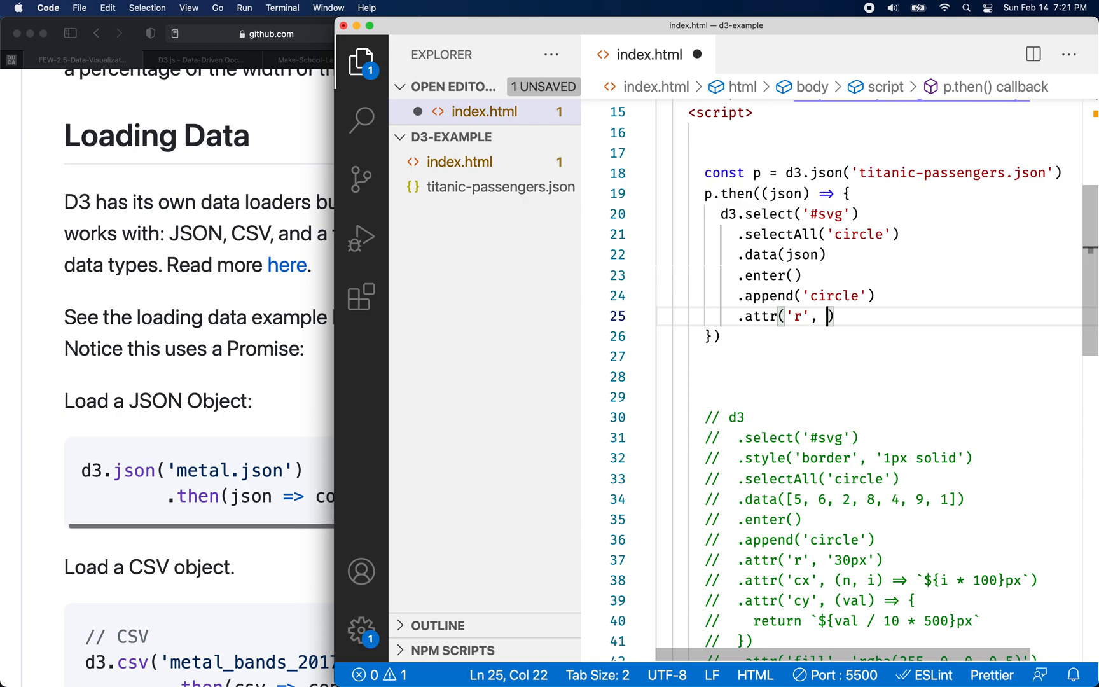
{"action": "type", "text": "'"}
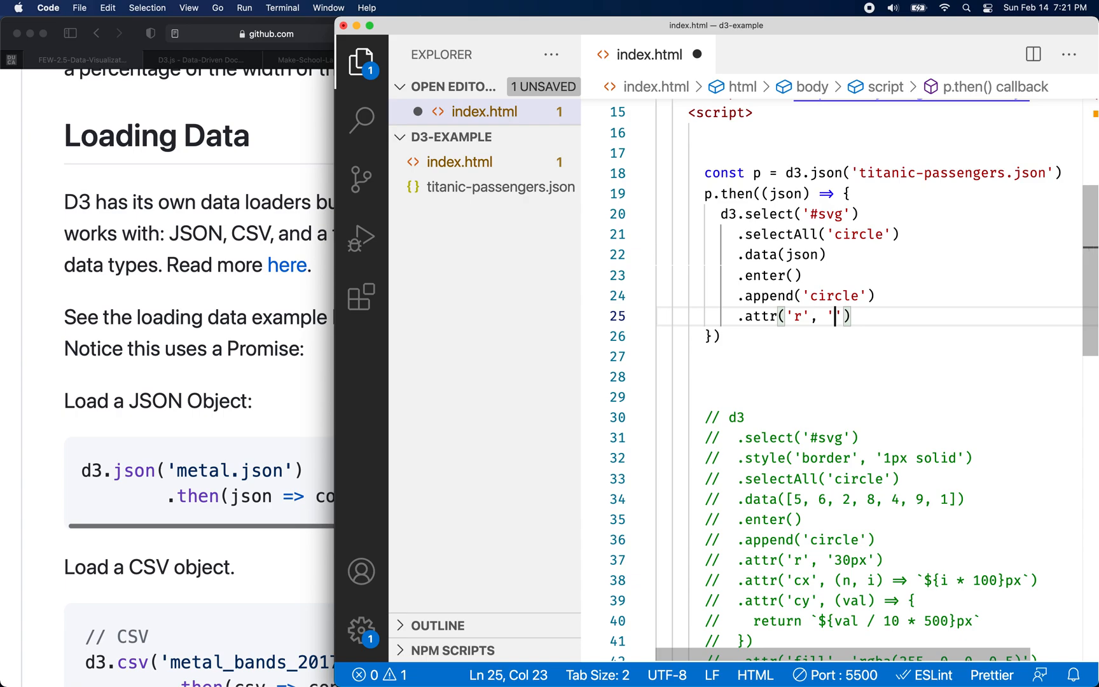
{"action": "type", "text": "3"}
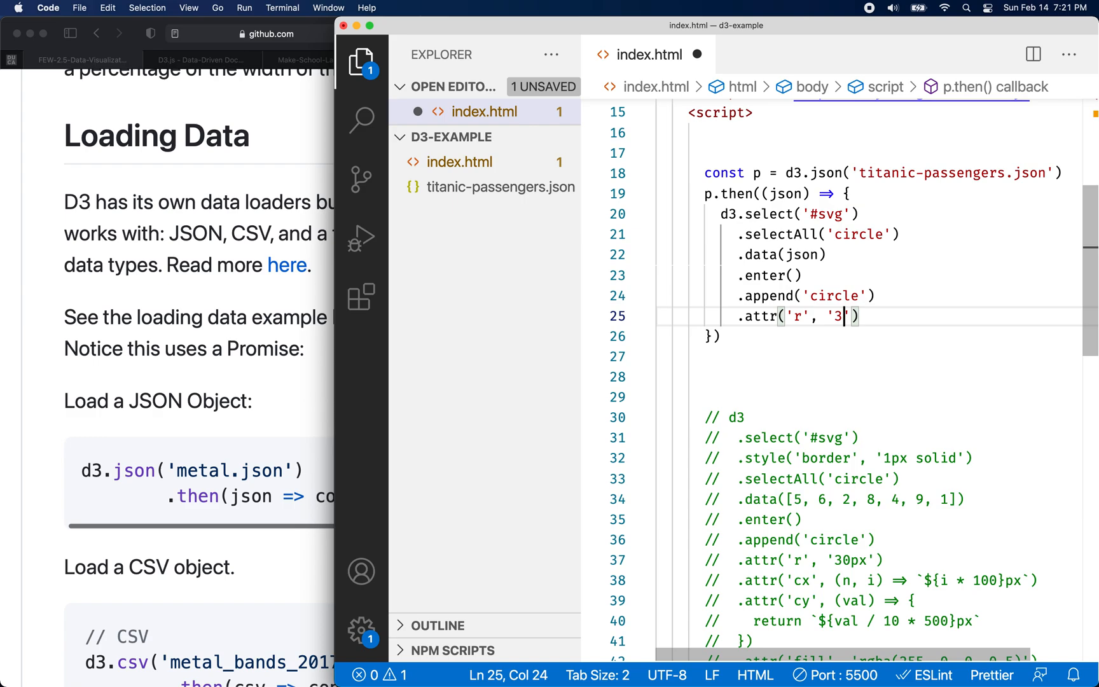
{"action": "type", "text": "px"}
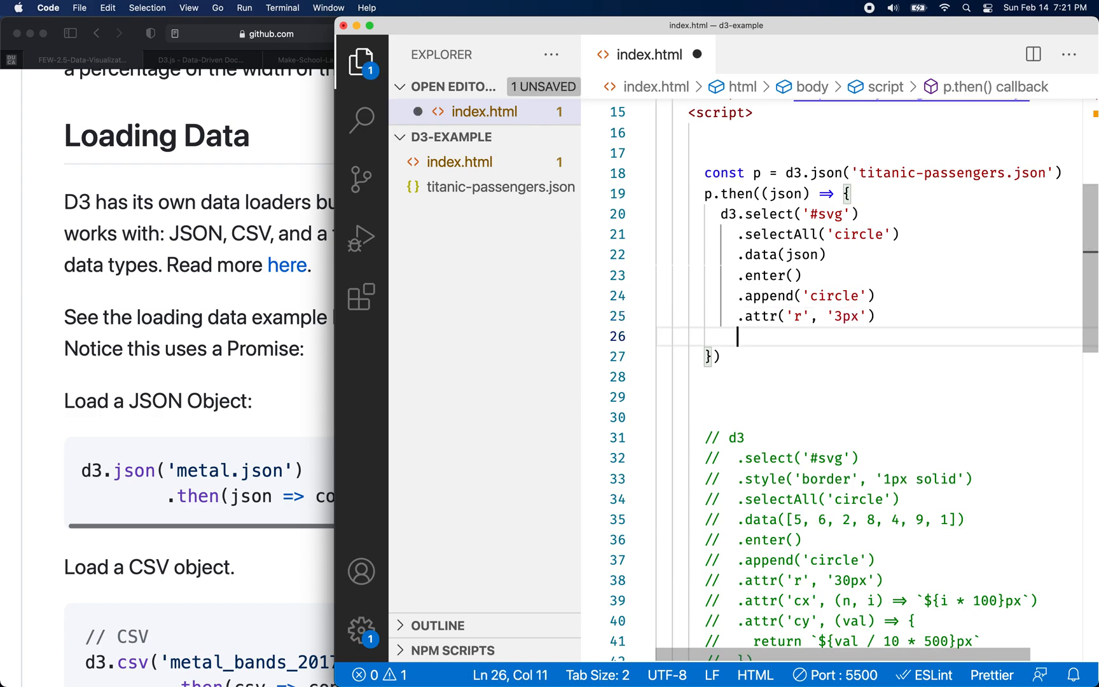
Step: Add .attr('fill', '#000') after the radius attribute to make the circles solid black
{"action": "type", "text": "attr()"}
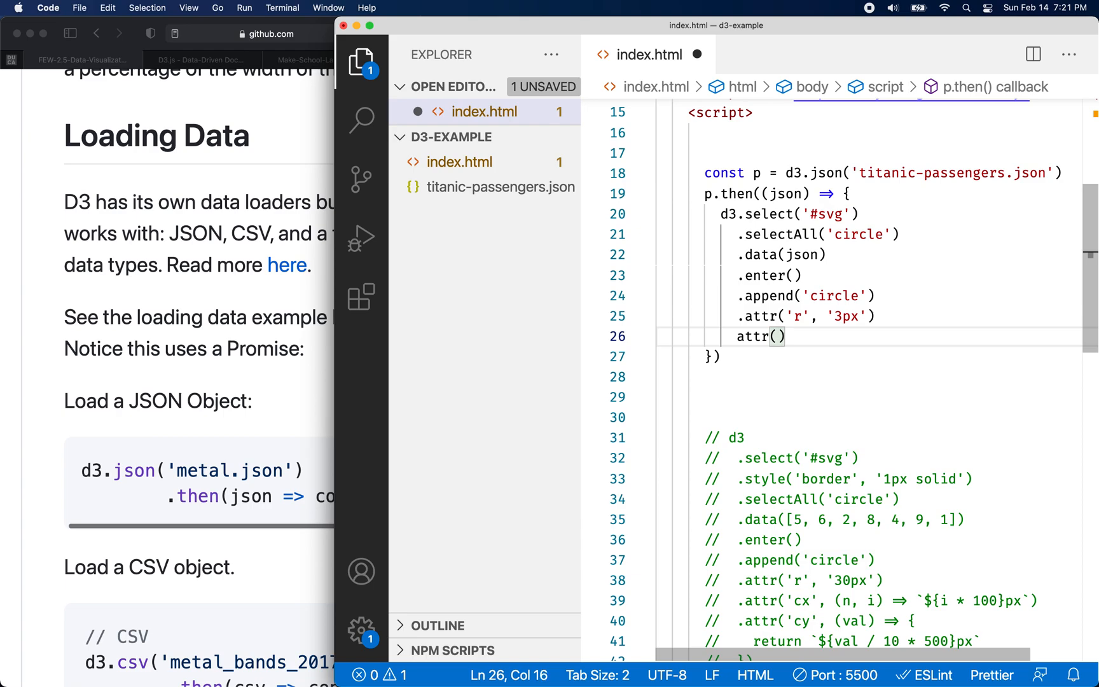
{"action": "scroll", "scroll_direction": "down", "scroll_amount": 3}
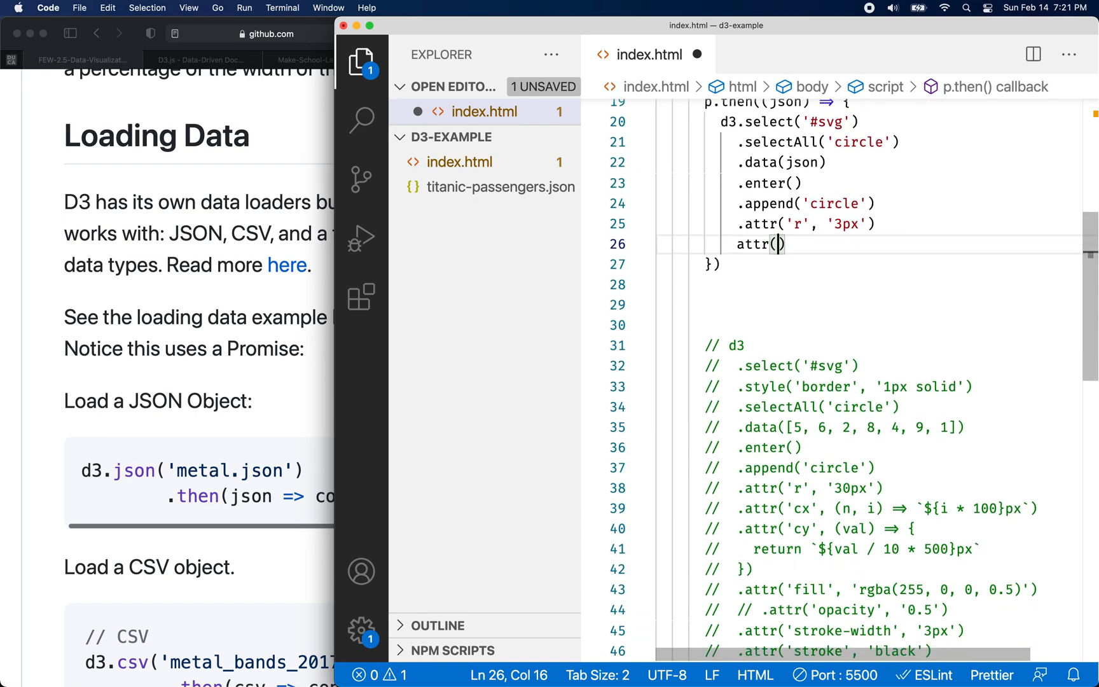
{"action": "scroll", "scroll_direction": "down", "scroll_amount": 3}
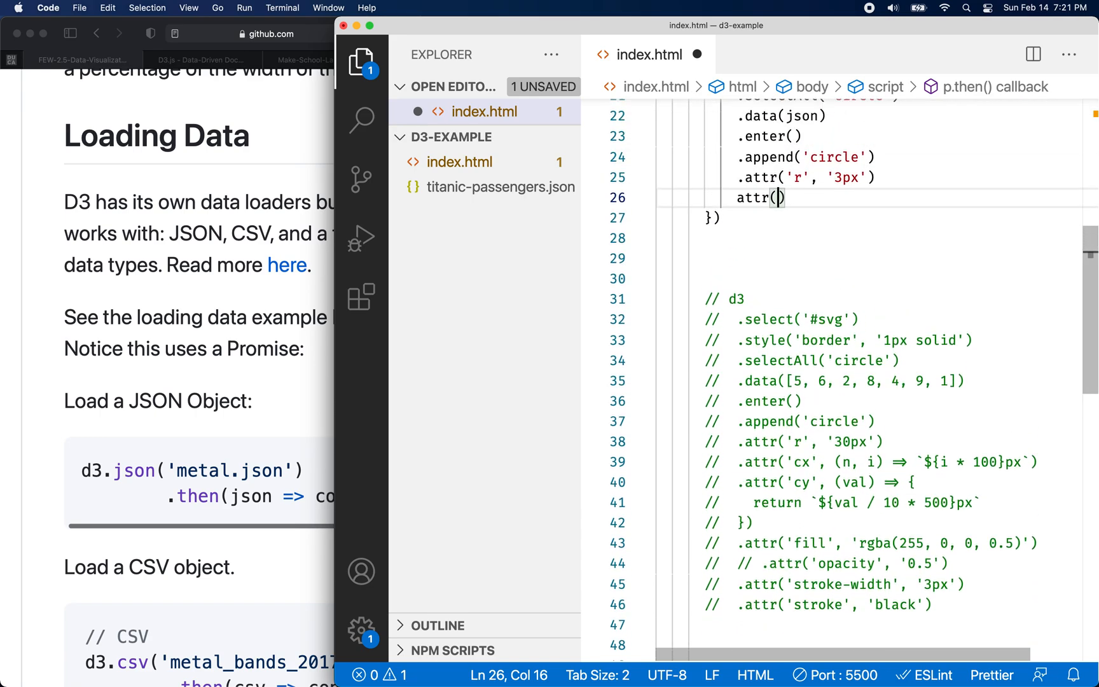
{"action": "type", "text": "'"}
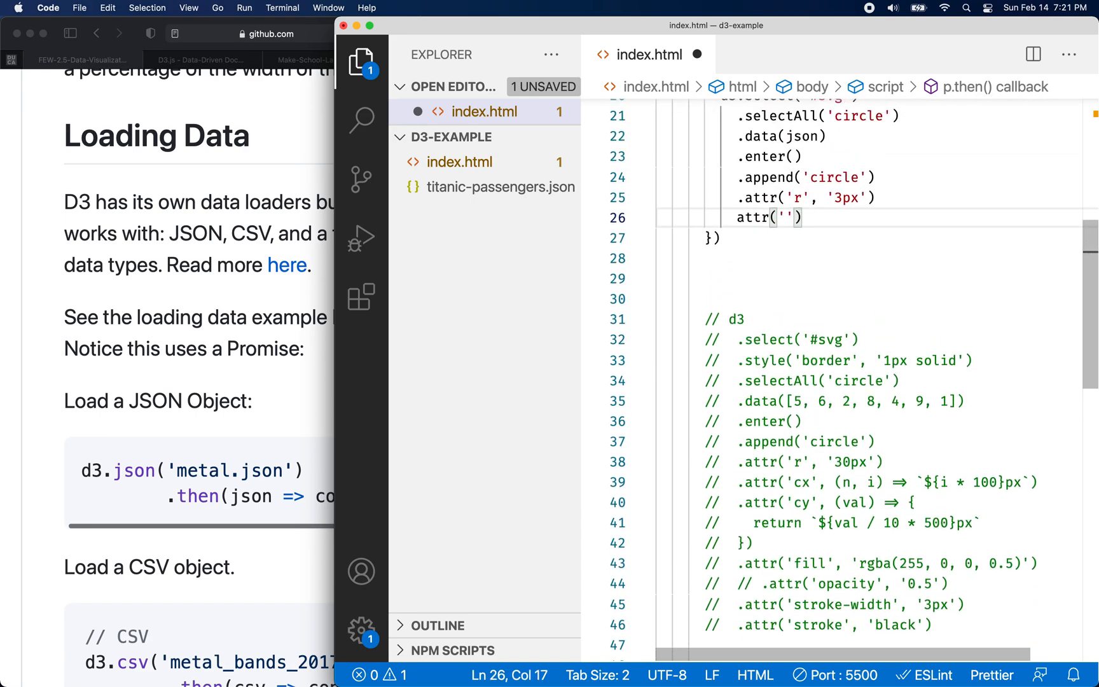
{"action": "type", "text": "fill',"}
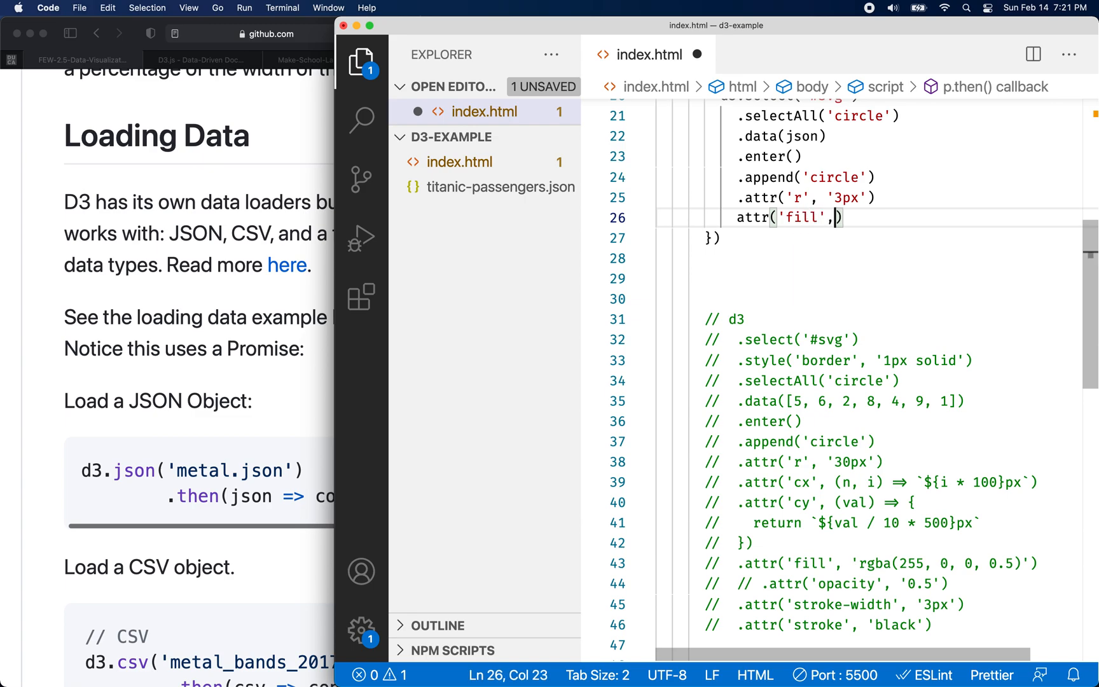
{"action": "type", "text": "''"}
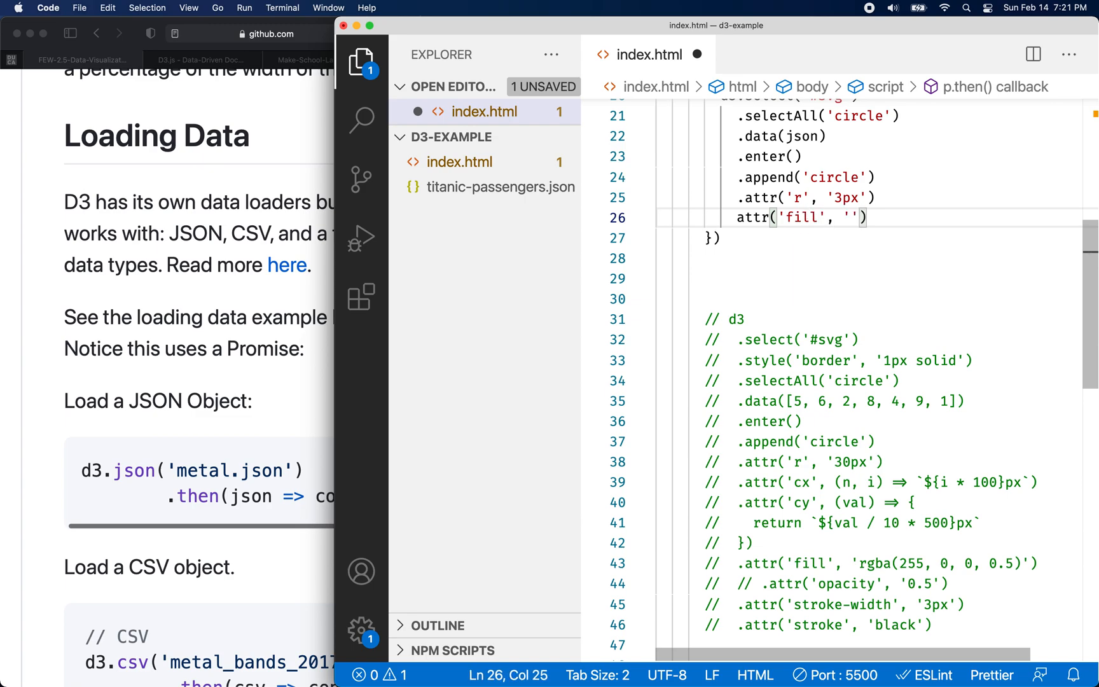
{"action": "type", "text": "#000"}
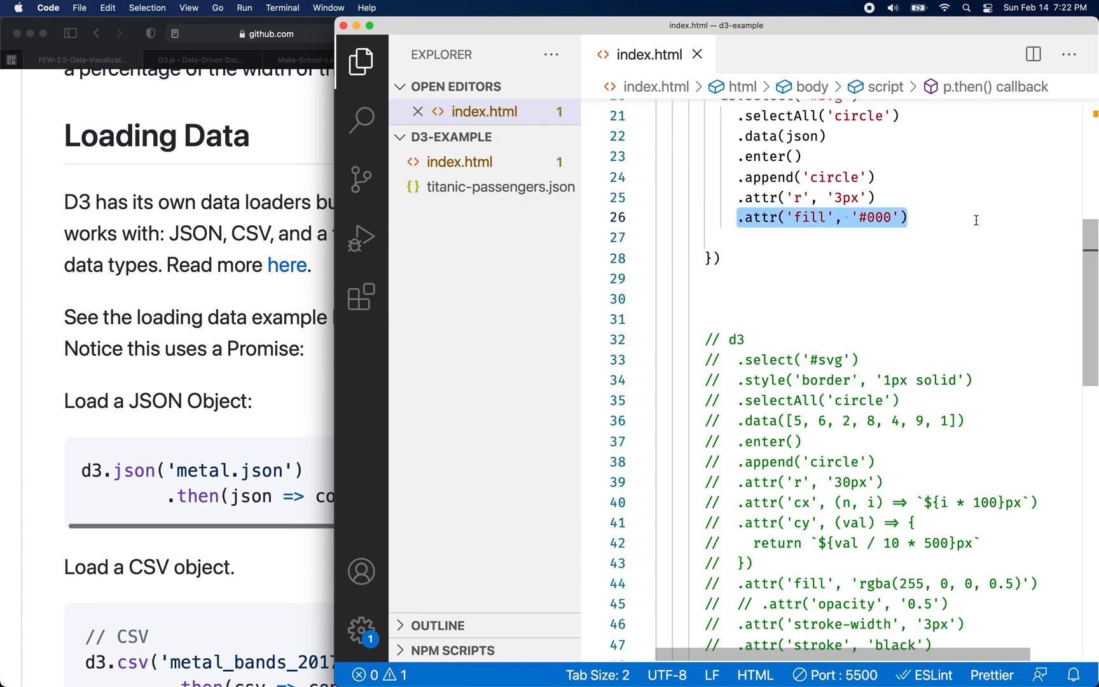
{"action": "left_click", "coordinate": [738, 218]}
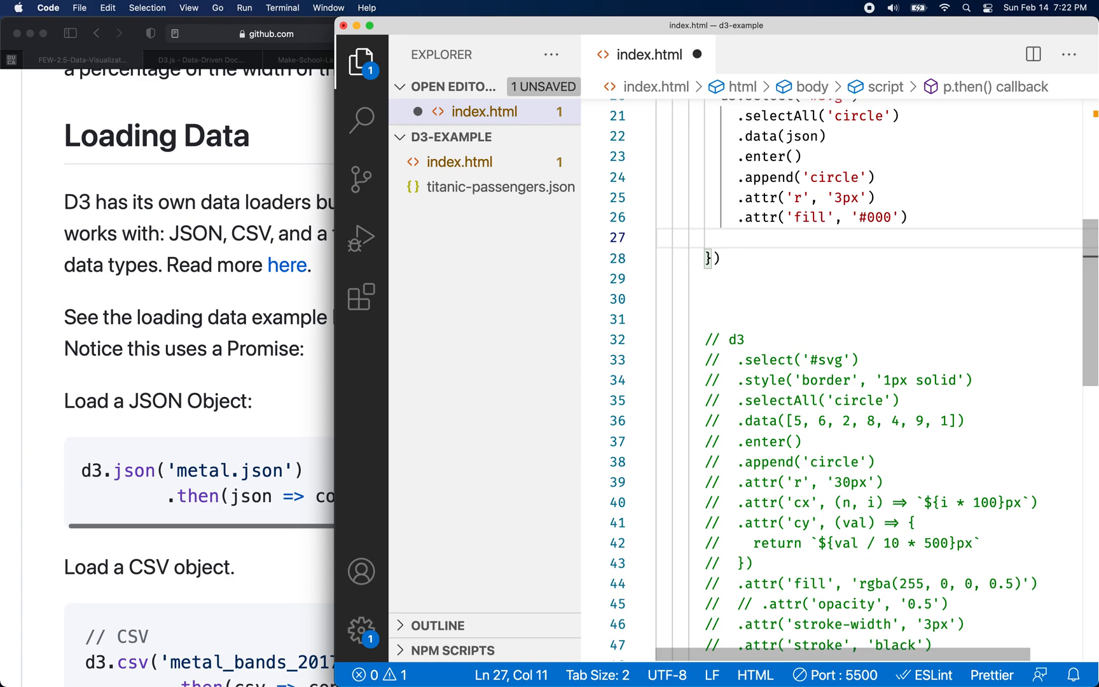
Step: Start a .attr('cx', (p) => ...) callback on the circles, noting the json array bound as data
{"action": "type", "text": ".attr("}
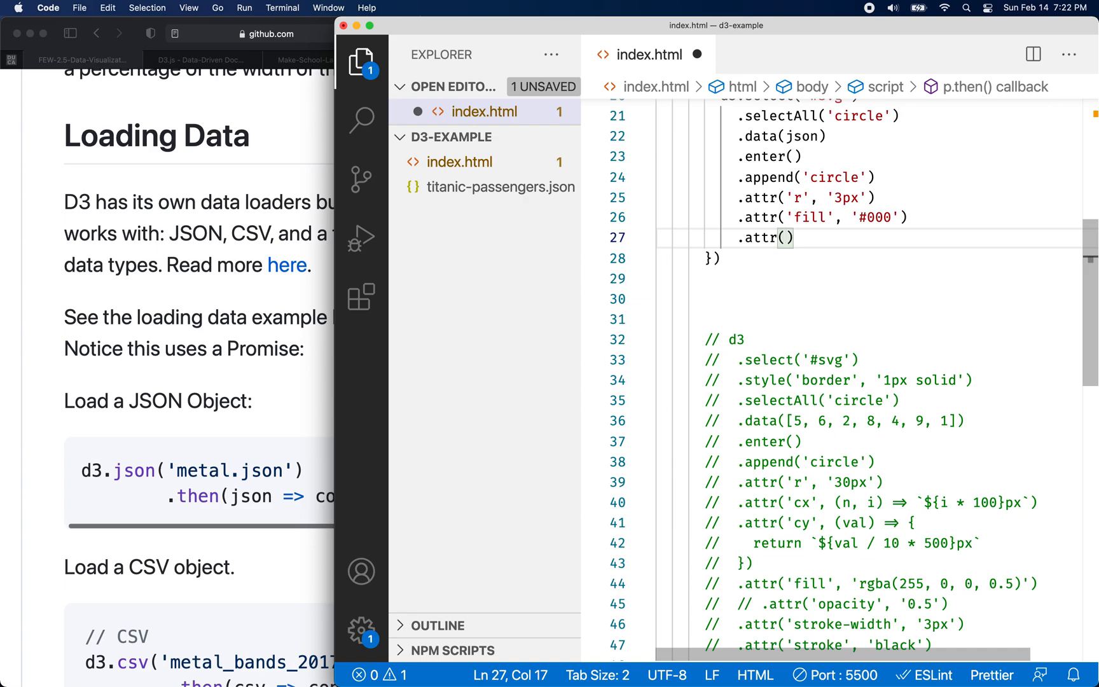
{"action": "type", "text": "'"}
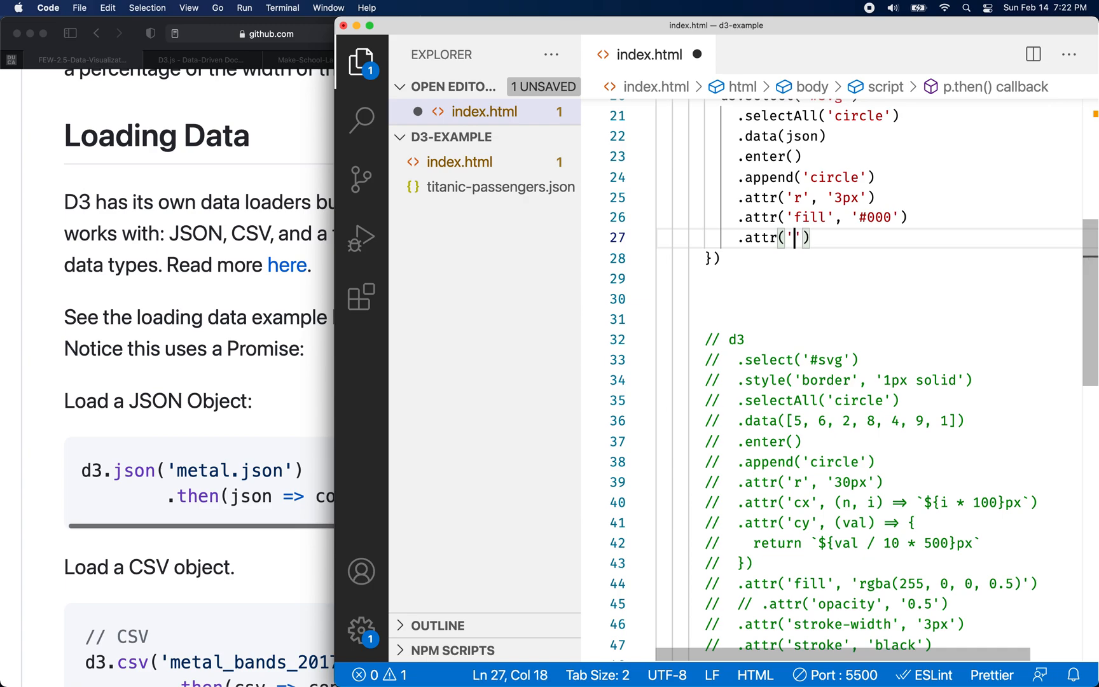
{"action": "type", "text": "cx"}
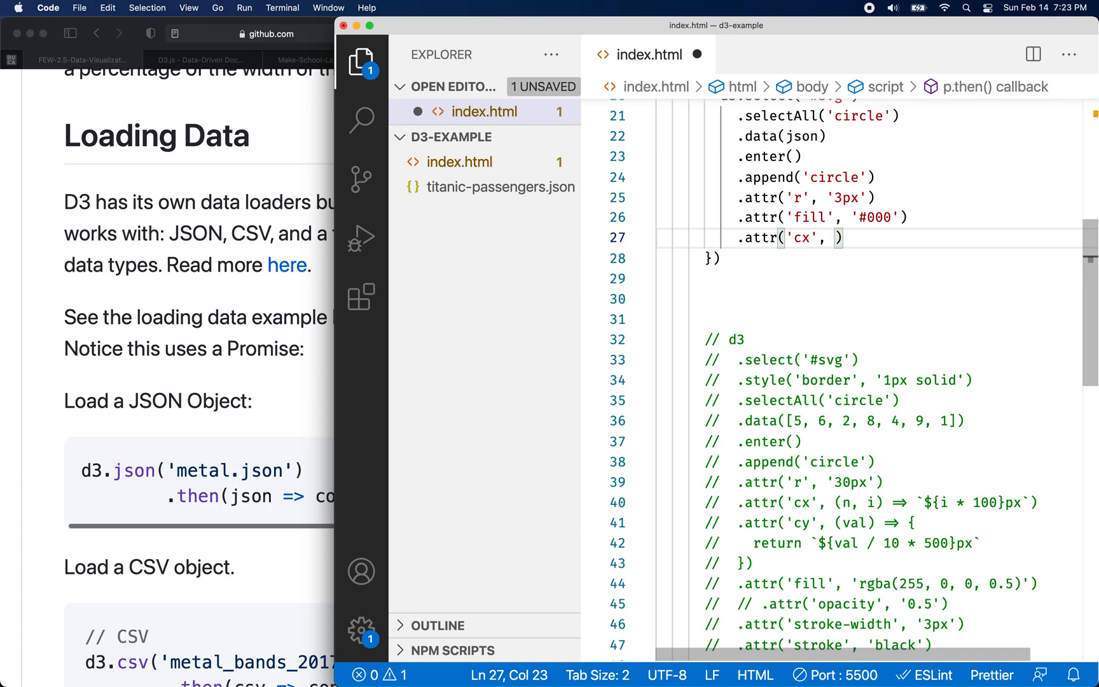
{"action": "type", "text": "() => )"}
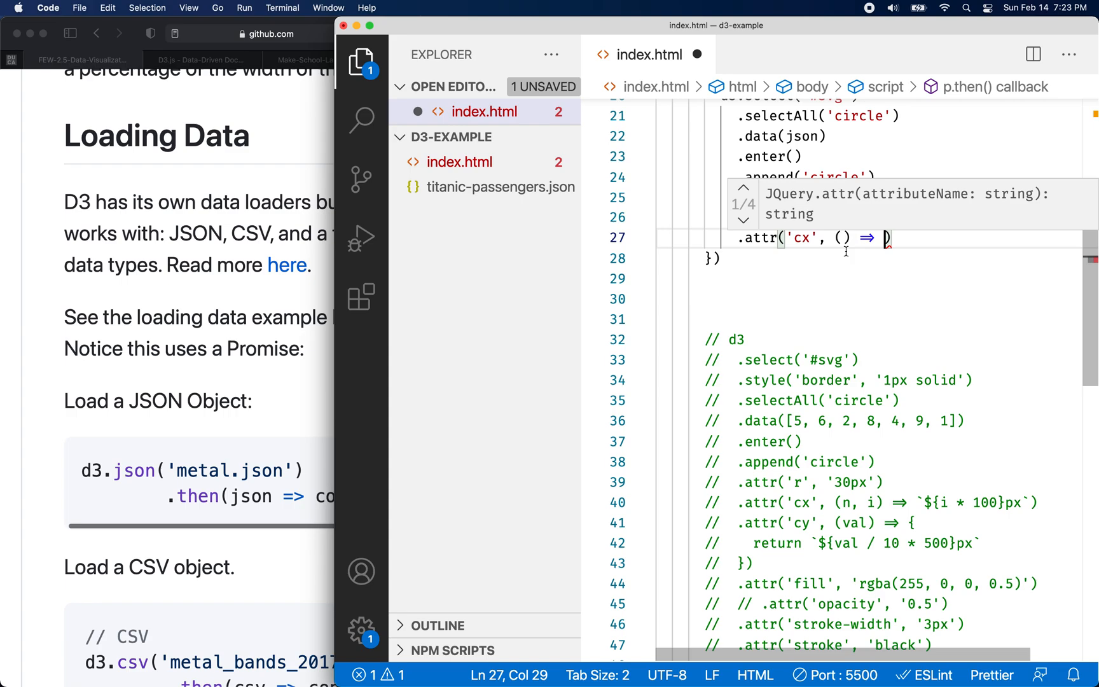
{"action": "type", "text": "p"}
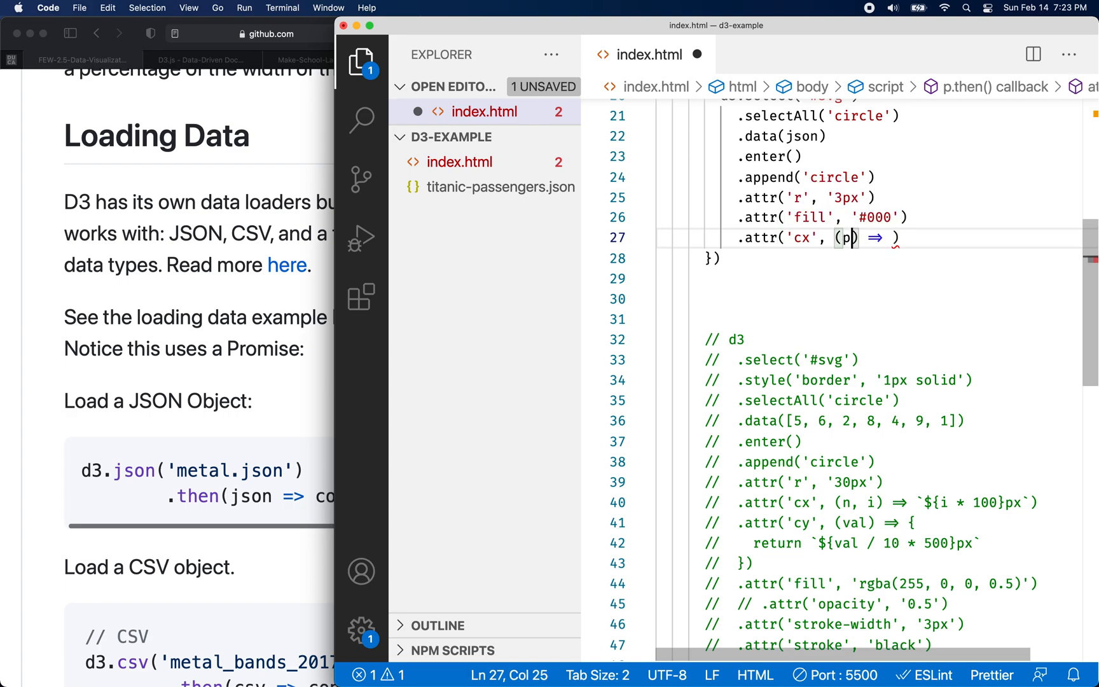
{"action": "left_click", "coordinate": [785, 136]}
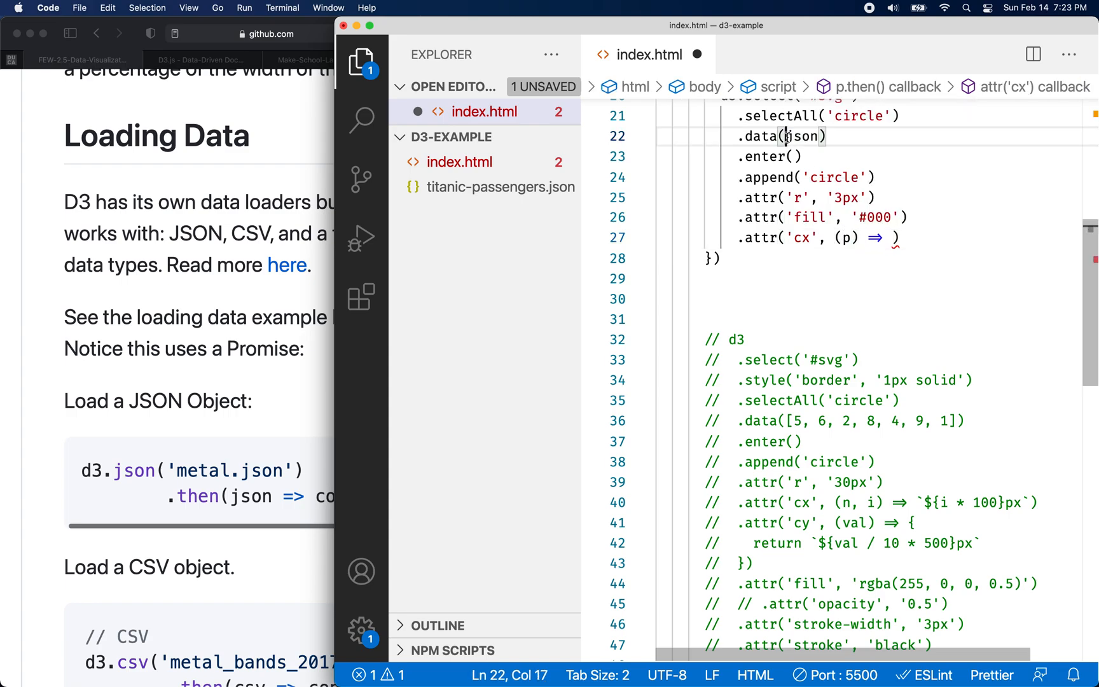
{"action": "left_click", "coordinate": [846, 238]}
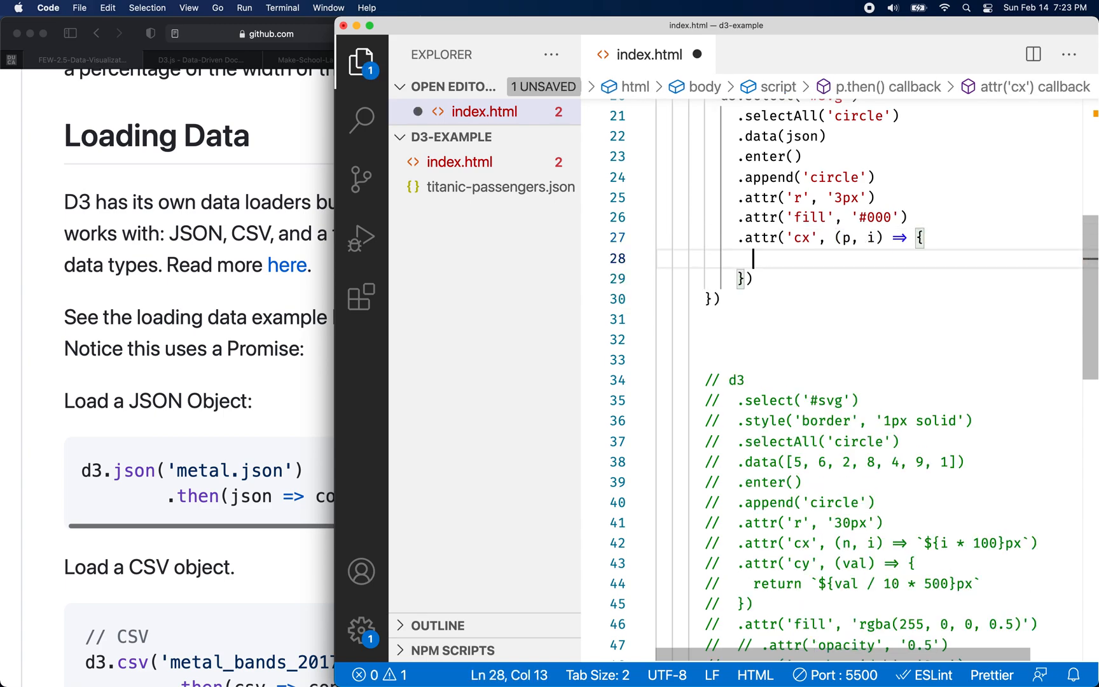
Step: Make the cx callback return 500 / json.length
{"action": "double_click", "coordinate": [861, 237]}
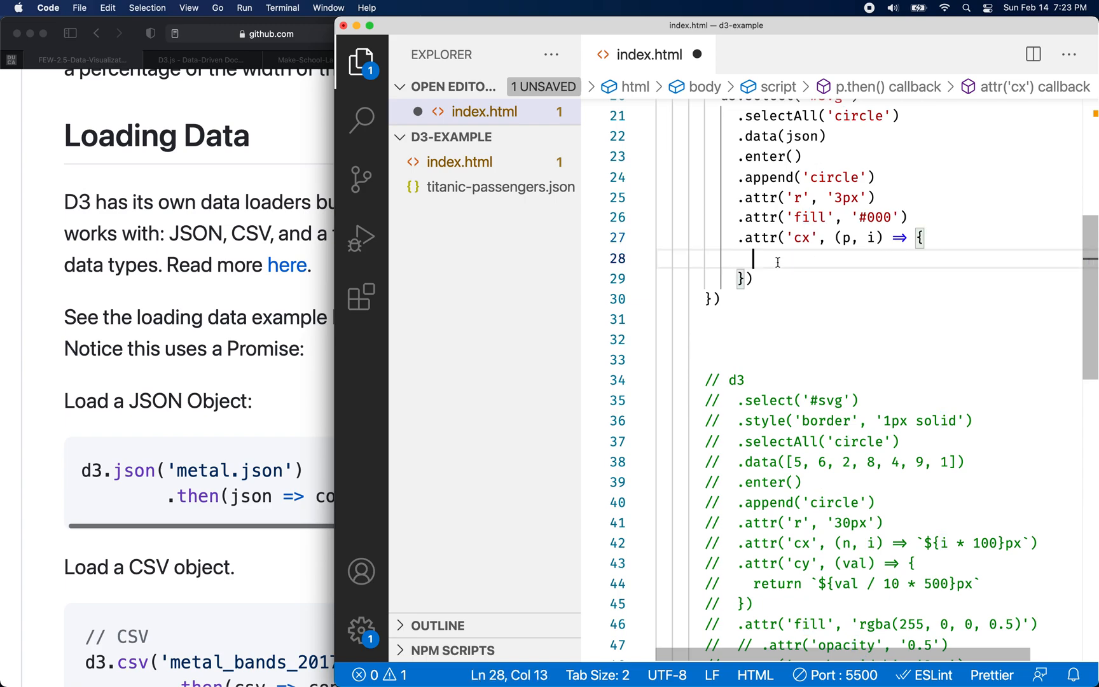
{"action": "type", "text": "return"}
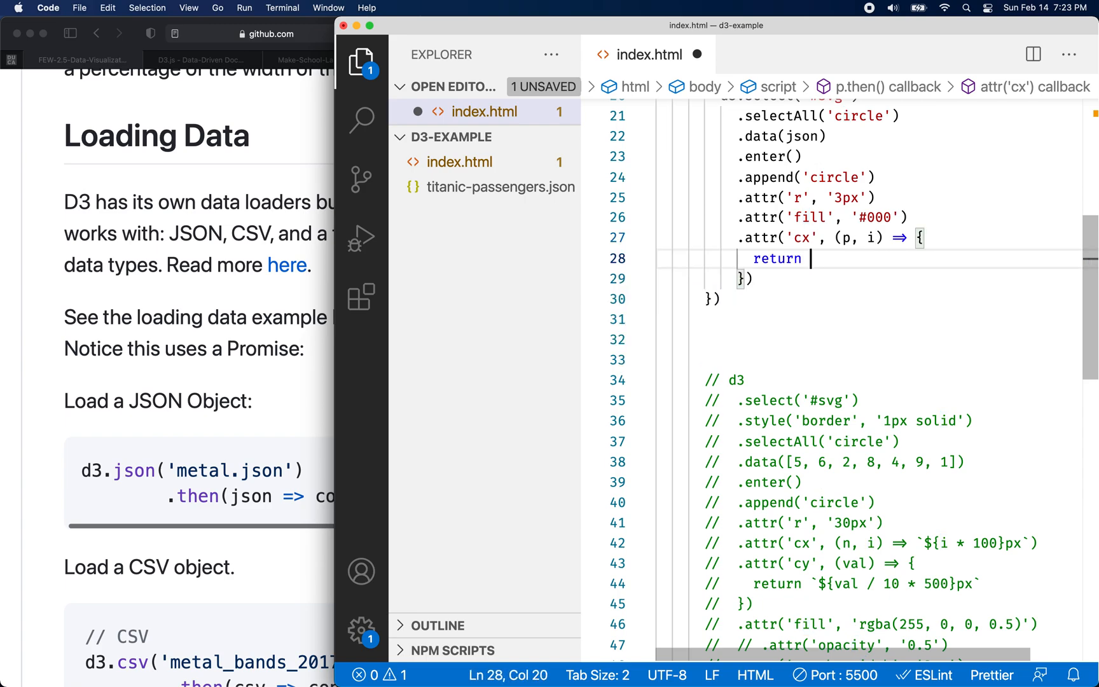
{"action": "type", "text": "500 /"}
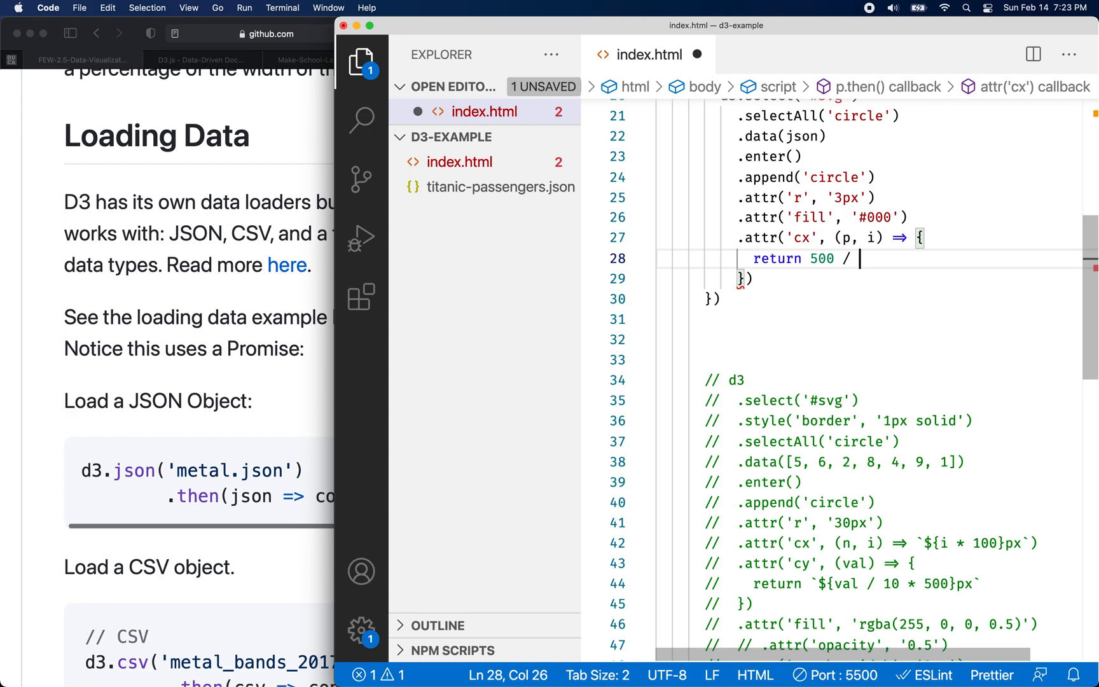
{"action": "type", "text": "json.le"}
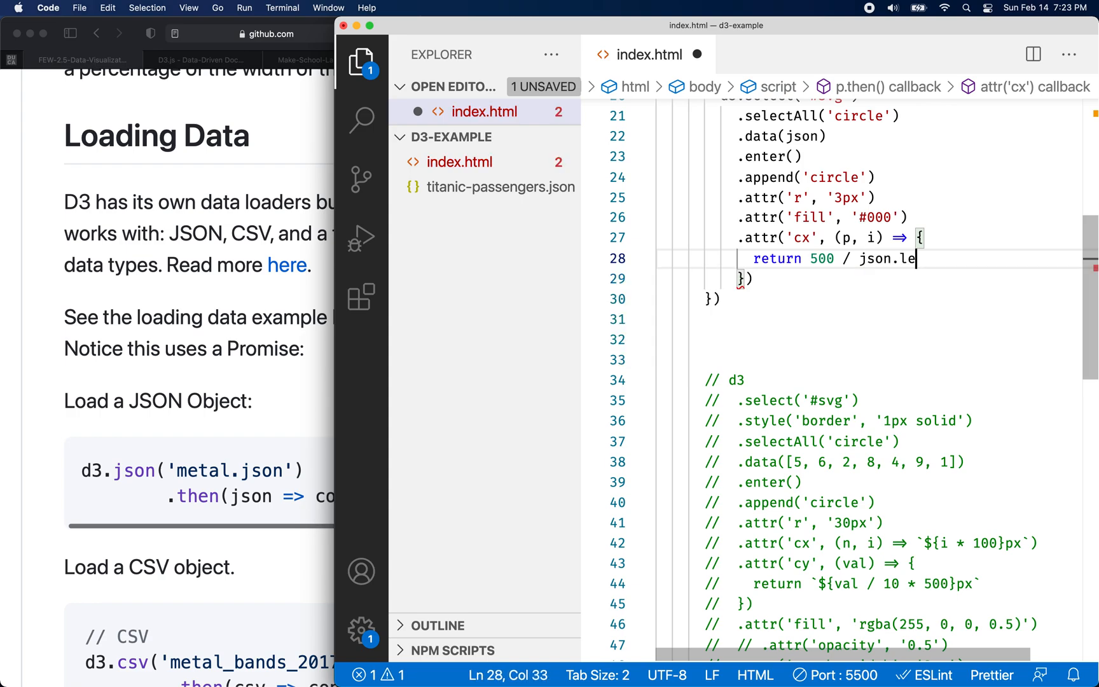
{"action": "type", "text": "ngth"}
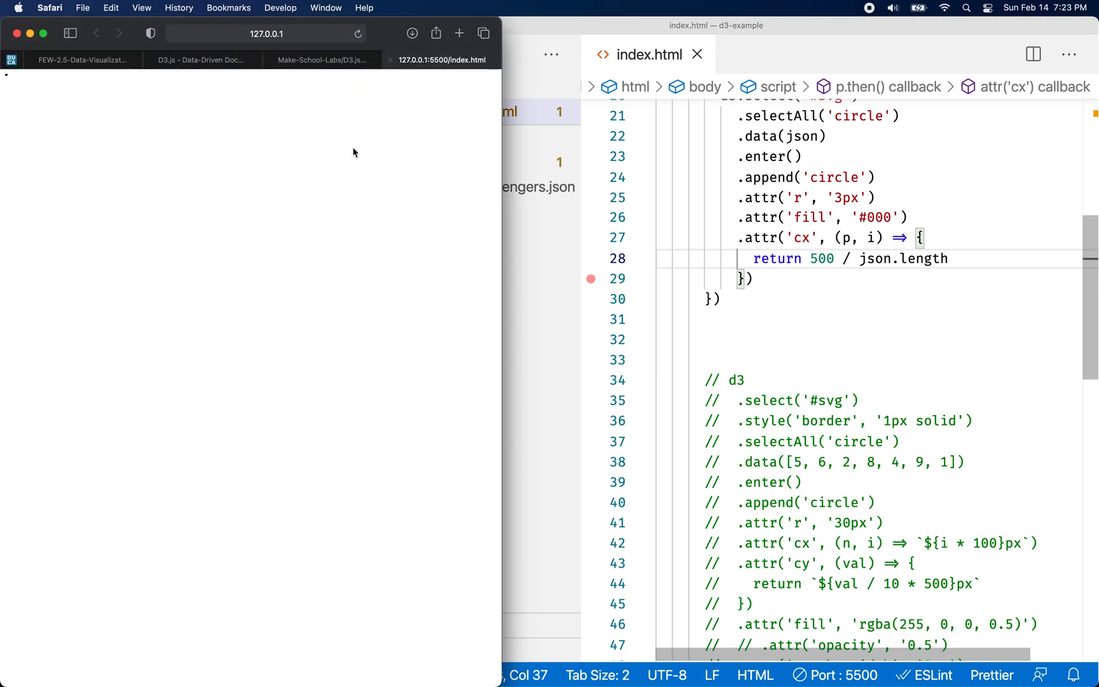
{"action": "mouse_move", "coordinate": [288, 204]}
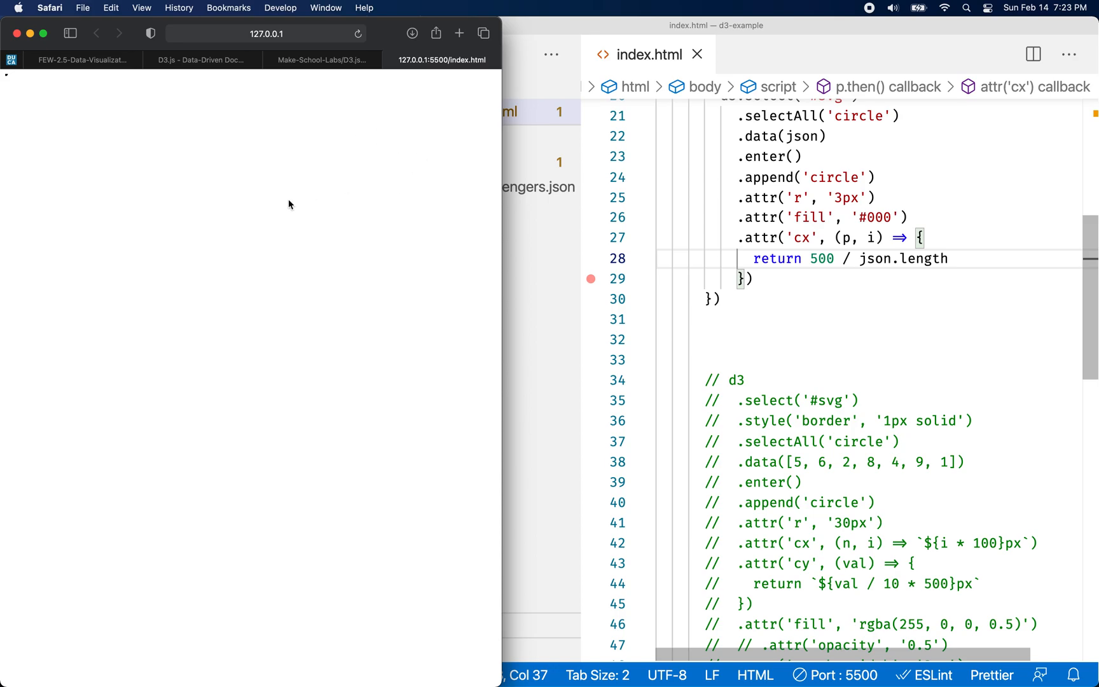
{"action": "mouse_move", "coordinate": [317, 276]}
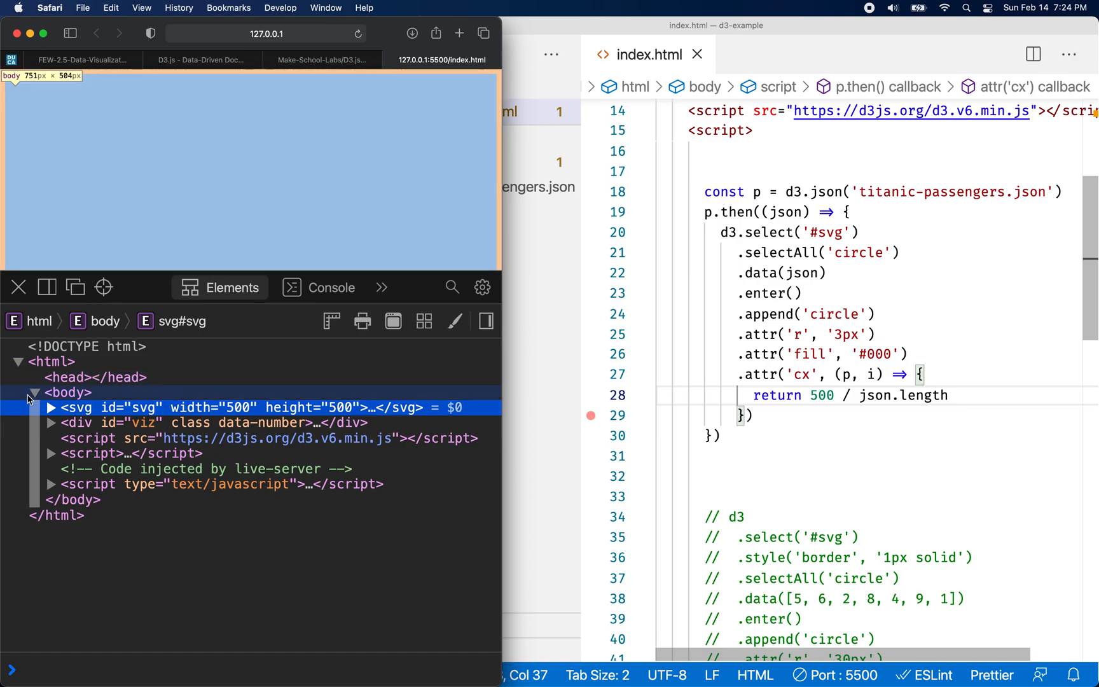
Step: Expand the svg node in Safari's inspector to see the generated circle elements and their cx values
{"action": "left_click", "coordinate": [50, 407]}
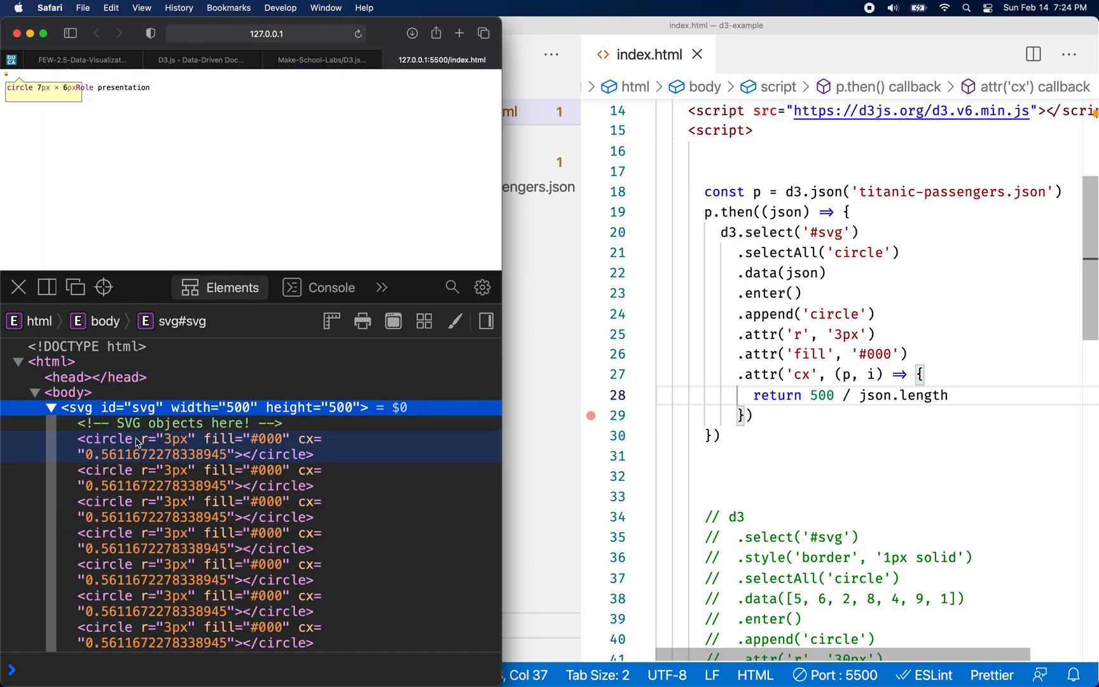
{"action": "scroll", "scroll_direction": "down", "scroll_amount": 3}
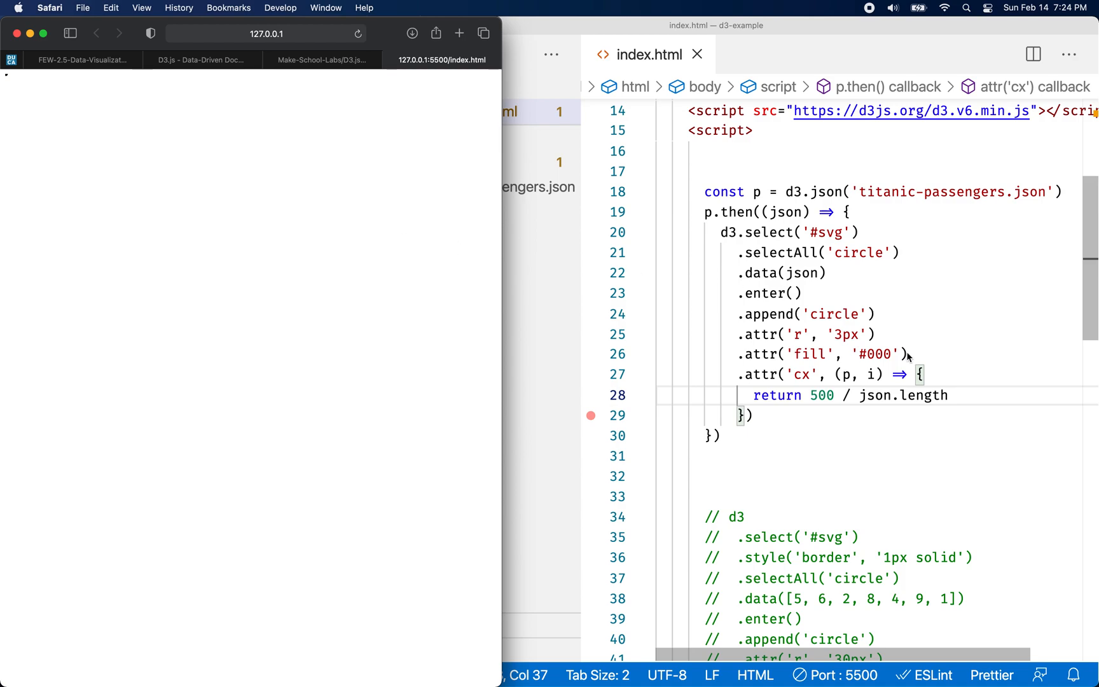
{"action": "mouse_move", "coordinate": [10, 81]}
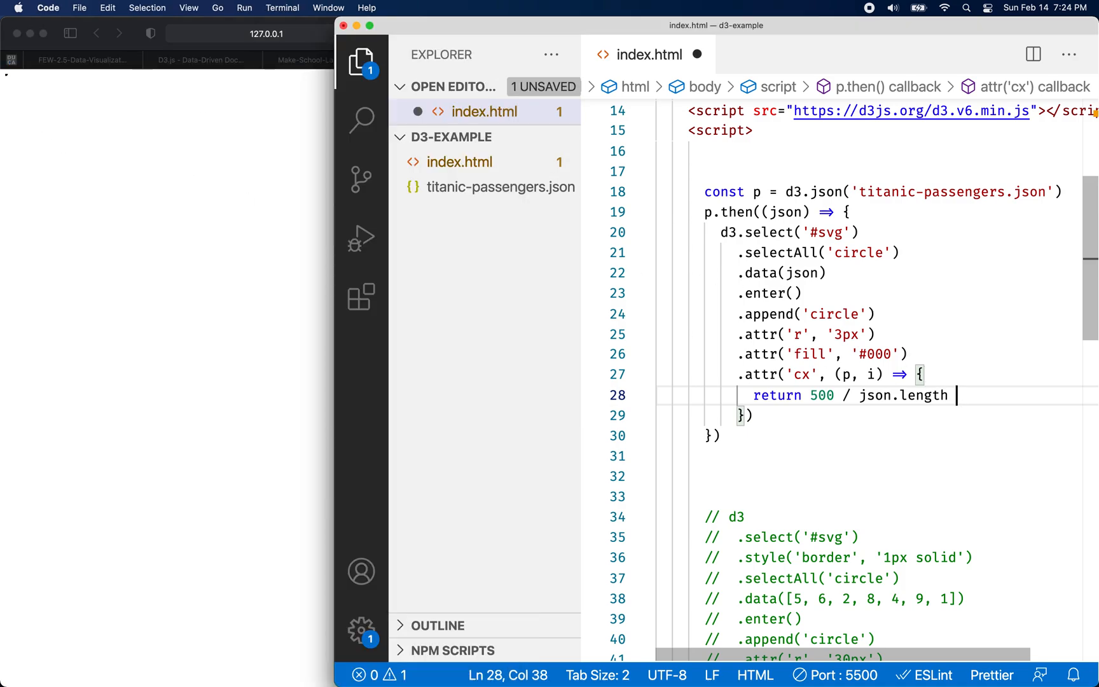
Step: Multiply the cx value 500 / json.length by the index i
{"action": "type", "text": "* i"}
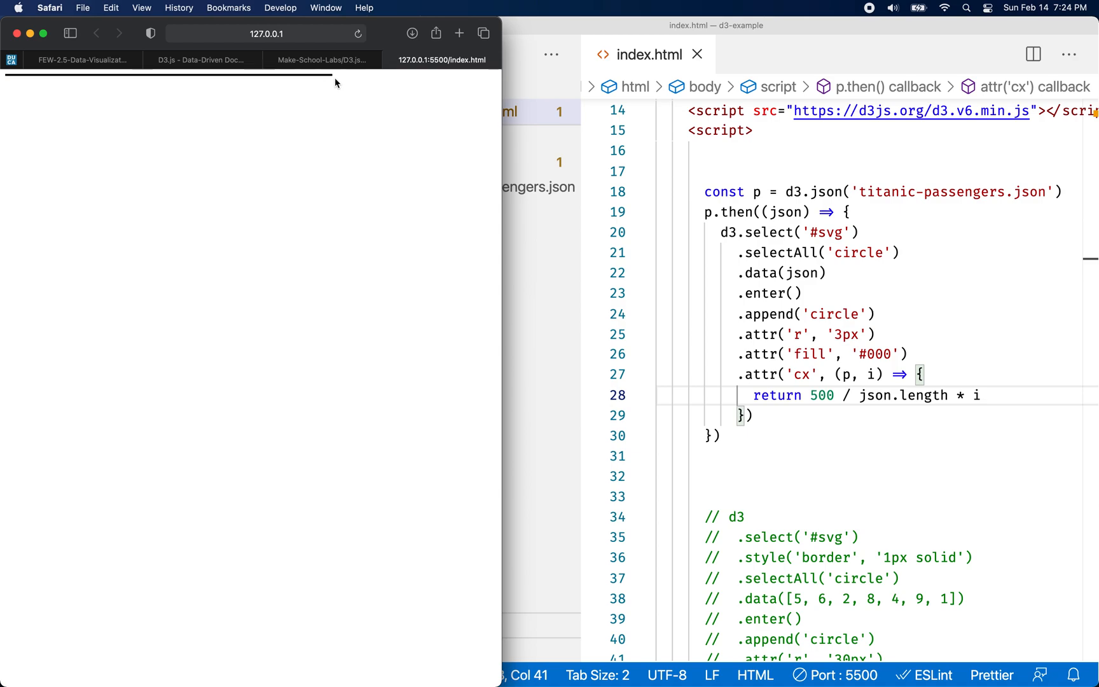
{"action": "mouse_move", "coordinate": [7, 79]}
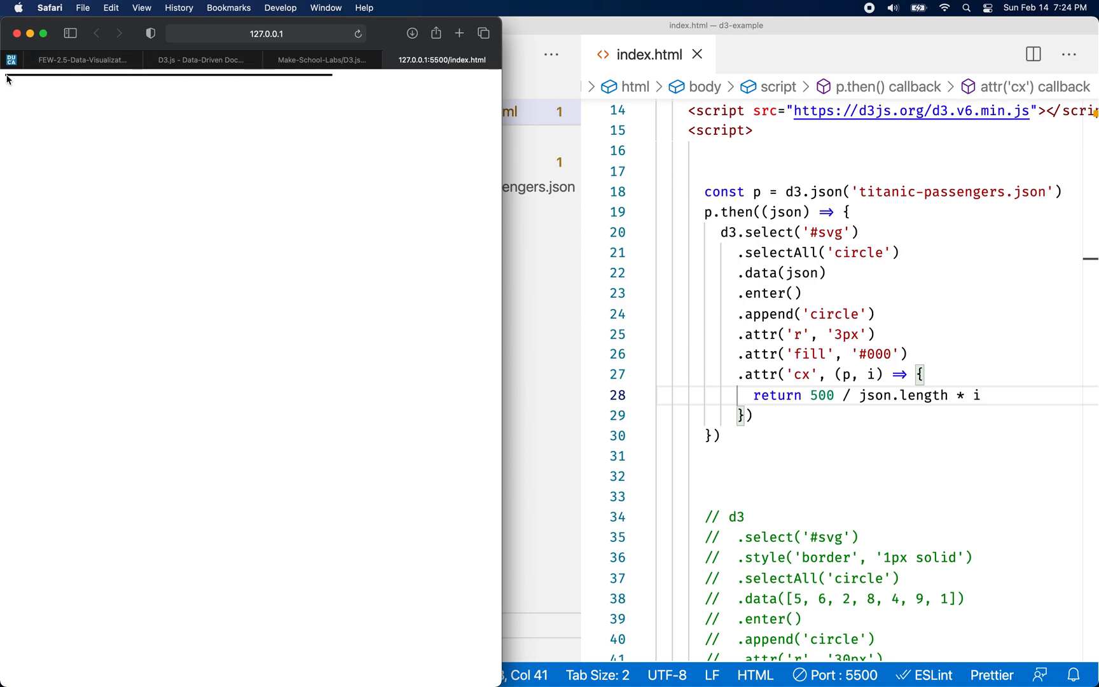
{"action": "mouse_move", "coordinate": [22, 82]}
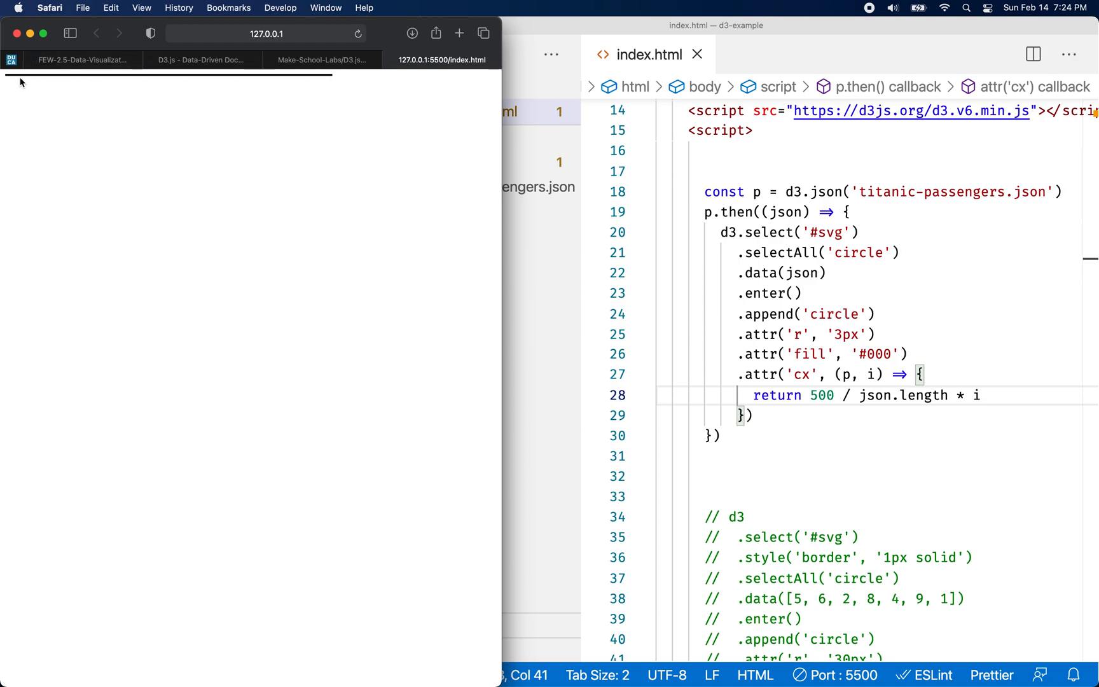
{"action": "mouse_move", "coordinate": [324, 84]}
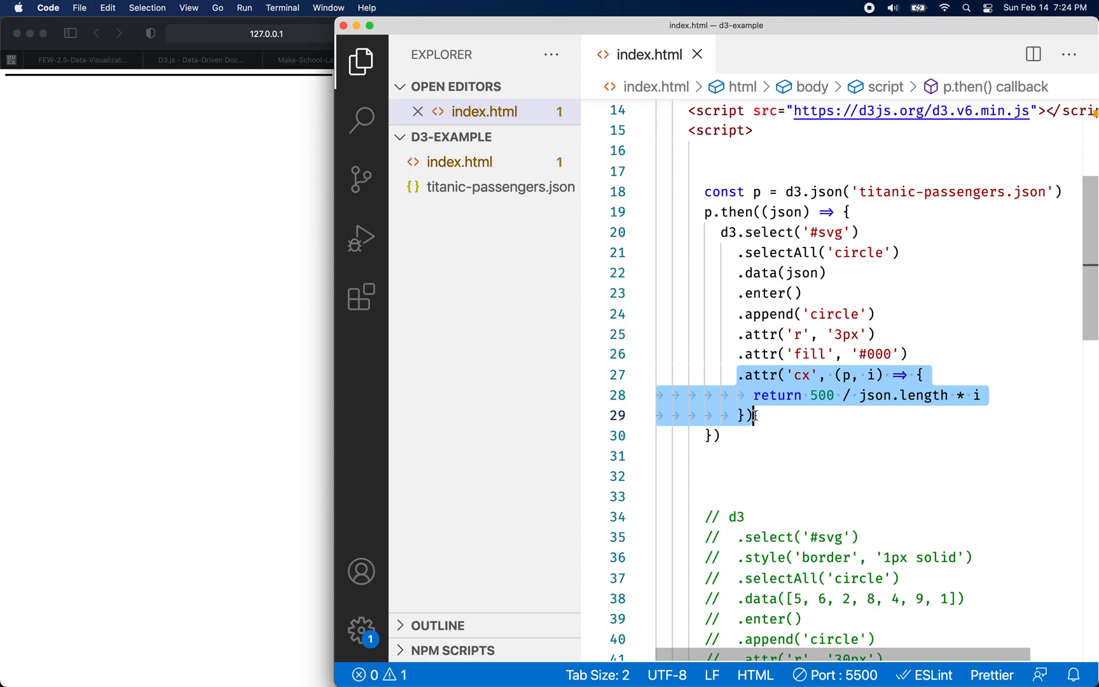
Step: Add a .attr('cy', (p, i) => { }) callback to the chain
{"action": "type", "text": ".attr("}
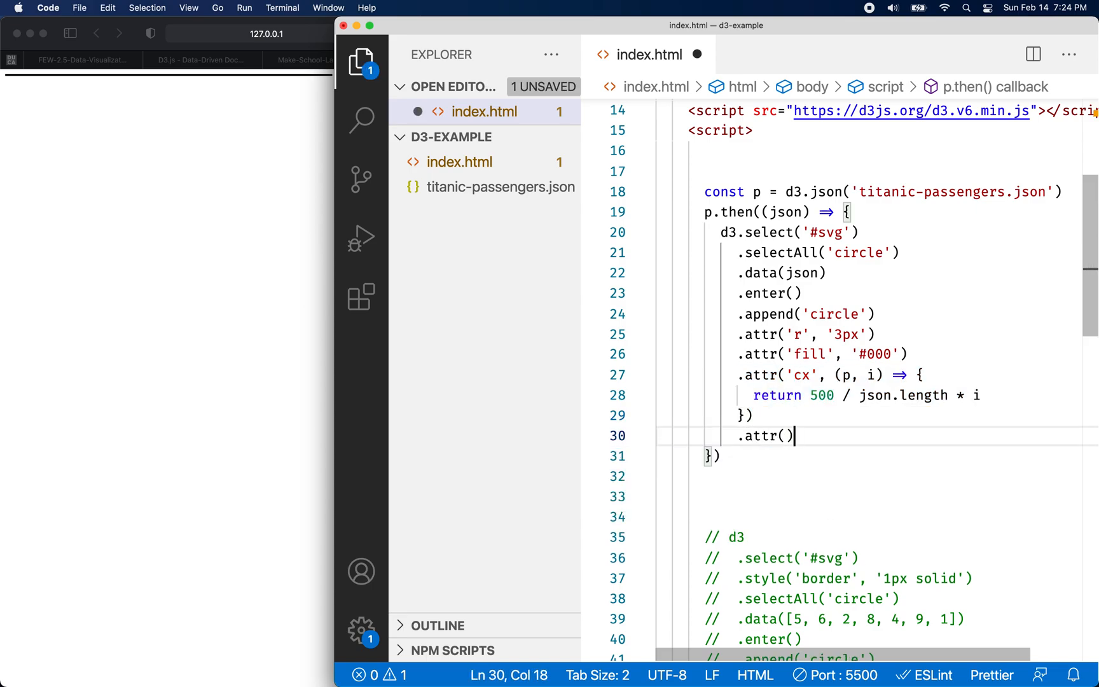
{"action": "type", "text": "'"}
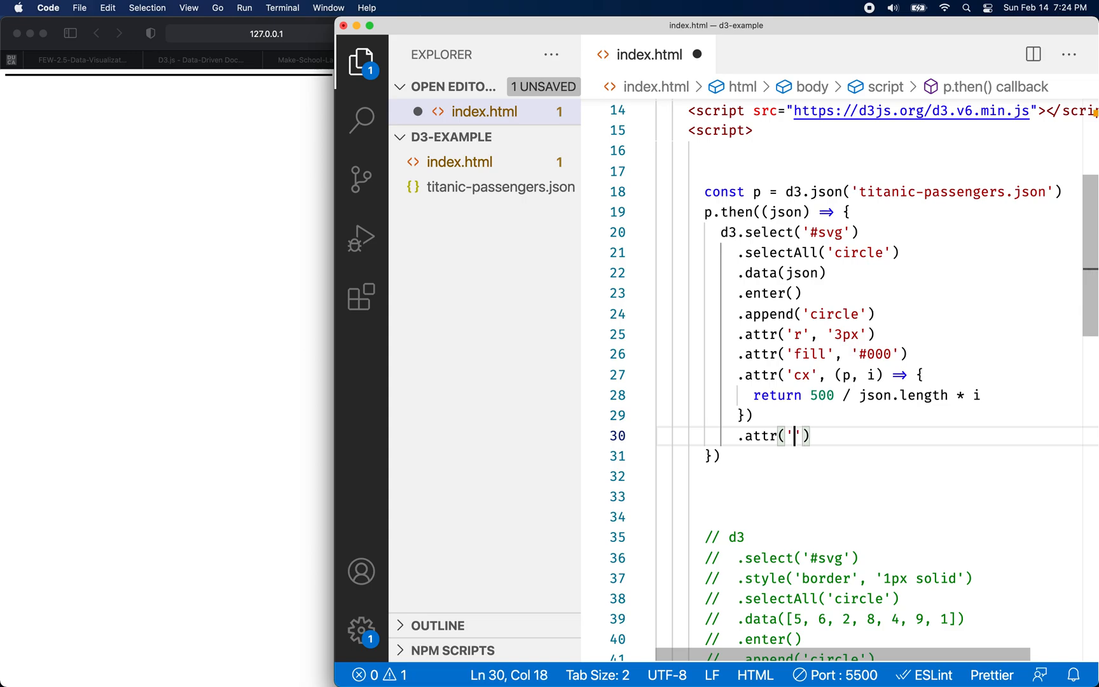
{"action": "type", "text": "cy"}
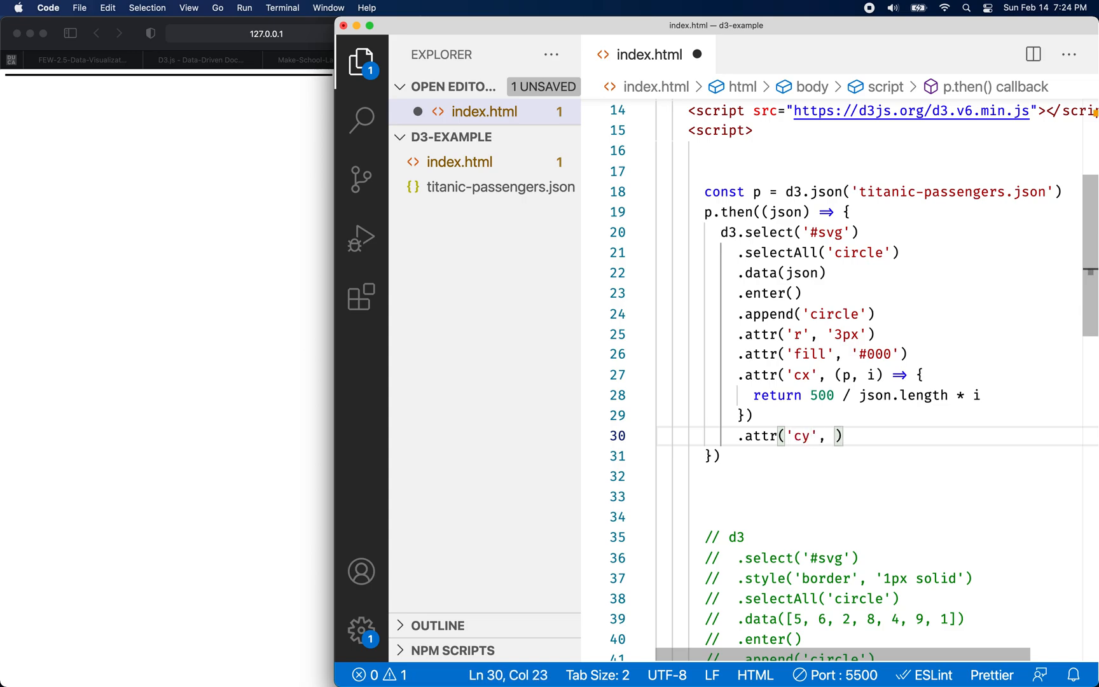
{"action": "type", "text": "() =>"}
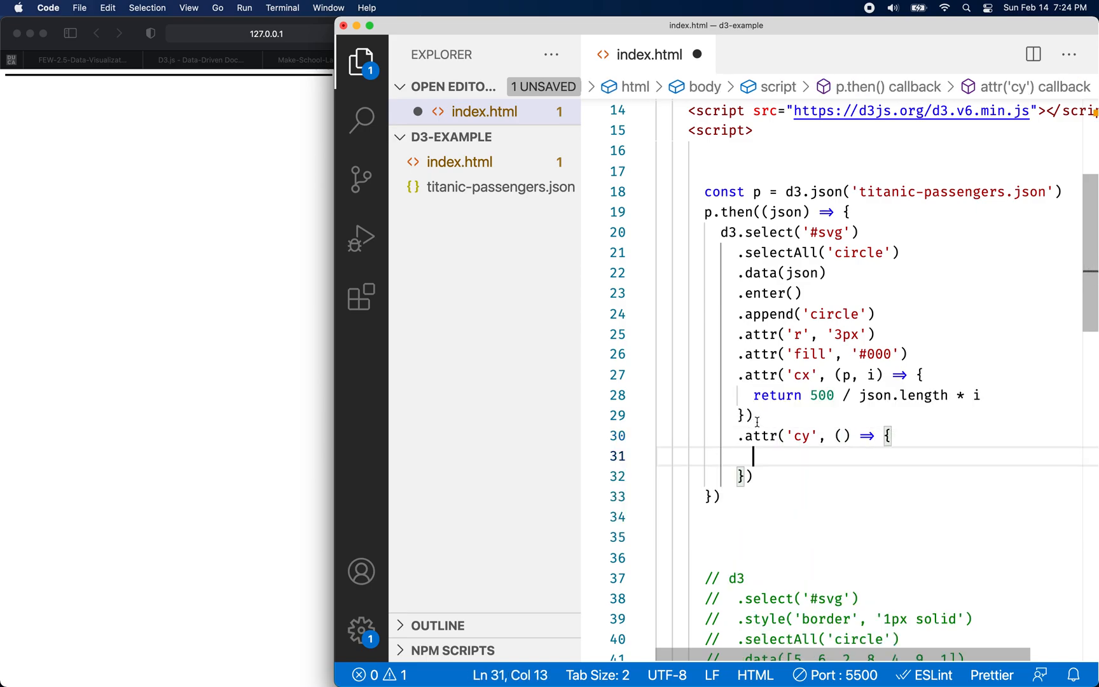
{"action": "type", "text": "p"}
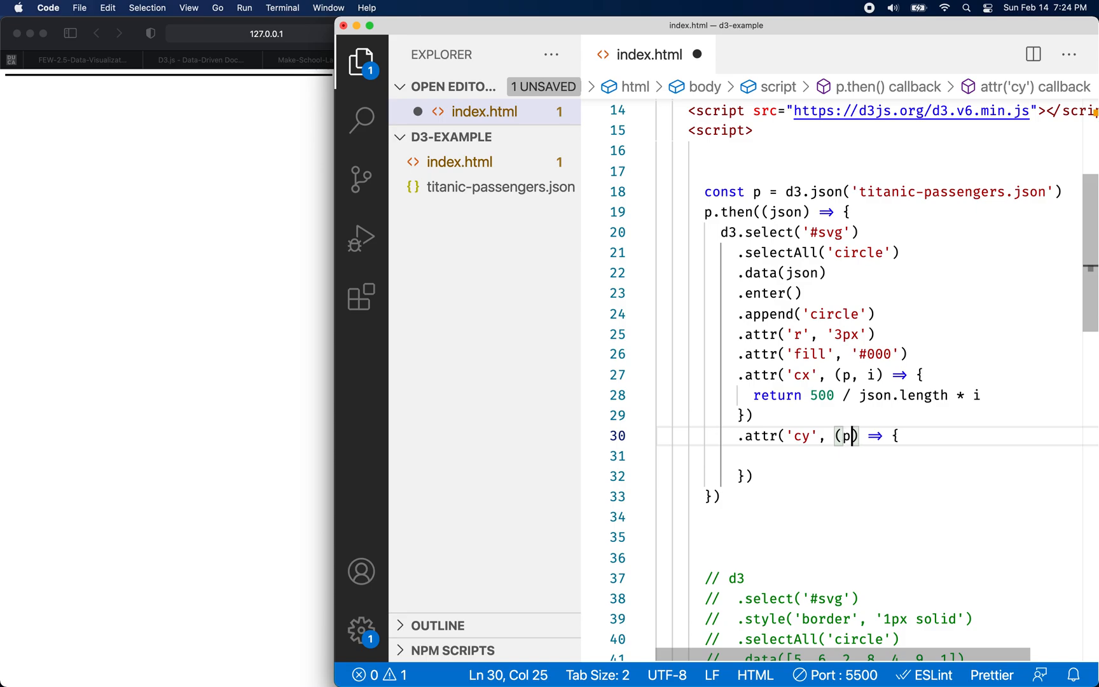
{"action": "type", "text": ", i"}
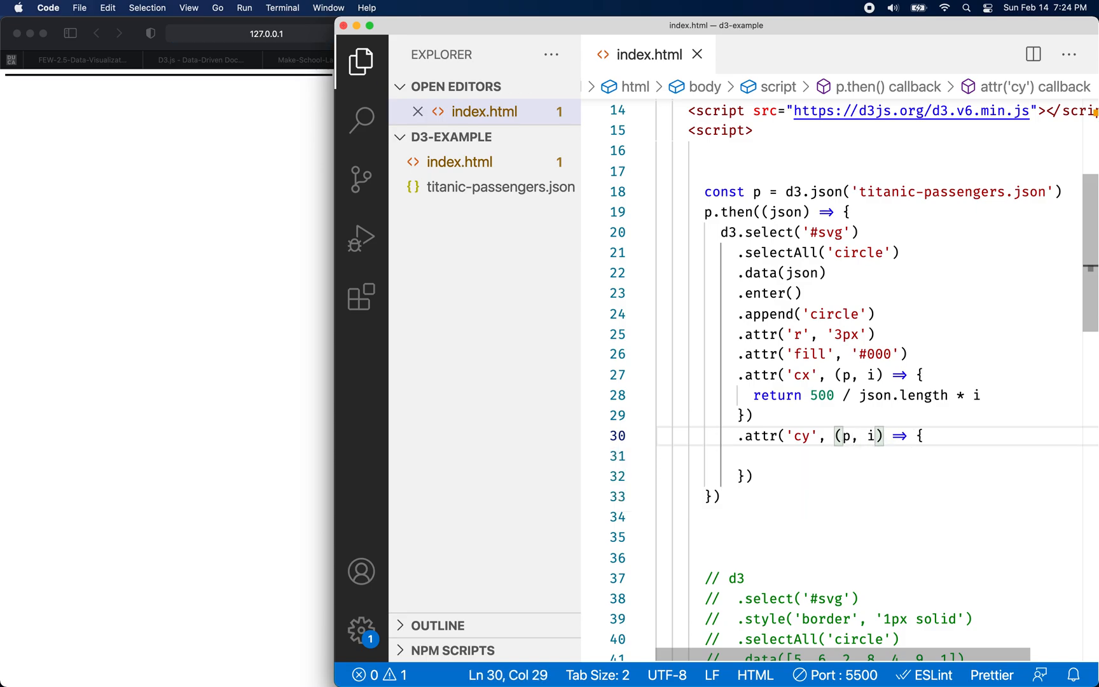
{"action": "key", "text": "enter"}
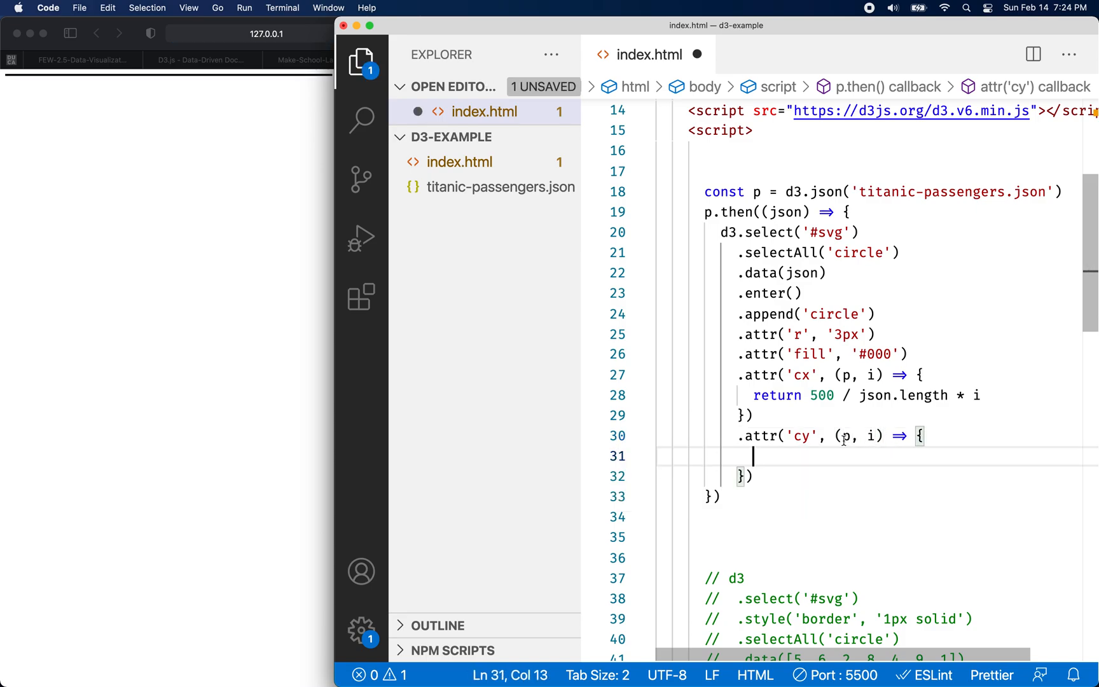
{"action": "mouse_move", "coordinate": [780, 452]}
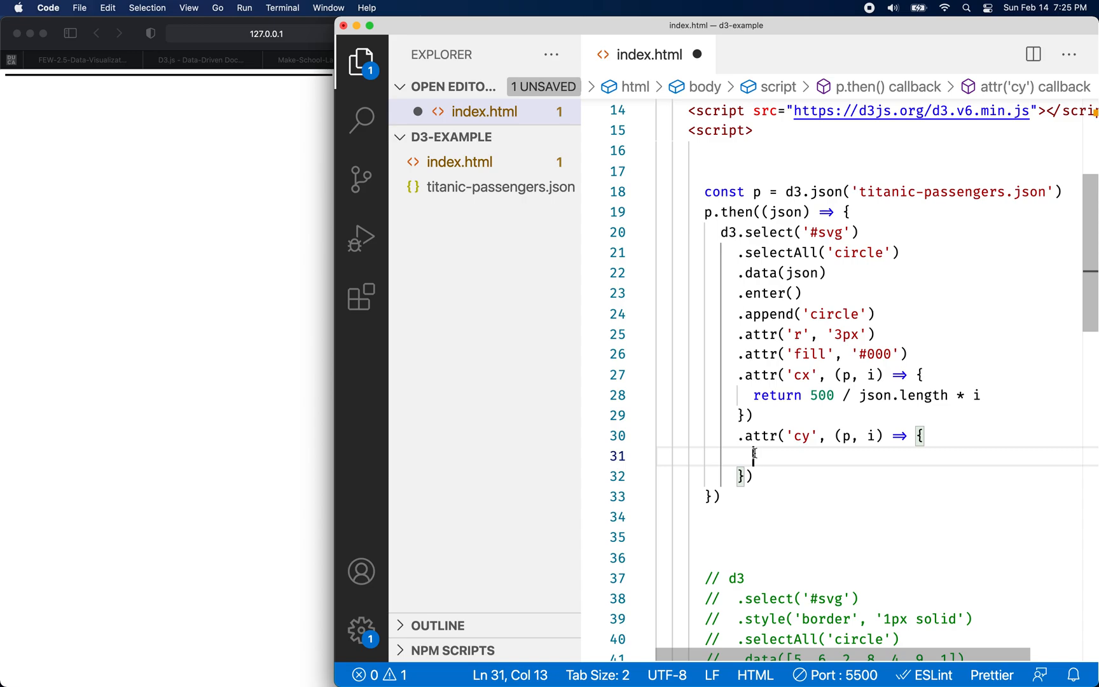
Step: Begin the cy callback body with return p.fields
{"action": "type", "text": "return"}
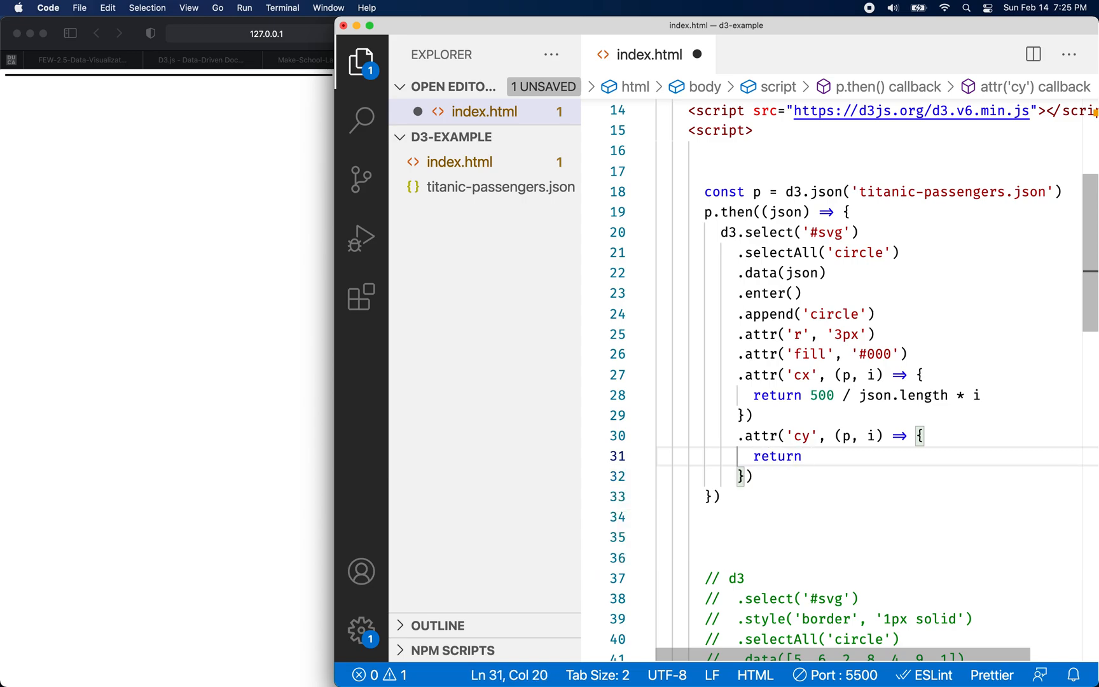
{"action": "type", "text": "p."}
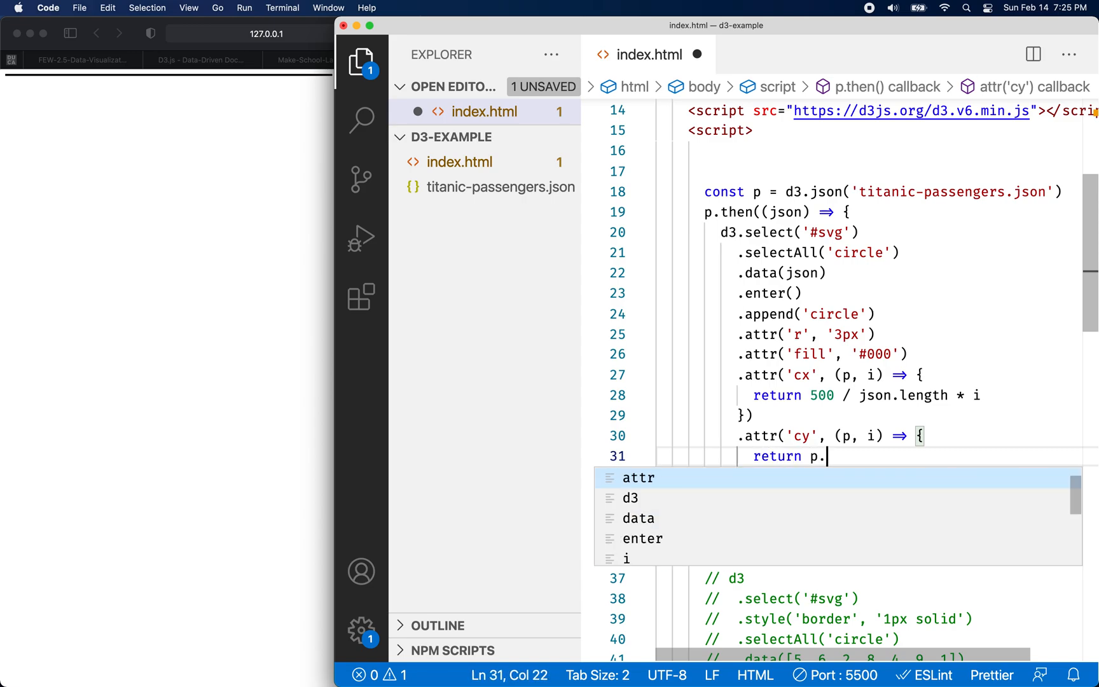
{"action": "type", "text": "fields"}
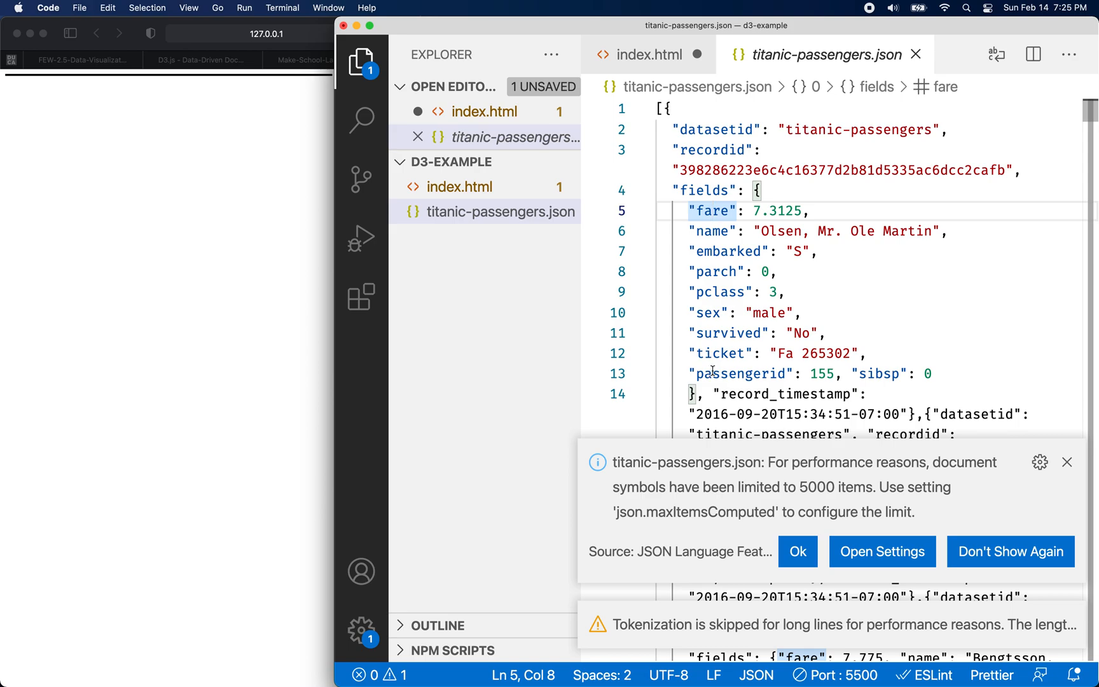
Step: Read the fields object of a record in titanic-passengers.json, then return to index.html
{"action": "left_click", "coordinate": [797, 552]}
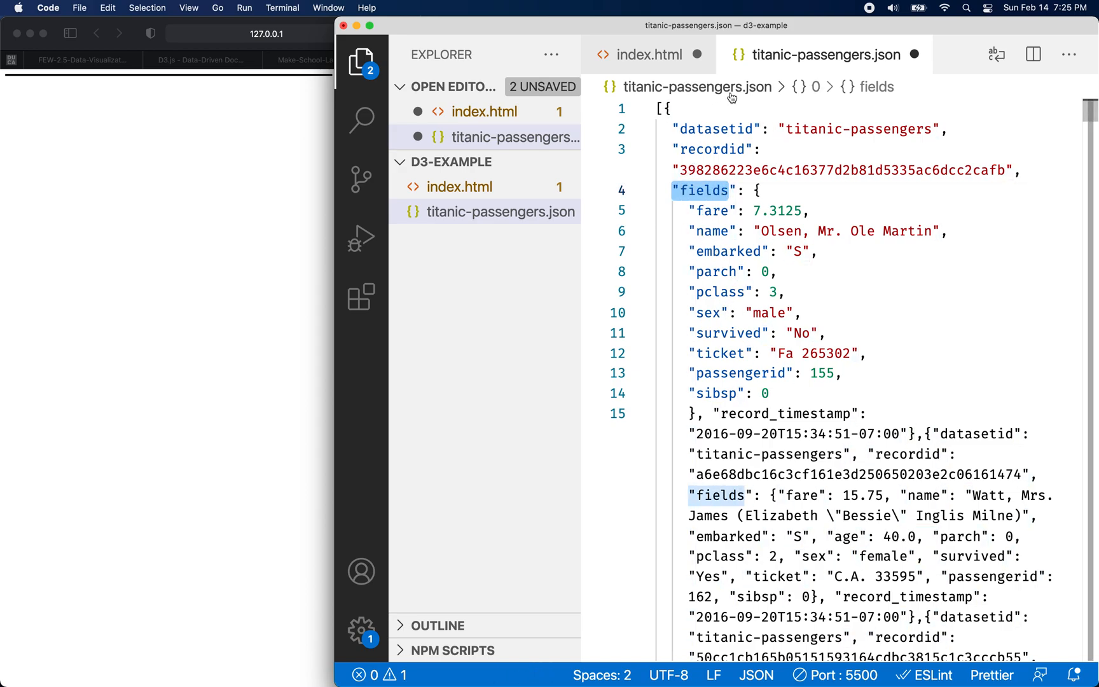
{"action": "left_click", "coordinate": [648, 54]}
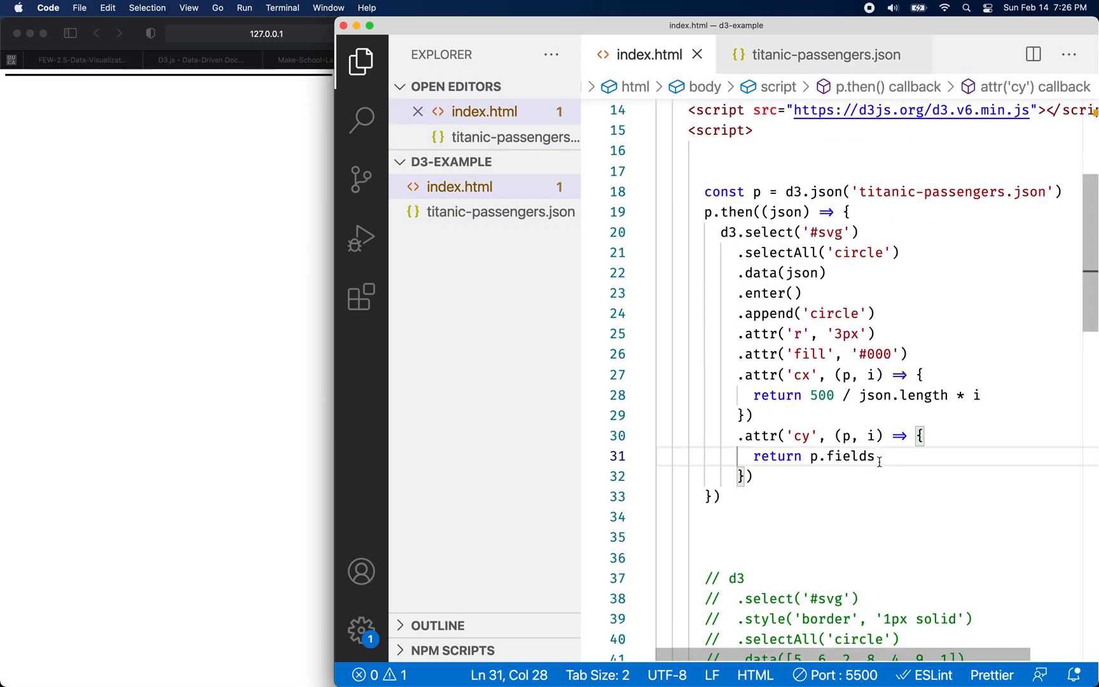
Step: Complete the cy callback as p.fields.age / 100 * 500
{"action": "type", "text": ".age"}
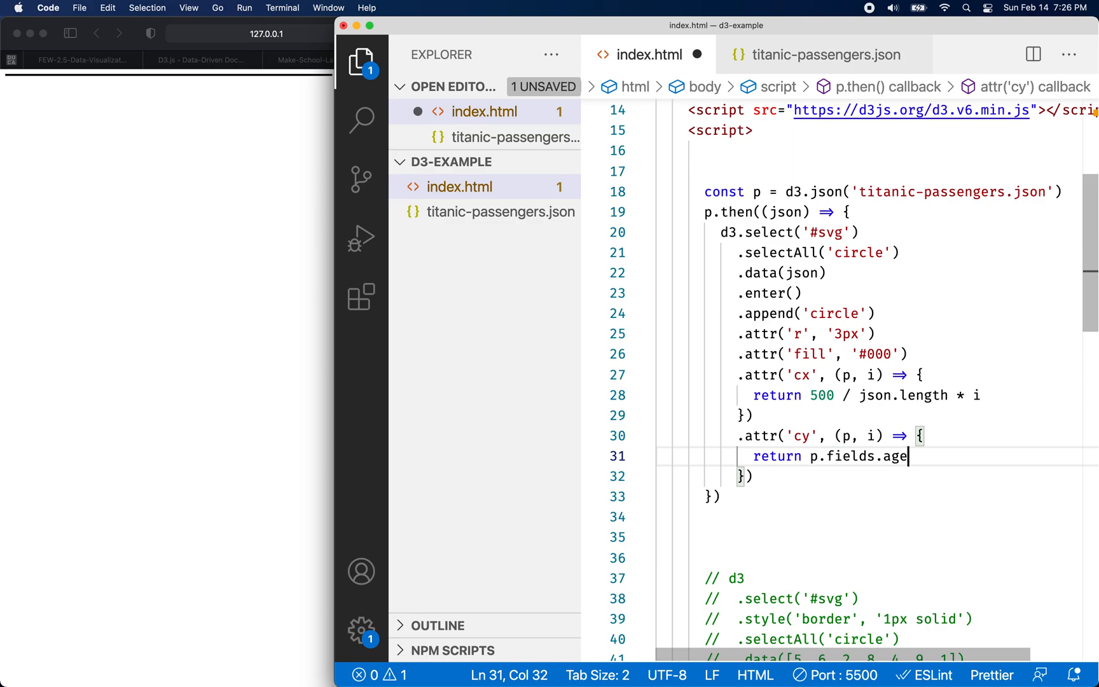
{"action": "type", "text": "/"}
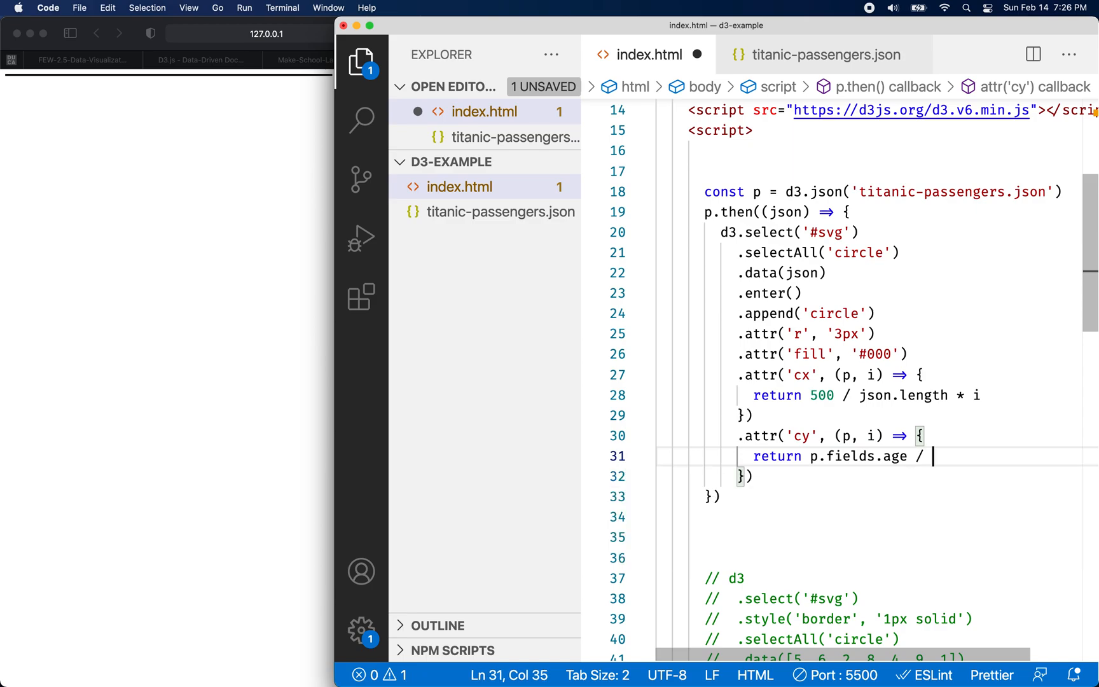
{"action": "type", "text": "100"}
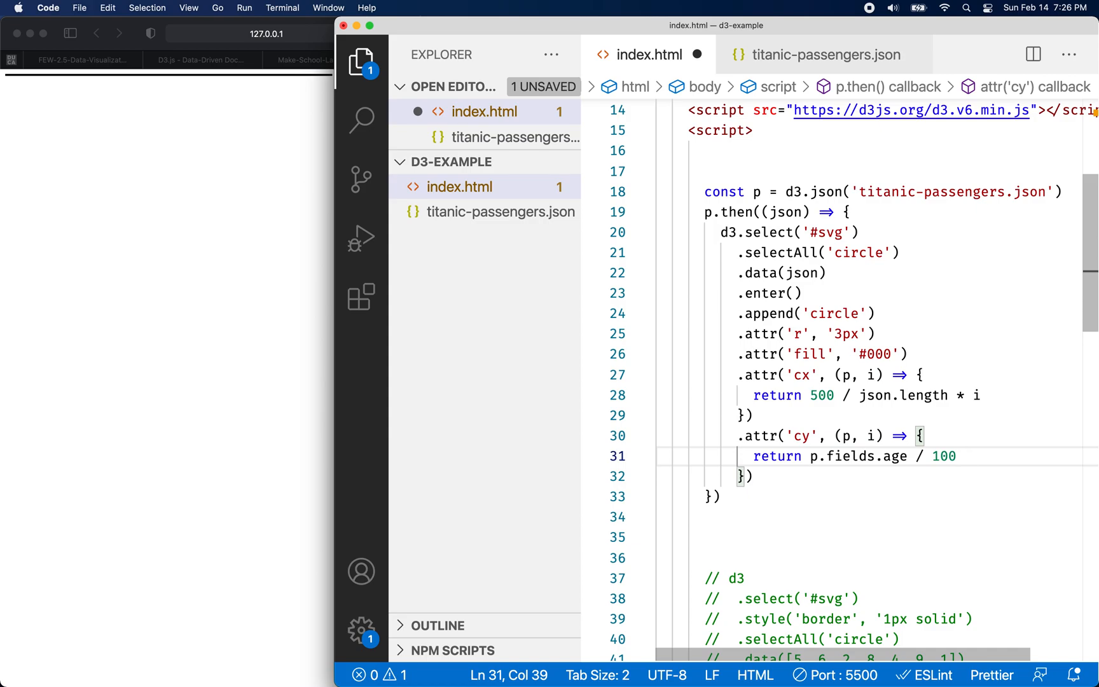
{"action": "type", "text": "* 500"}
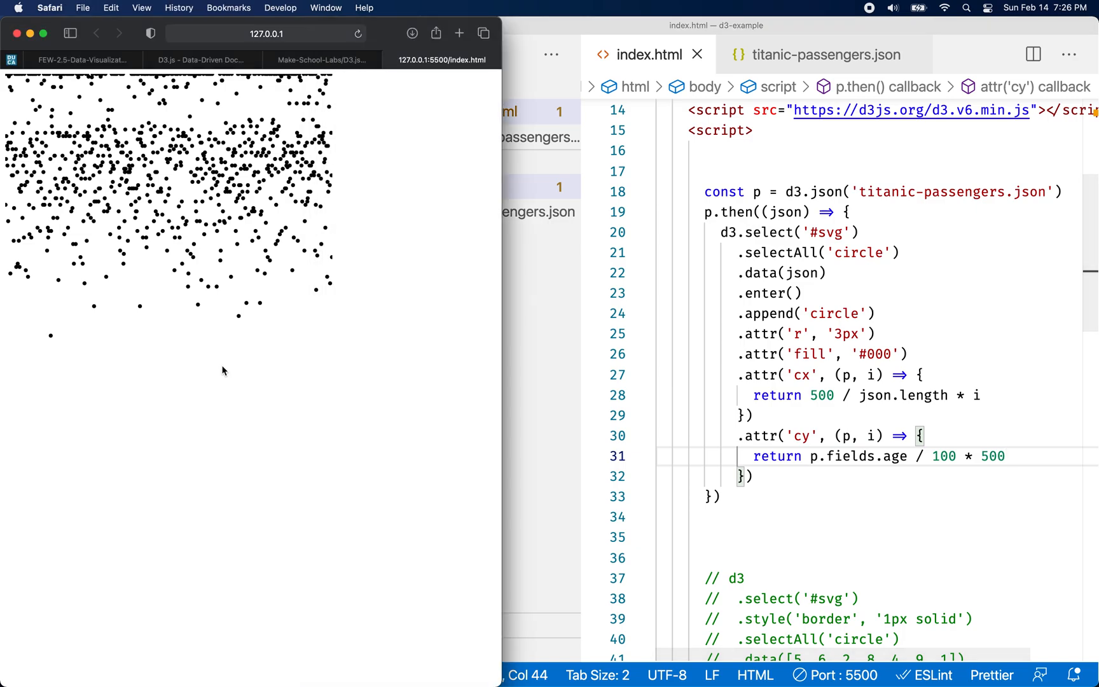
{"action": "mouse_move", "coordinate": [107, 311]}
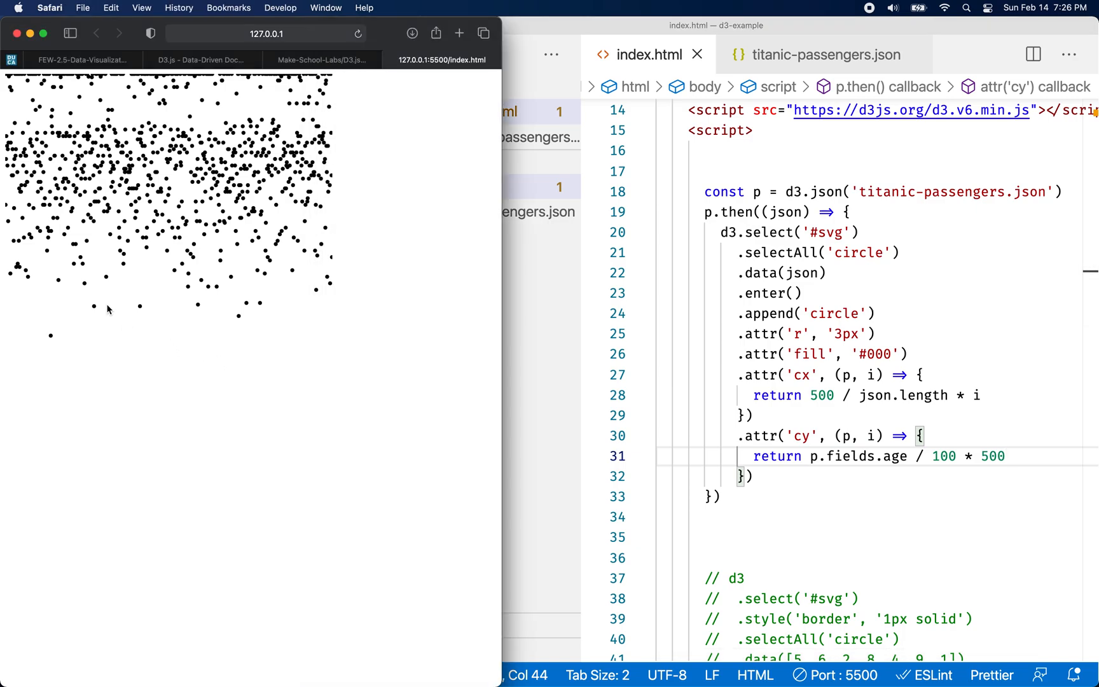
{"action": "mouse_move", "coordinate": [231, 204]}
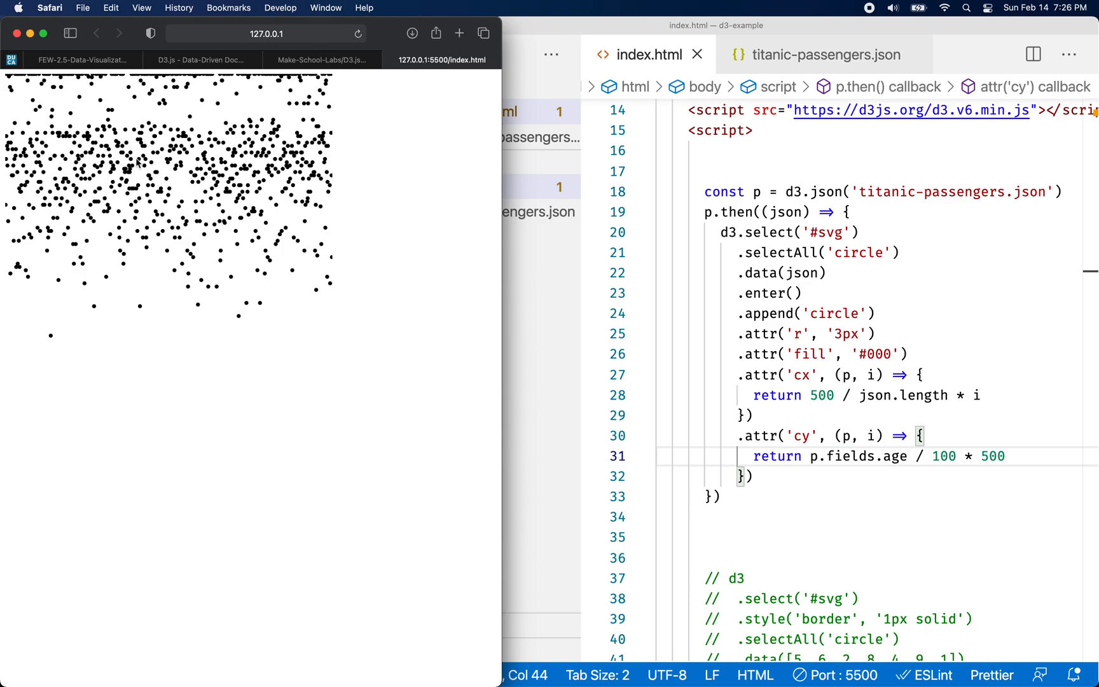
{"action": "mouse_move", "coordinate": [78, 265]}
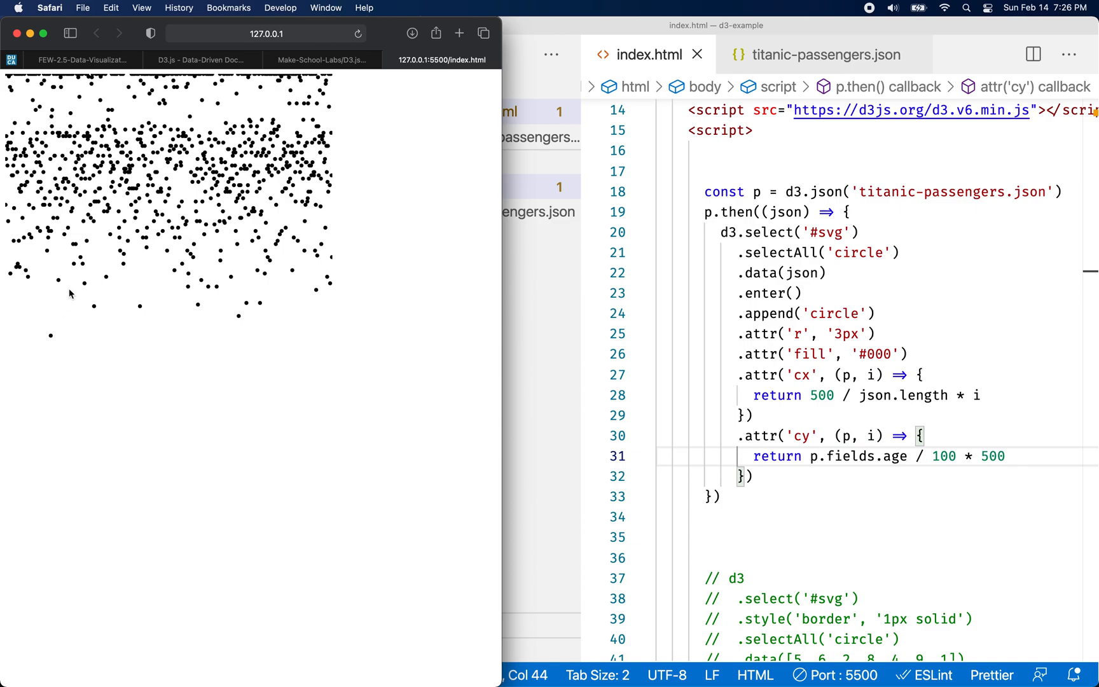
{"action": "mouse_move", "coordinate": [82, 278]}
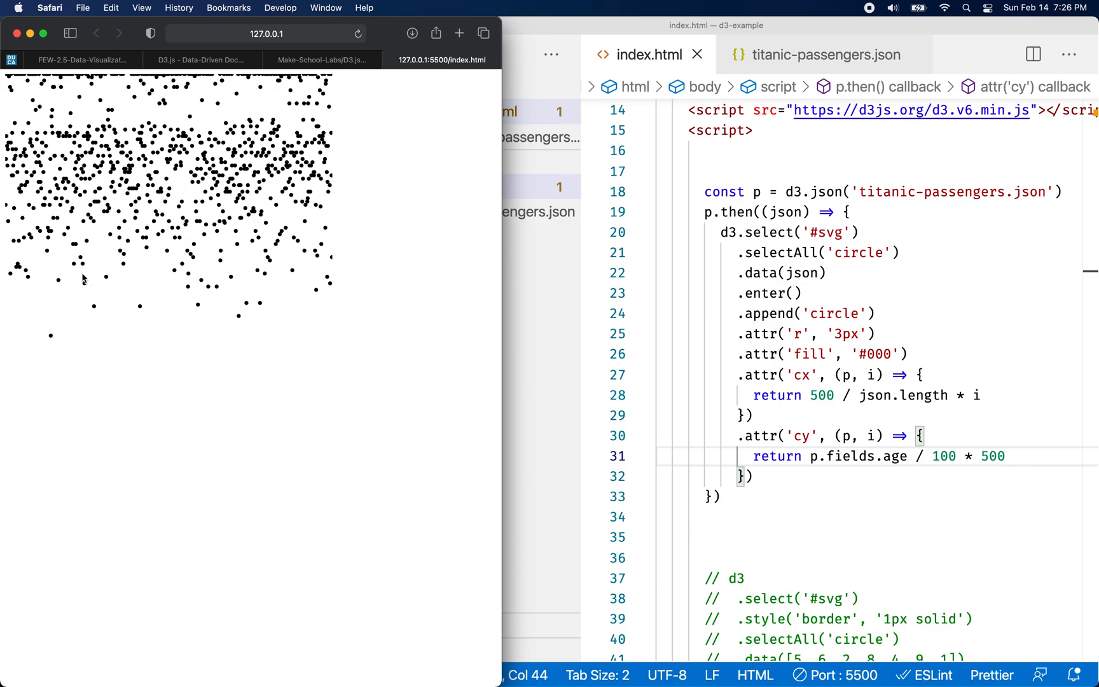
{"action": "mouse_move", "coordinate": [334, 82]}
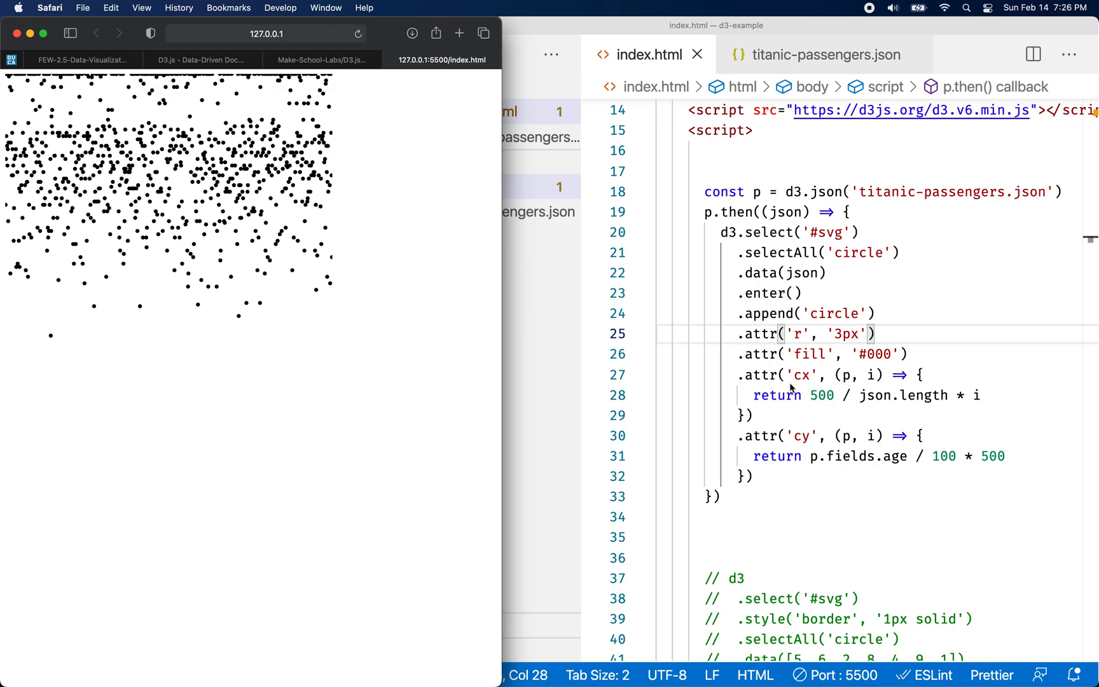
{"action": "mouse_move", "coordinate": [855, 196]}
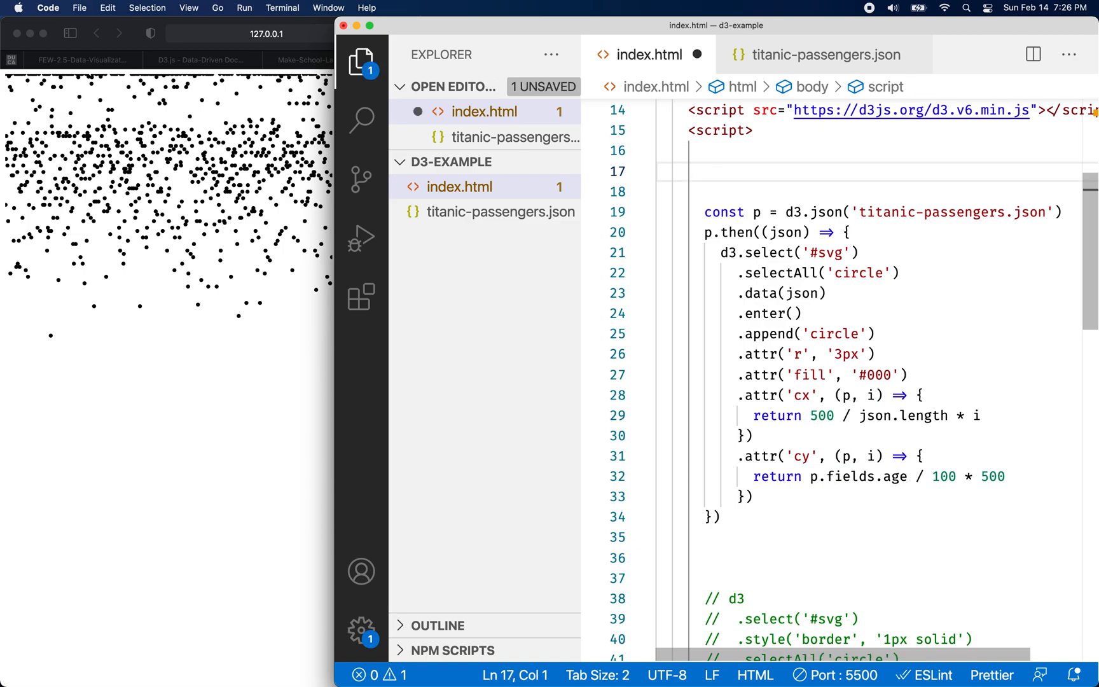
Step: Write a sample d3.json(path).then() line and change json to csv
{"action": "type", "text": "d3."}
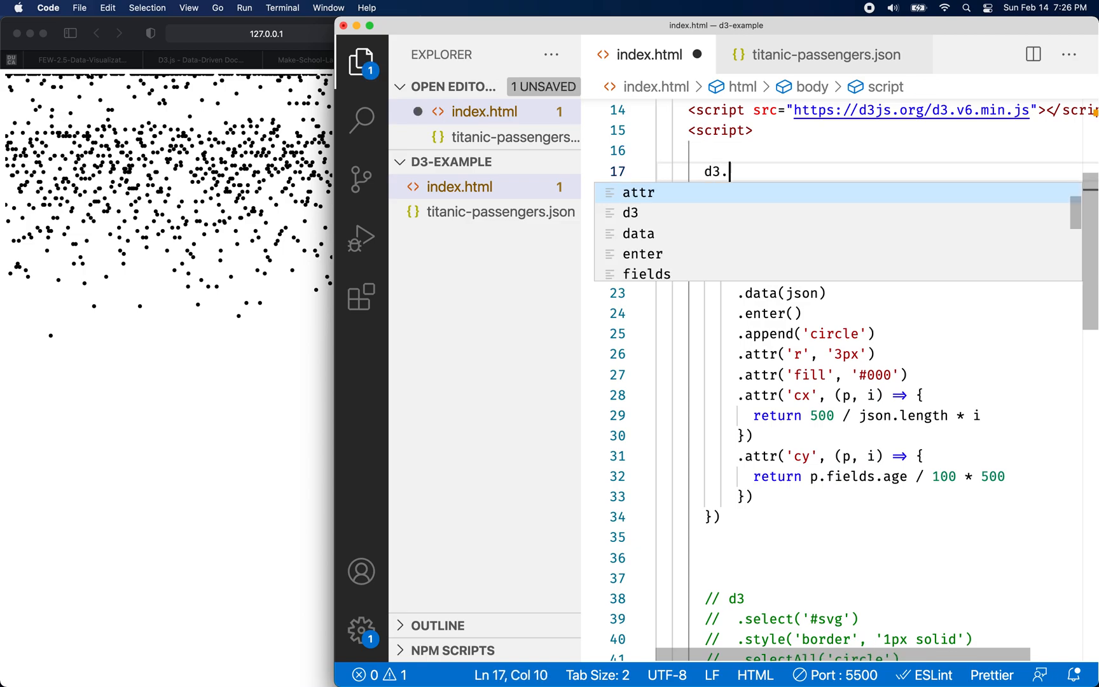
{"action": "type", "text": "json()"}
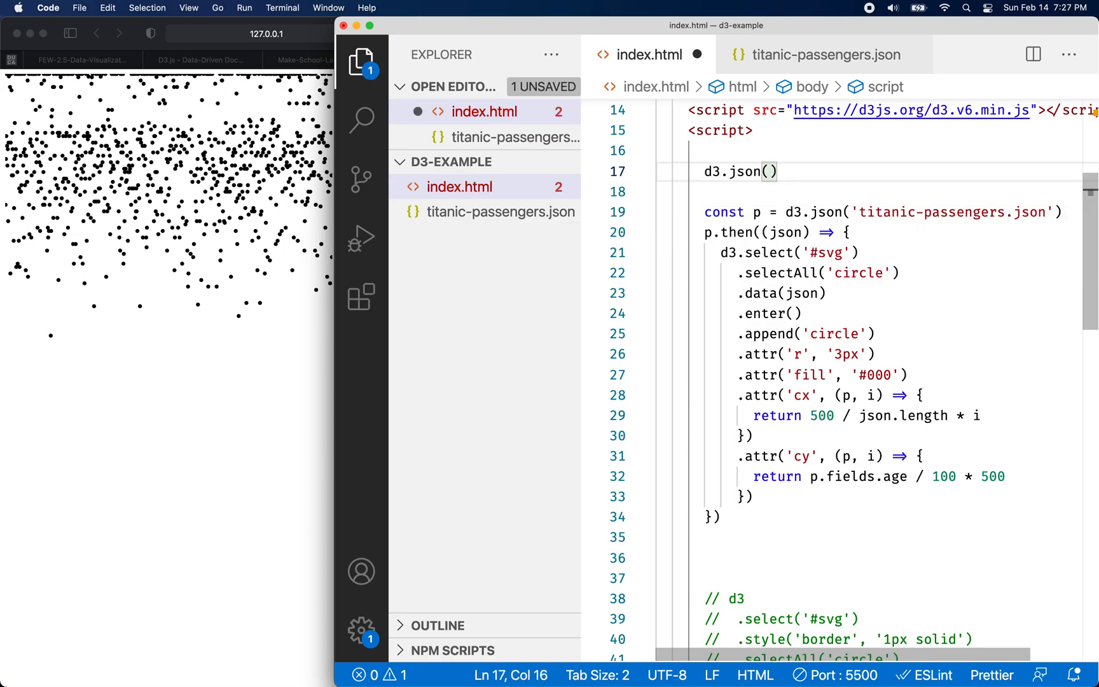
{"action": "type", "text": "path"}
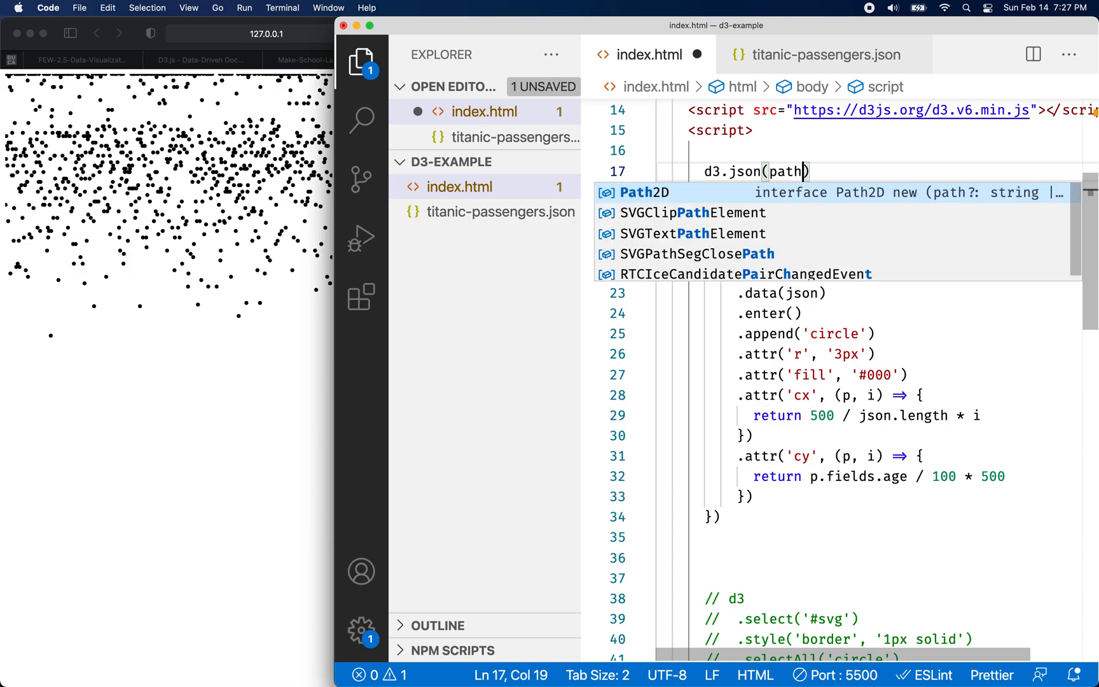
{"action": "type", "text": ",t"}
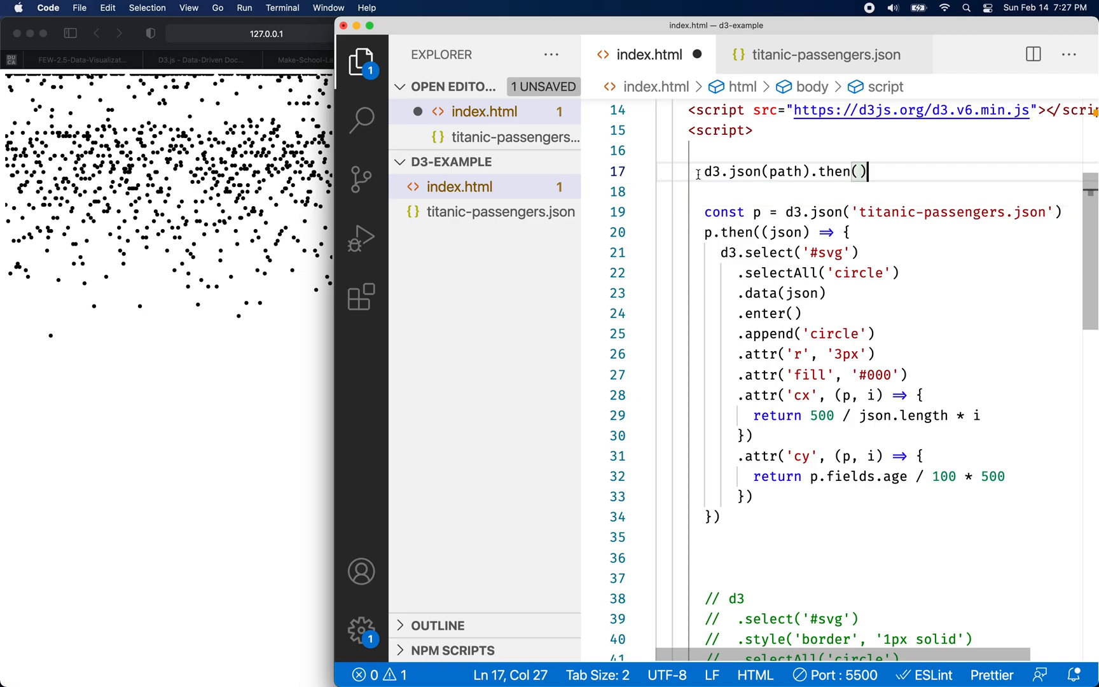
{"action": "double_click", "coordinate": [756, 172]}
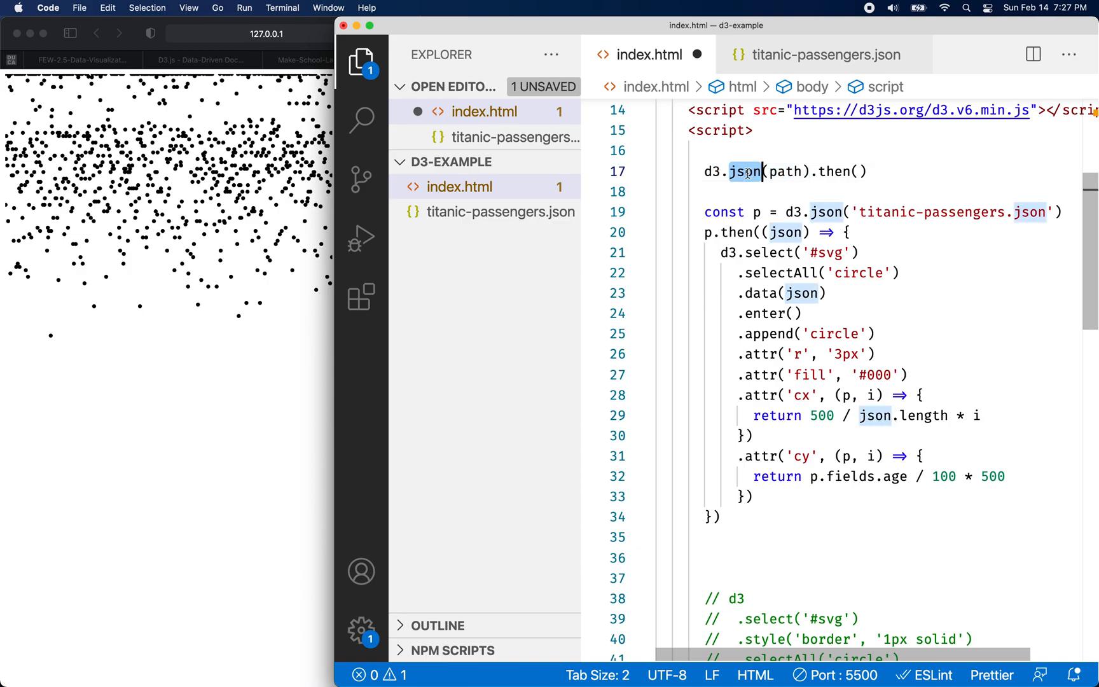
{"action": "type", "text": "csv"}
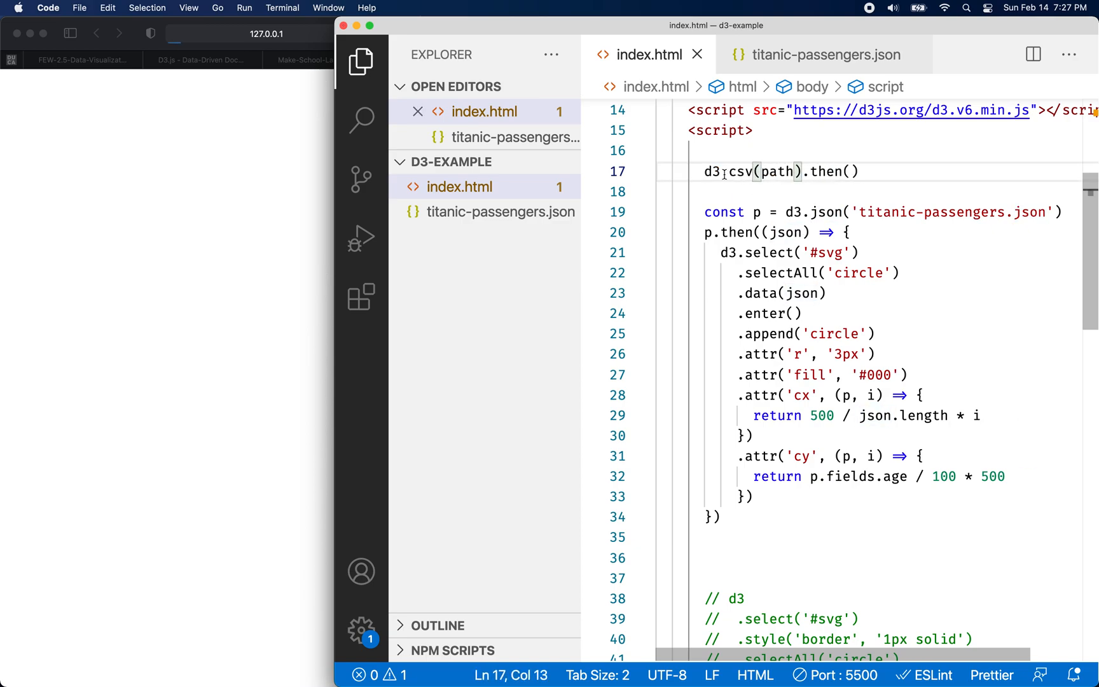